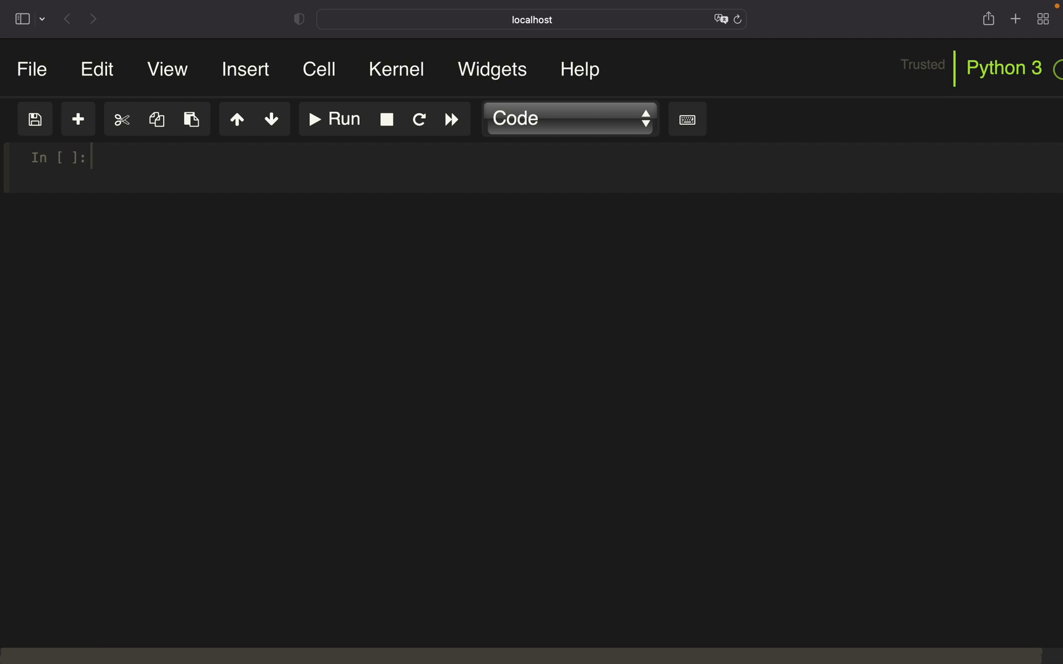
- Import unicorn_binance_websocket_api, run it, and add a commented-out pip install line
left_click(106, 166)
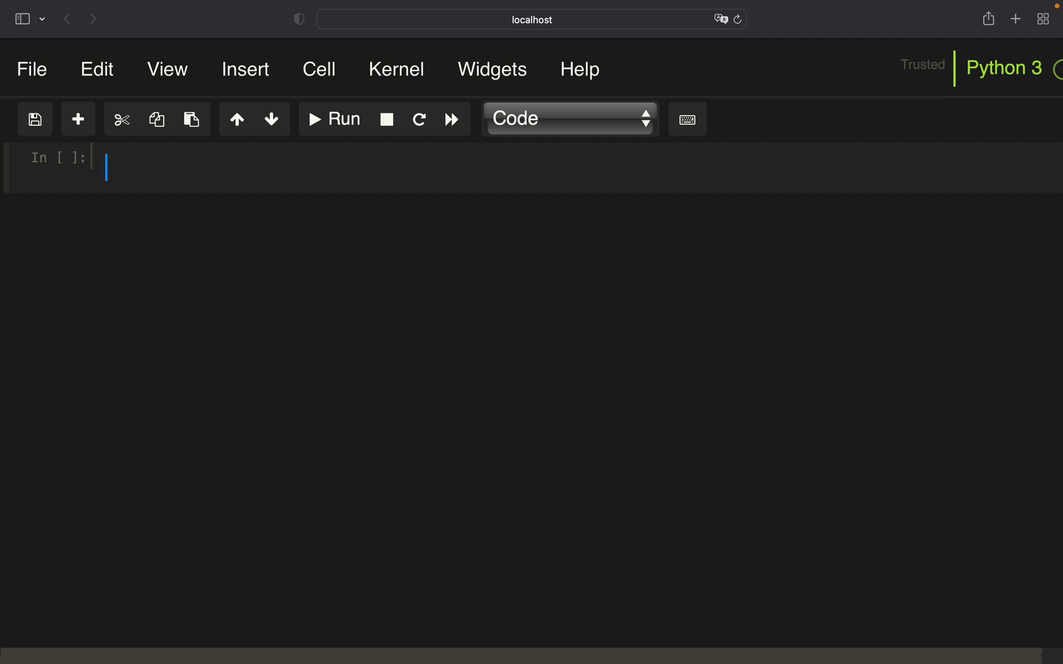
type("import unicorn_binance_websocket_api")
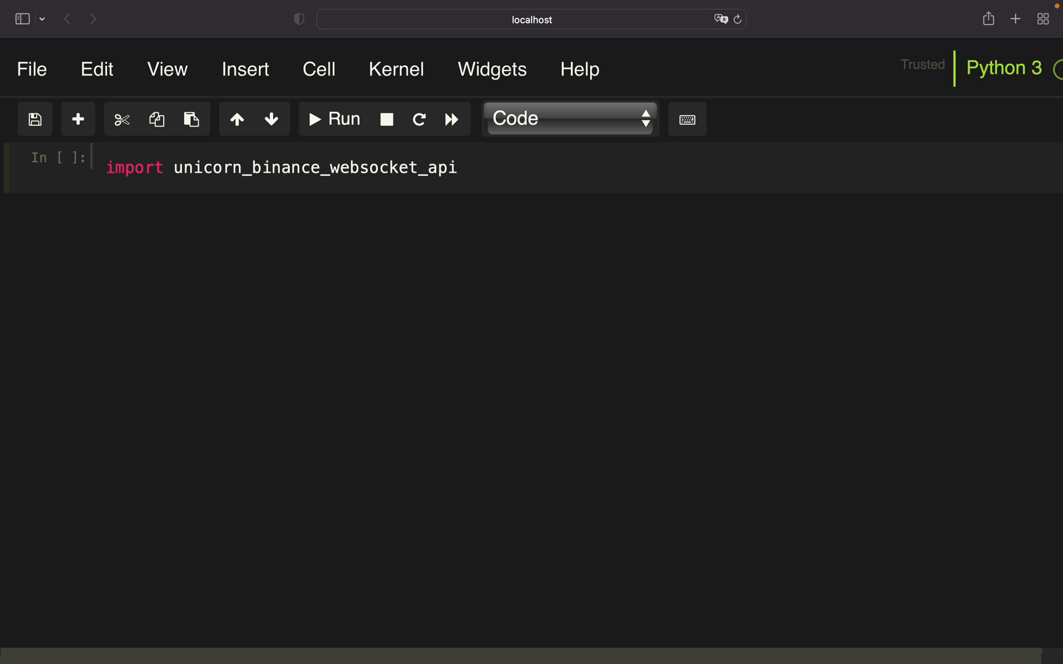
left_click(332, 119)
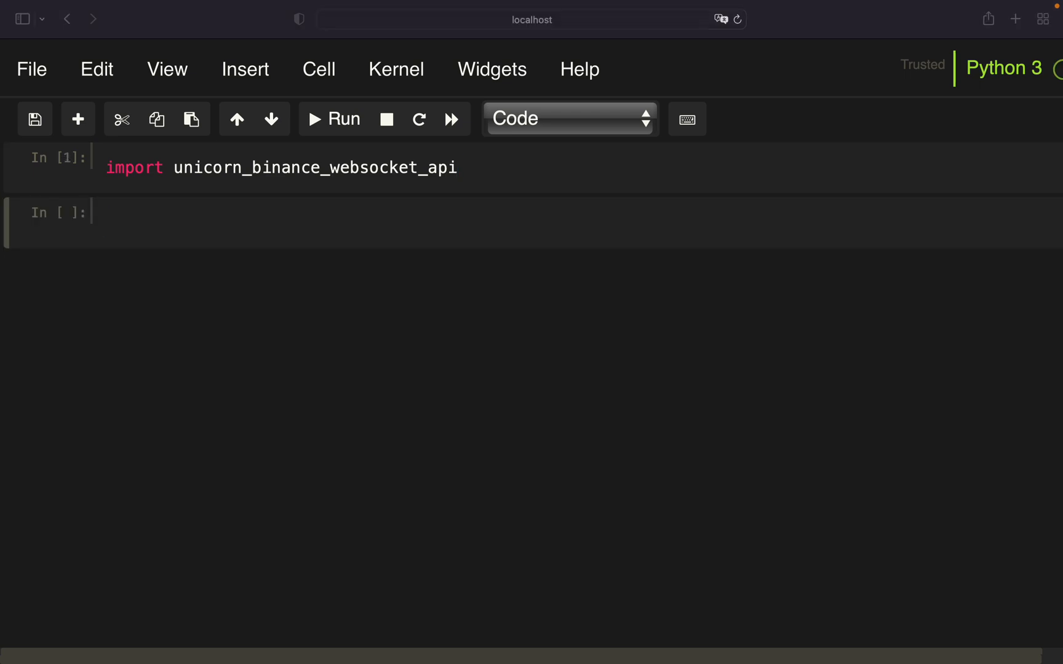
type("#!pip install unicorn-binance-websocket-api")
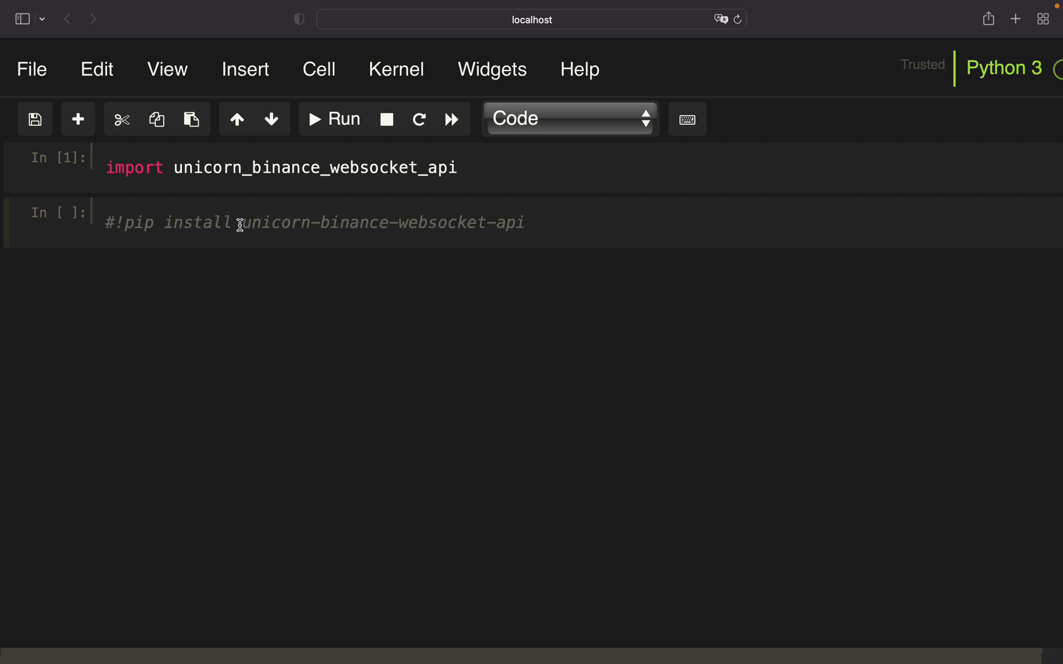
mouse_move(46, 238)
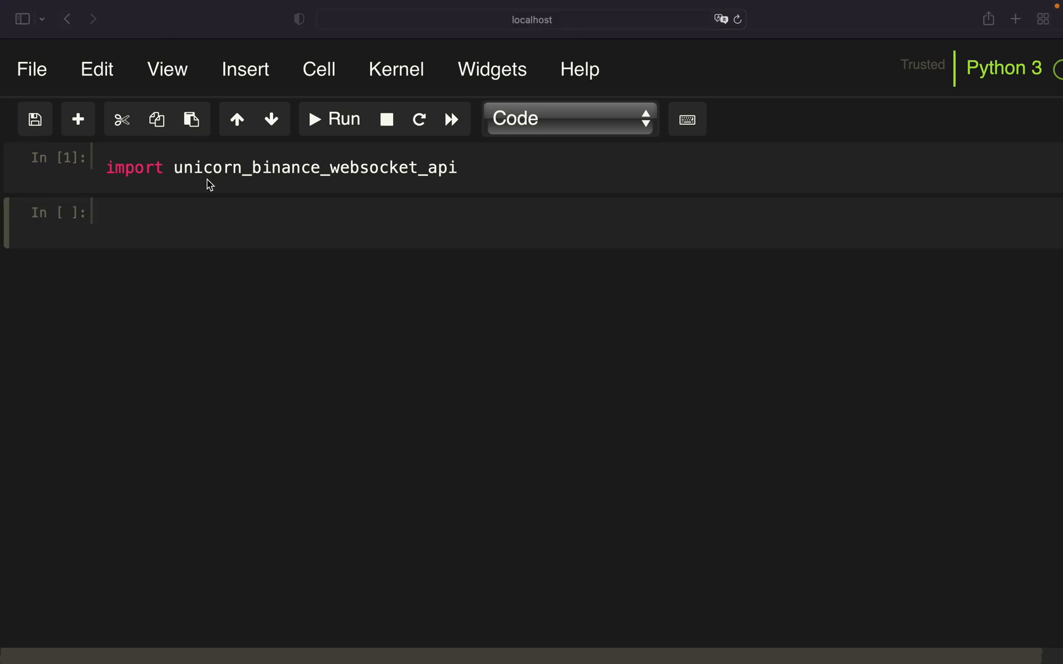
- Create a binance.com ubwa manager and start a kline_1m BTCUSDT stream with UnicornFy output
type("ubwa = unicorn_binance_websocket_api.BinanceWebSocketApiManager(exchange=\"binance.com\")")
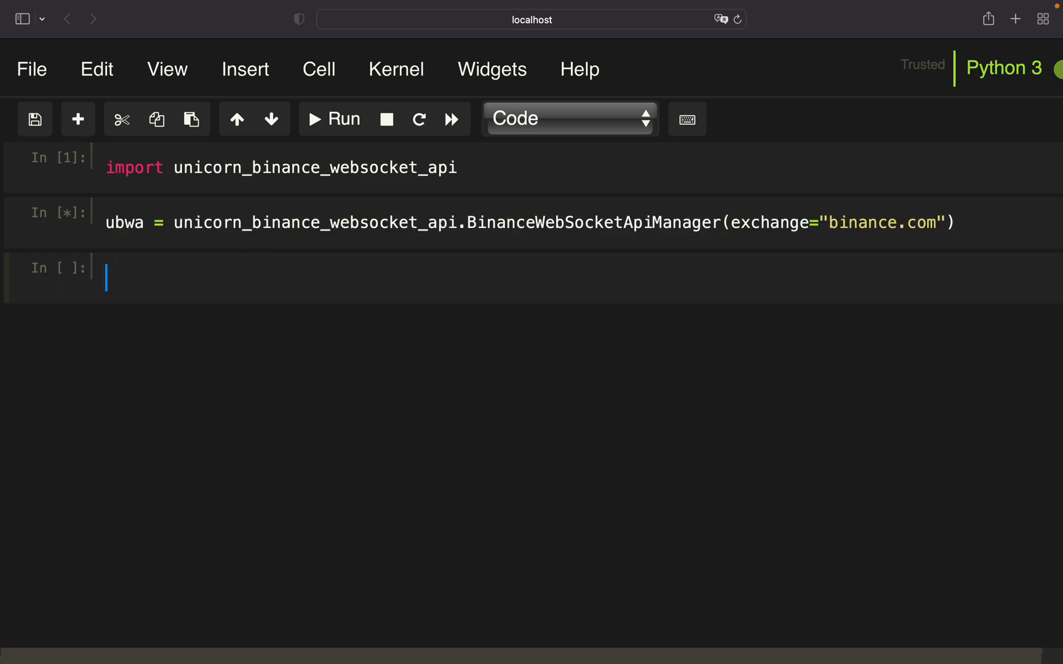
type("ub")
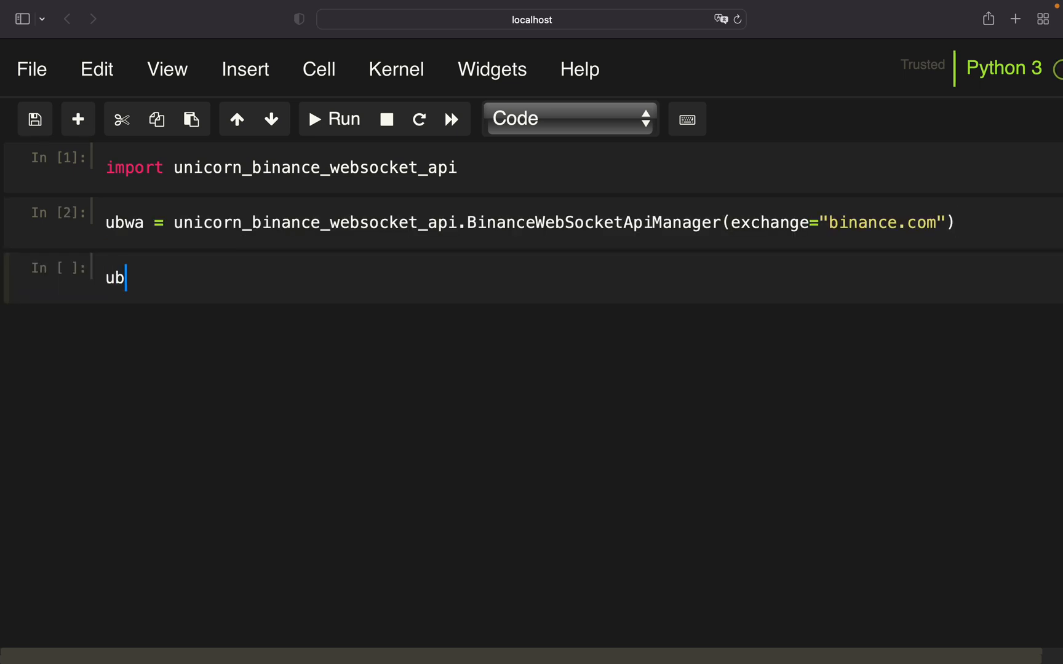
type("wa.creat")
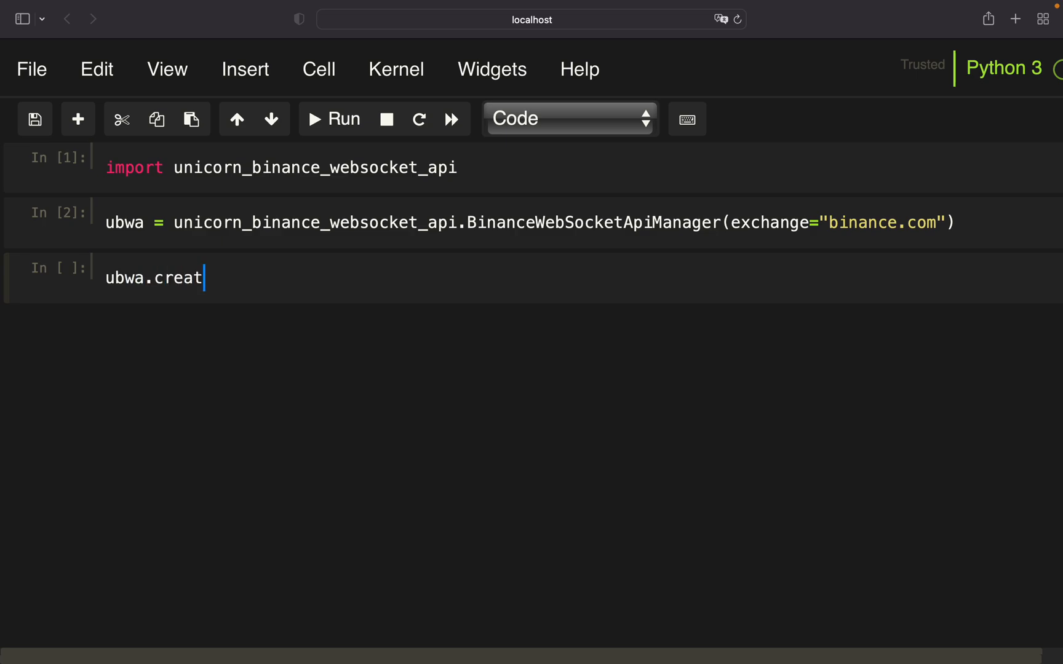
type("e_strea")
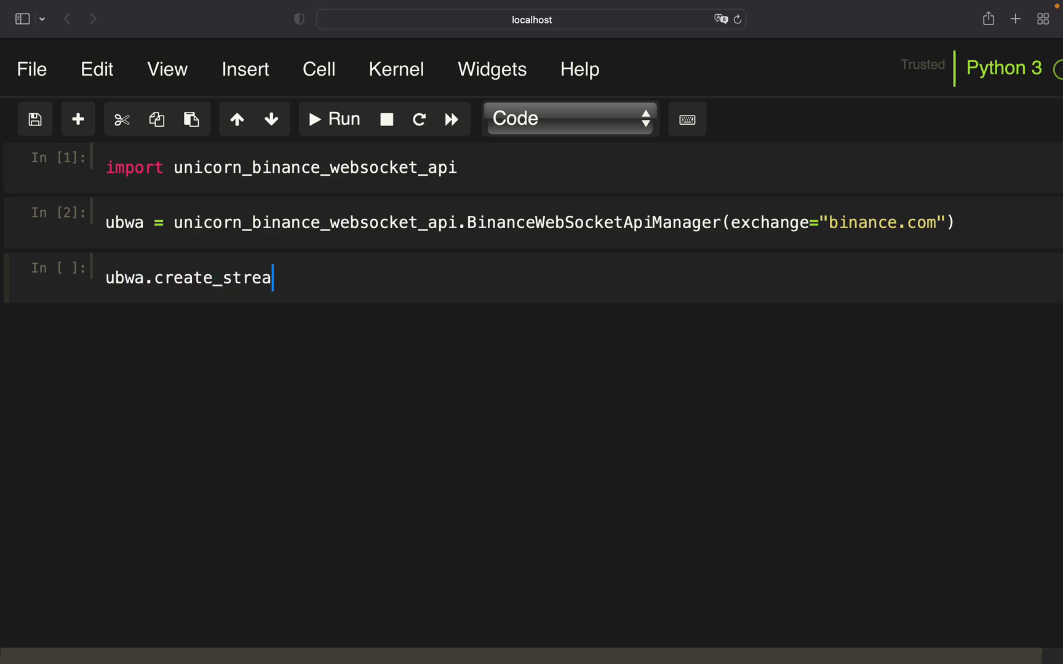
type("m")
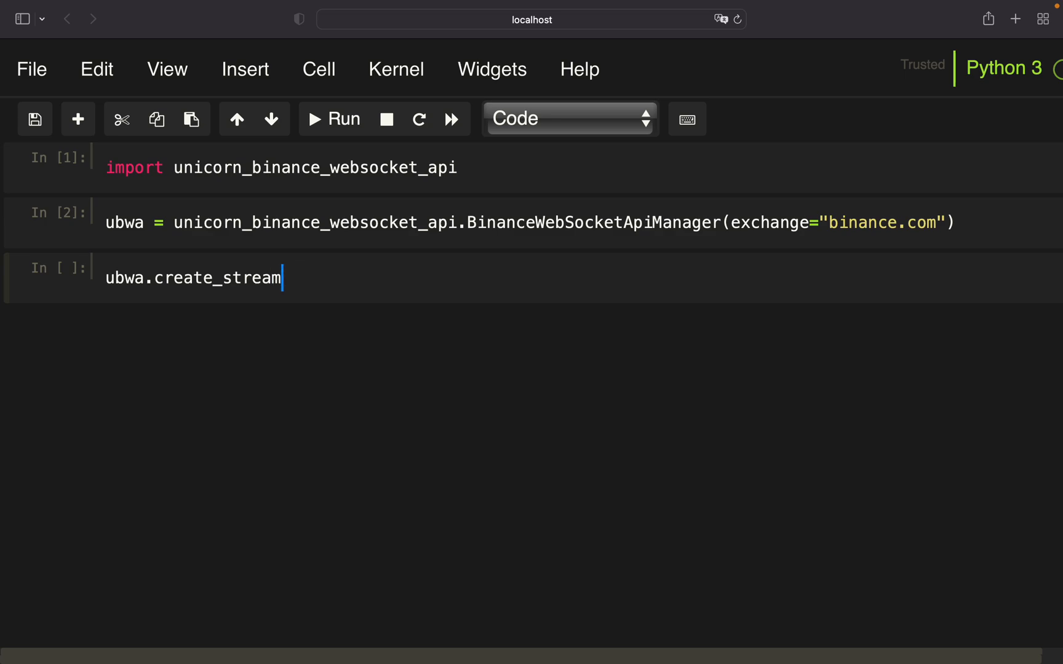
type("([")
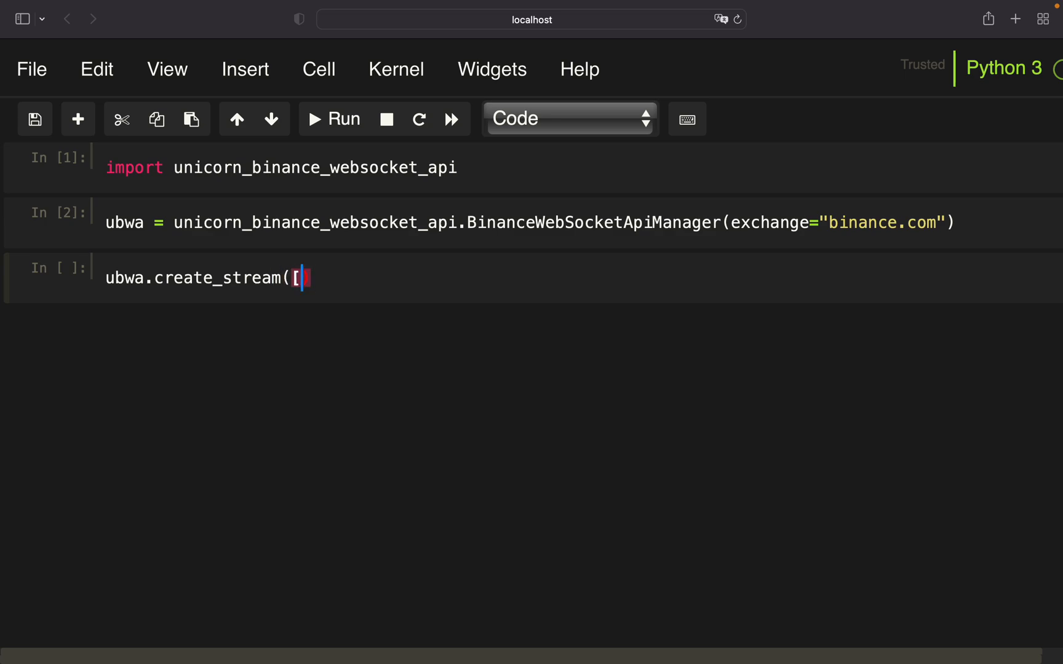
type("'k'")
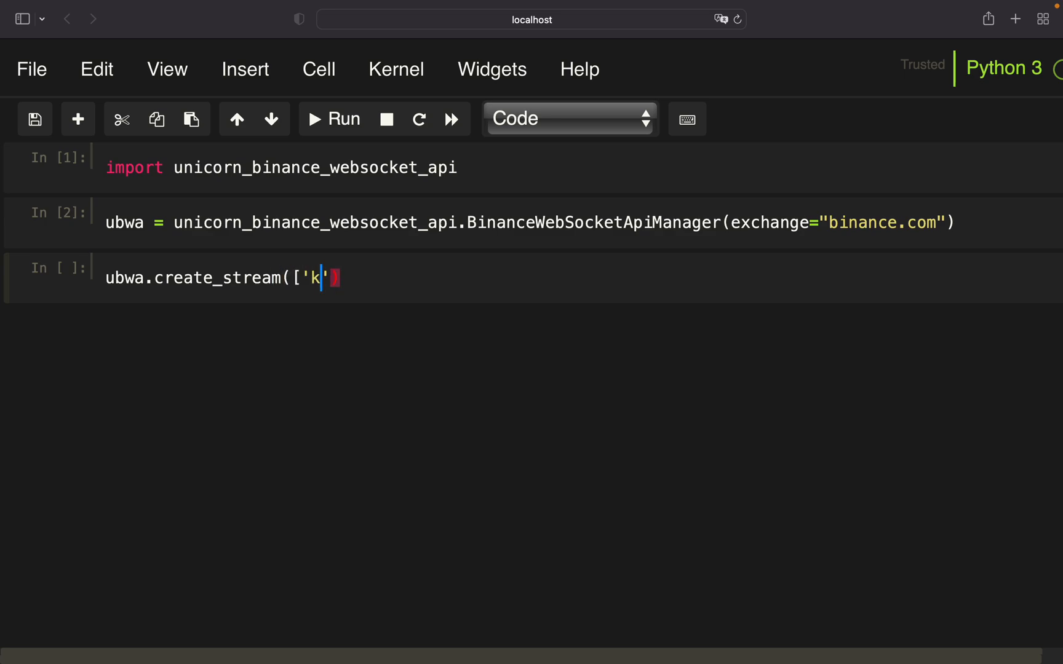
type("line_1m")
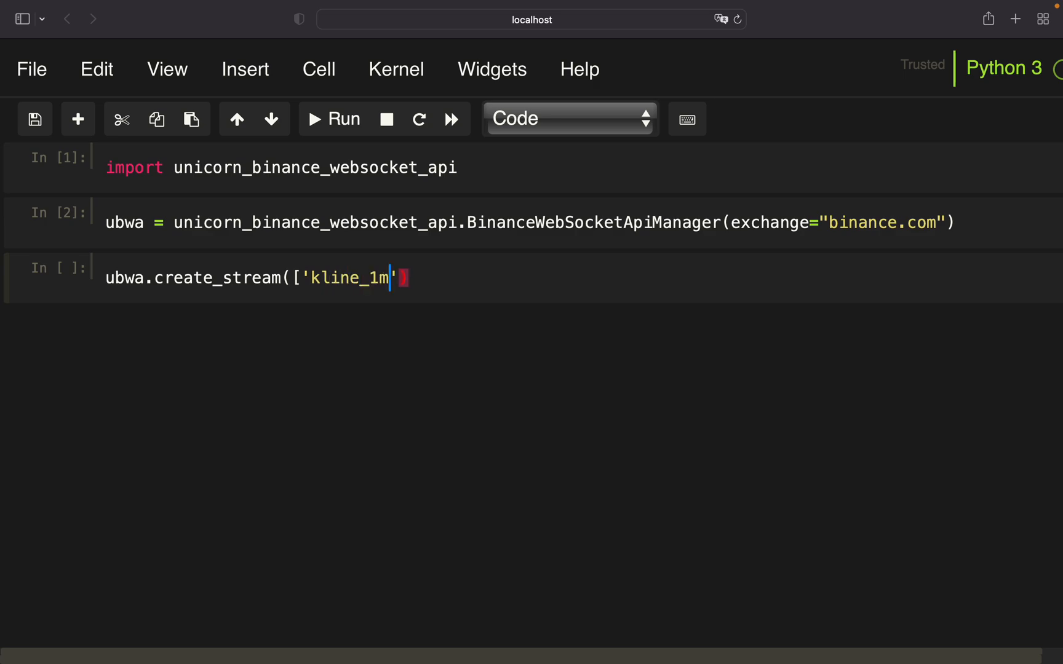
type(")")
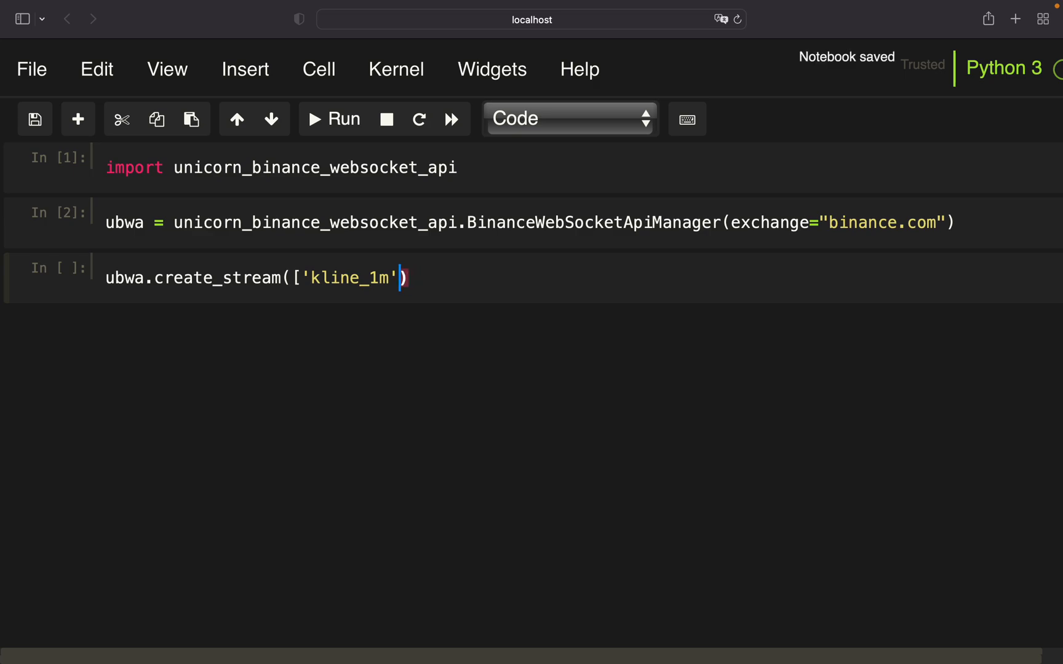
type(", 'B'")
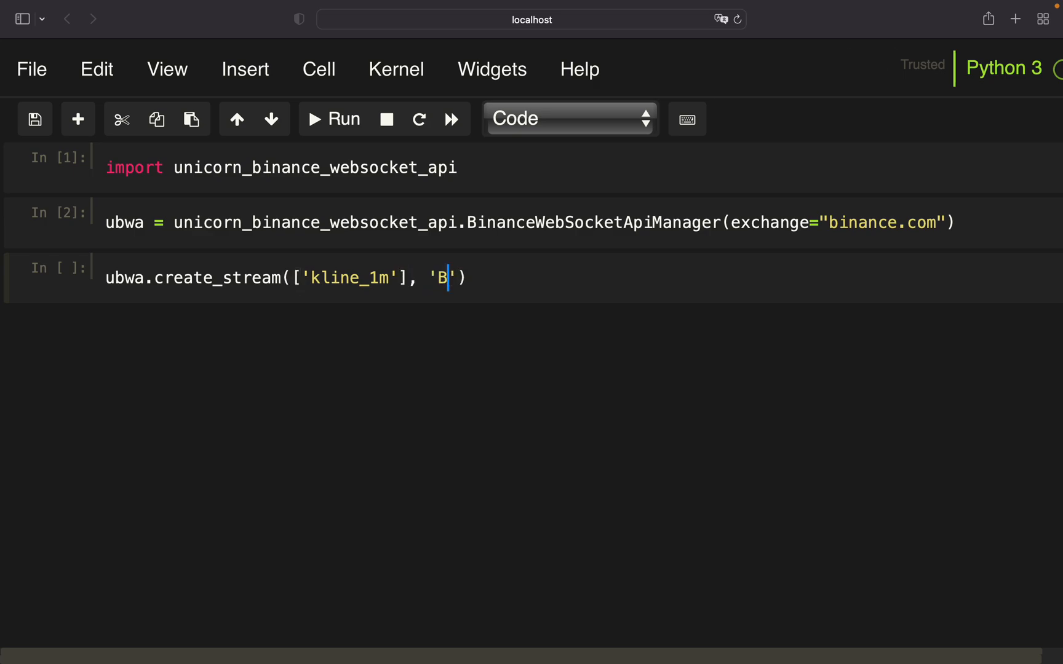
type("TCUSDT")
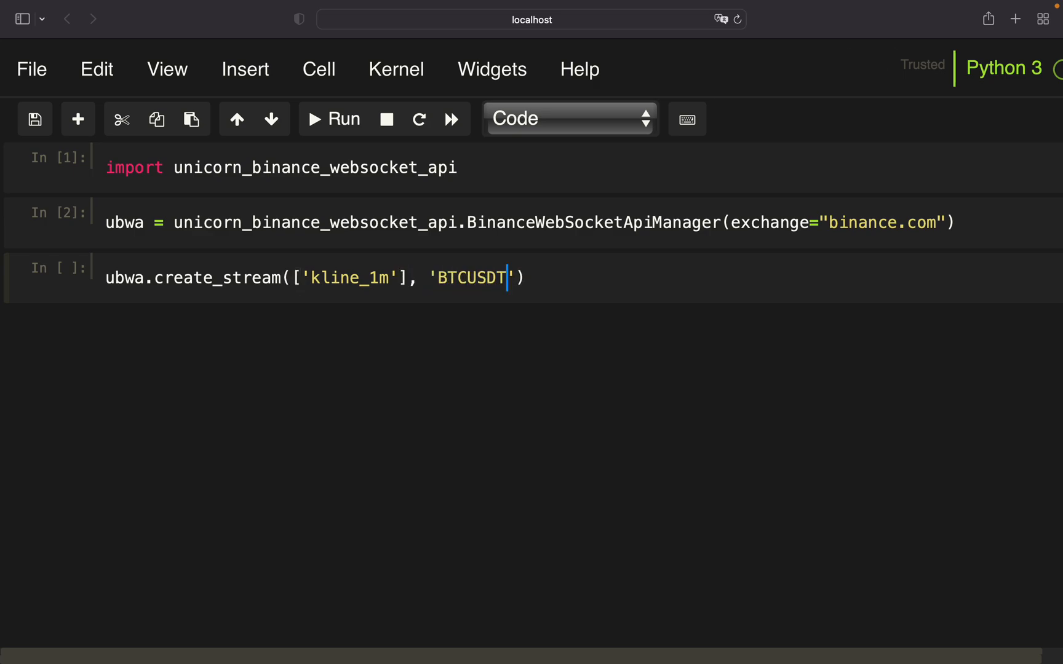
type(", output=?")
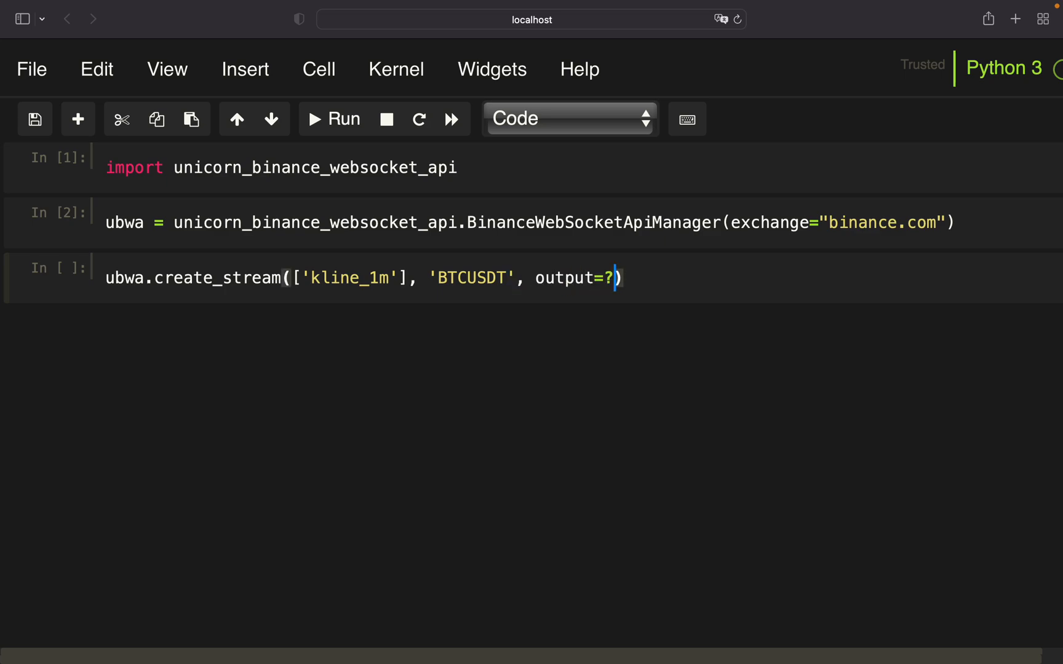
type("'Uni'")
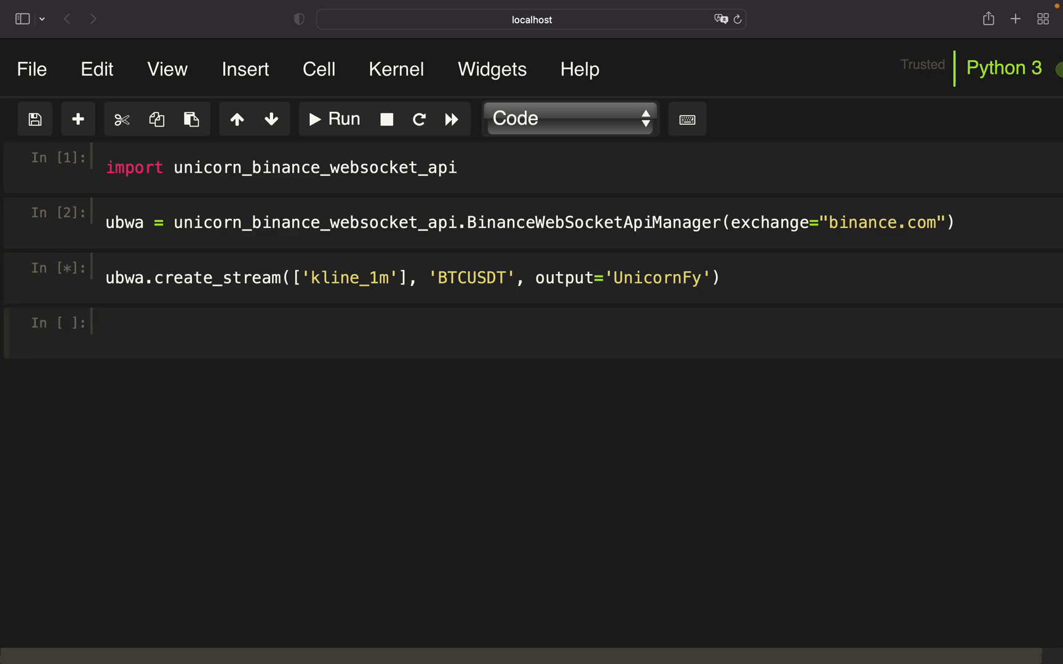
- Write a while True loop popping ubwa stream buffer data and printing it when present
left_click(333, 119)
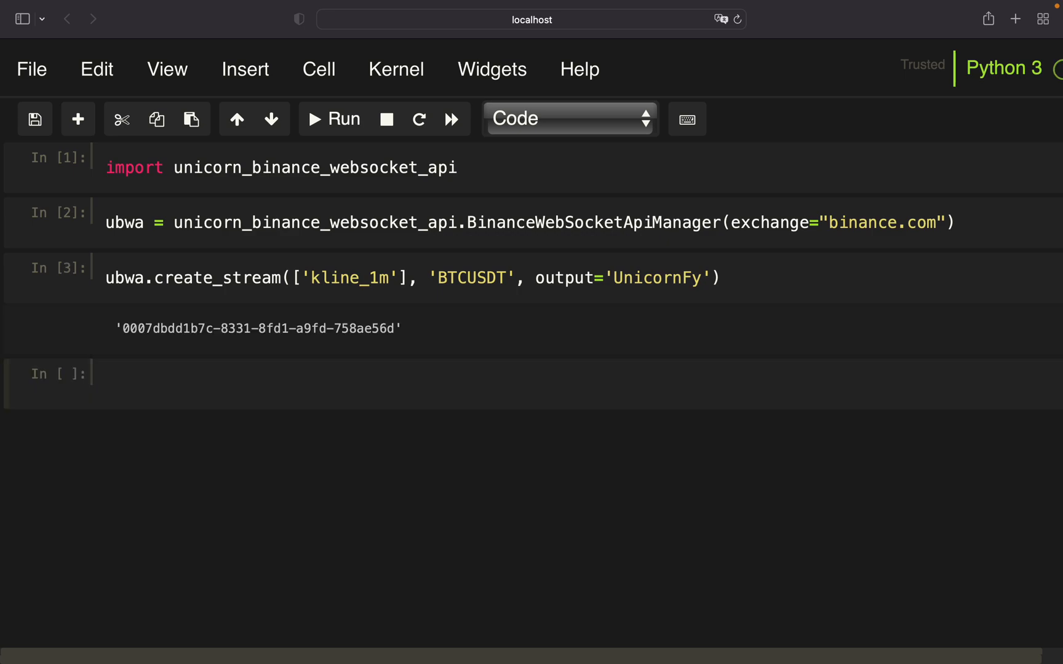
type("while T")
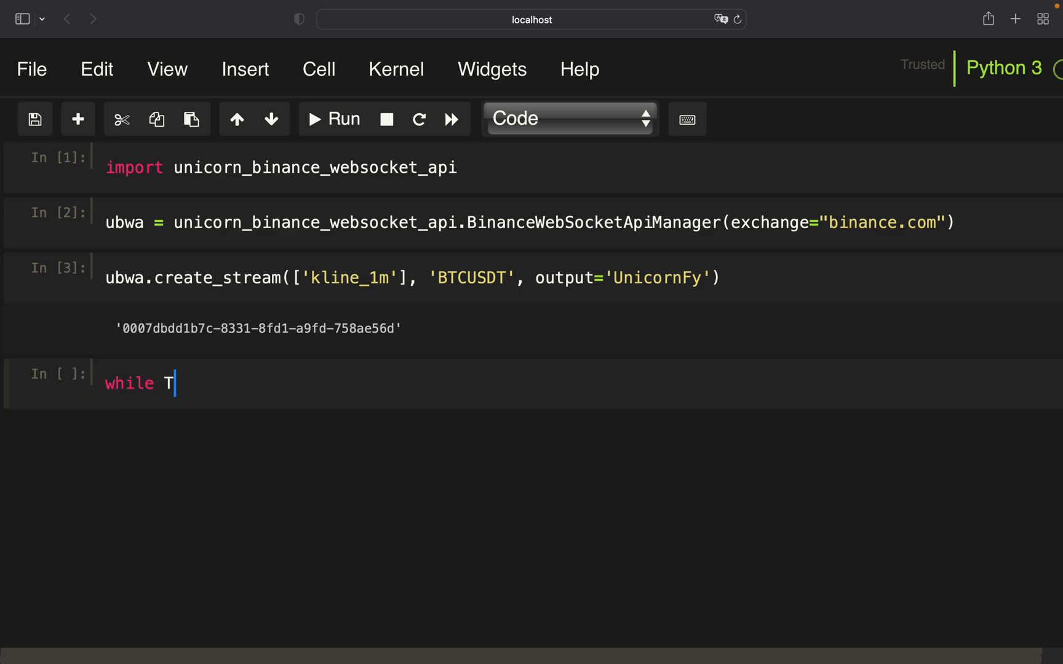
type("rue:")
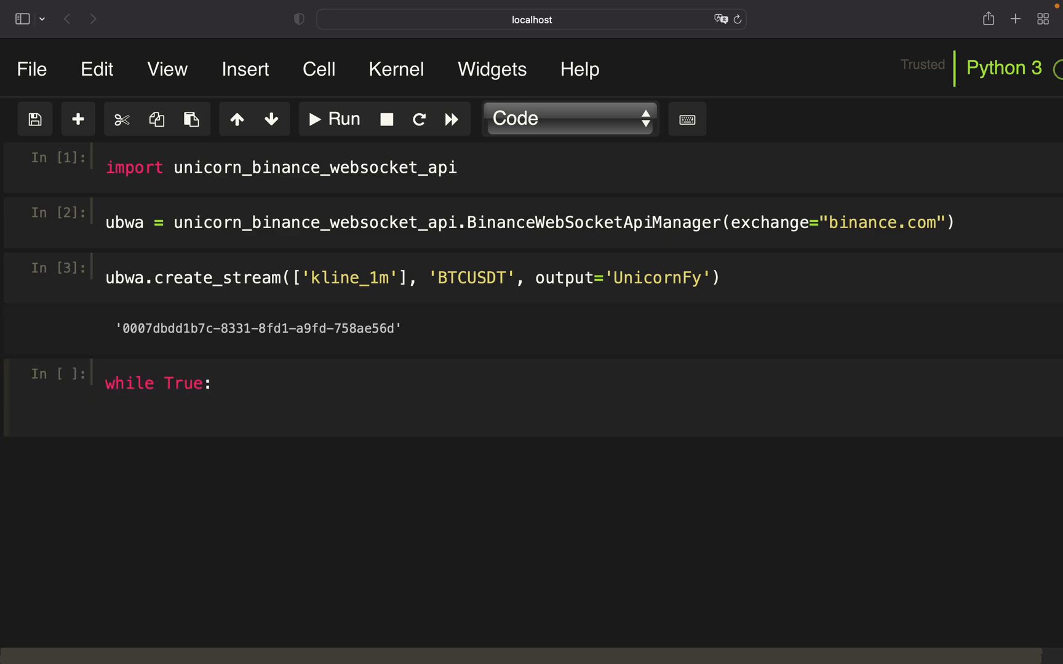
type("data = u")
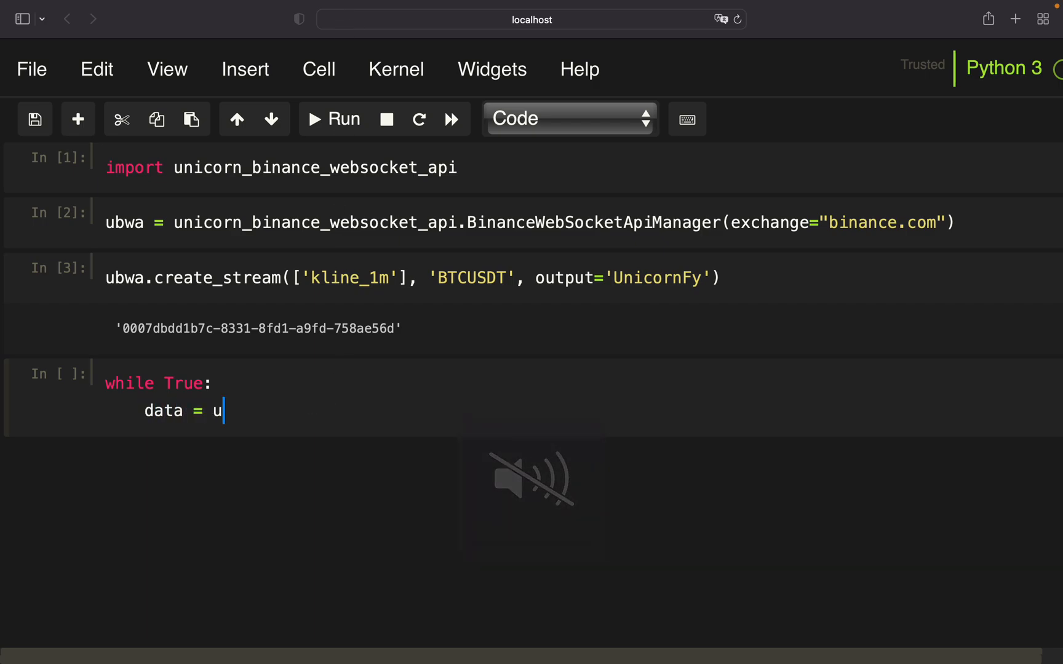
type("bwa.")
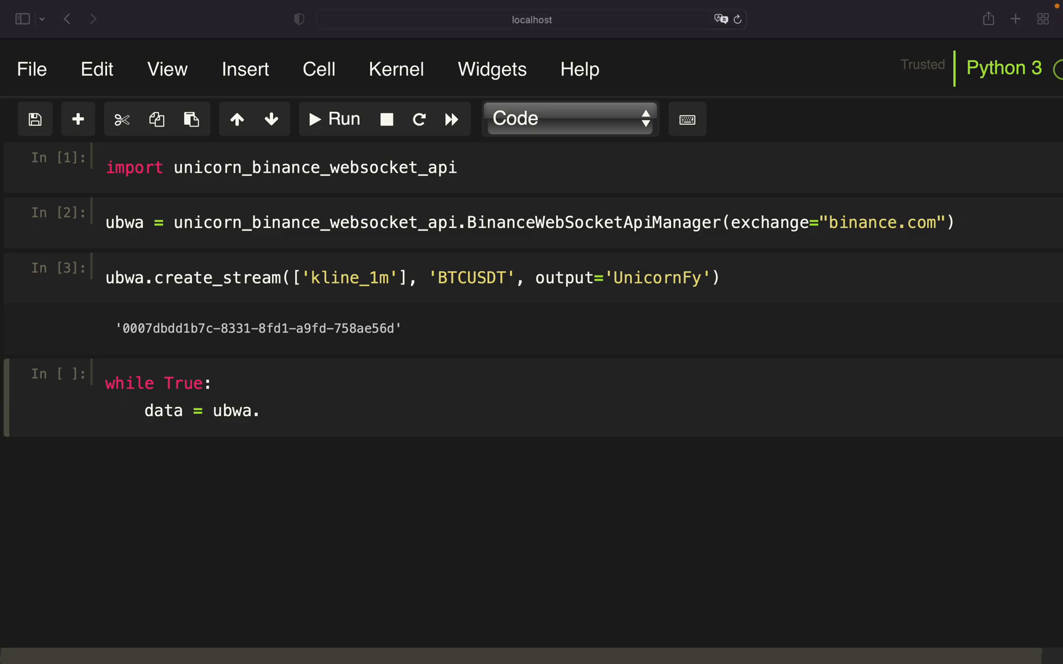
type("pop_stream_data_from_stream_buffer()")
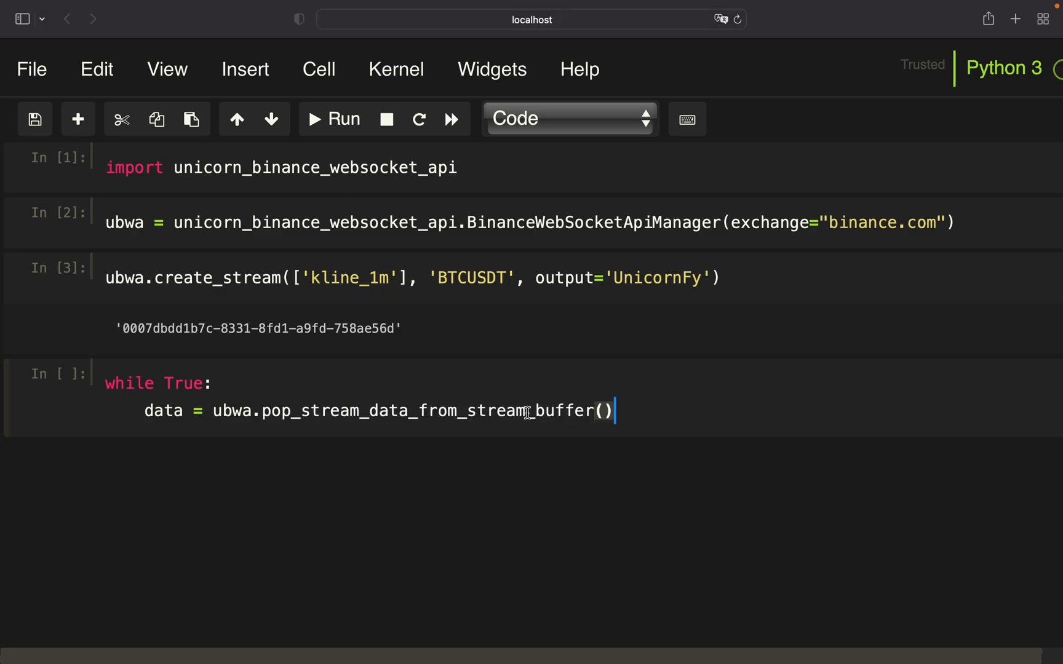
type("if")
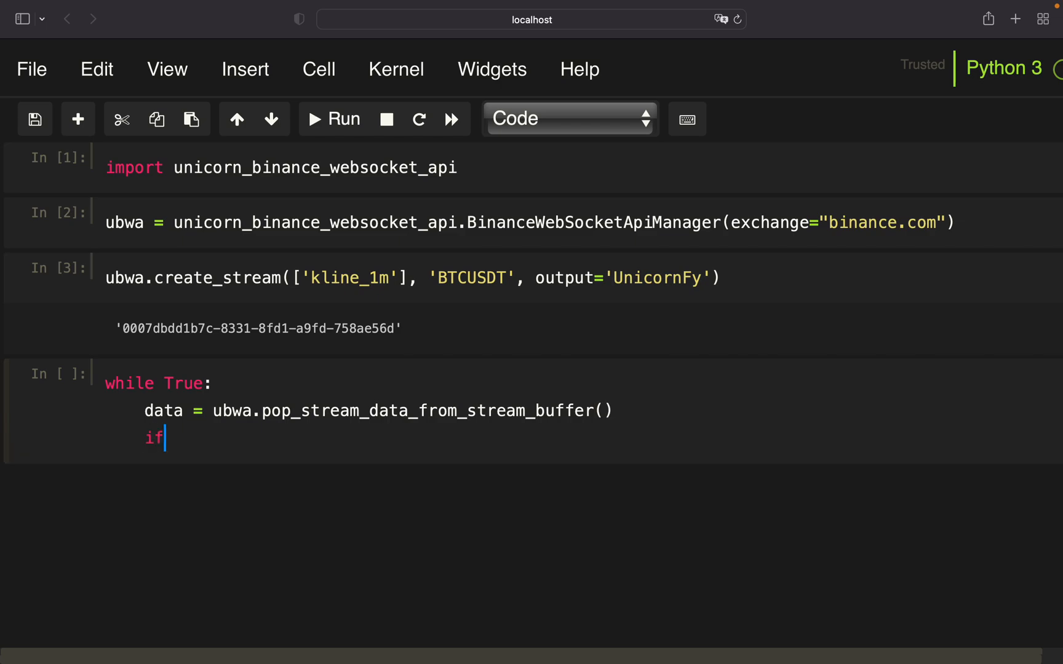
type("data")
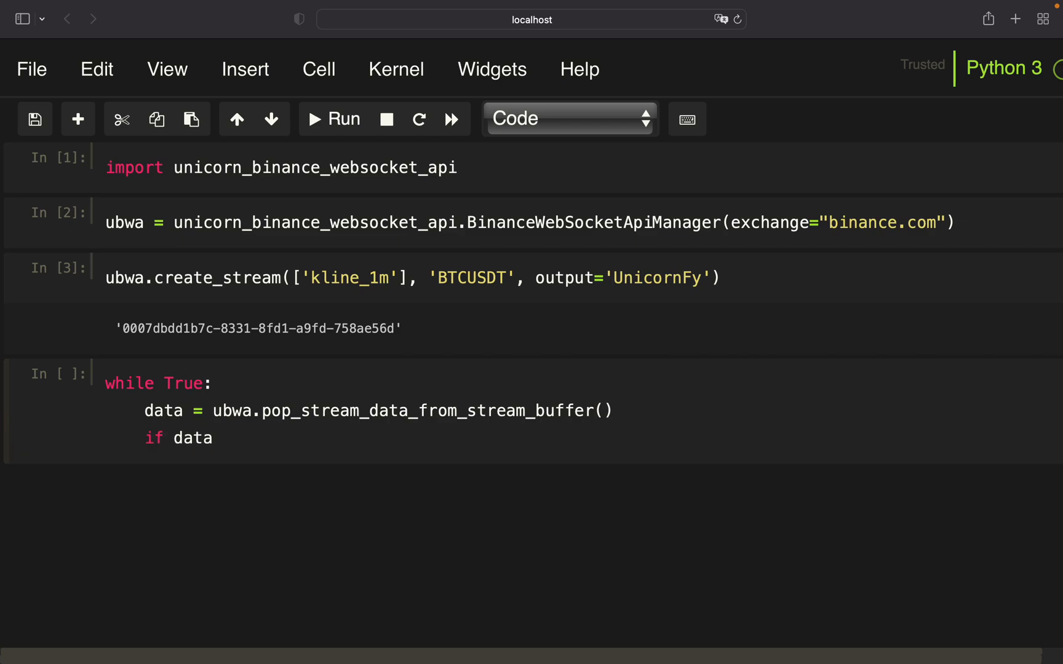
type(":")
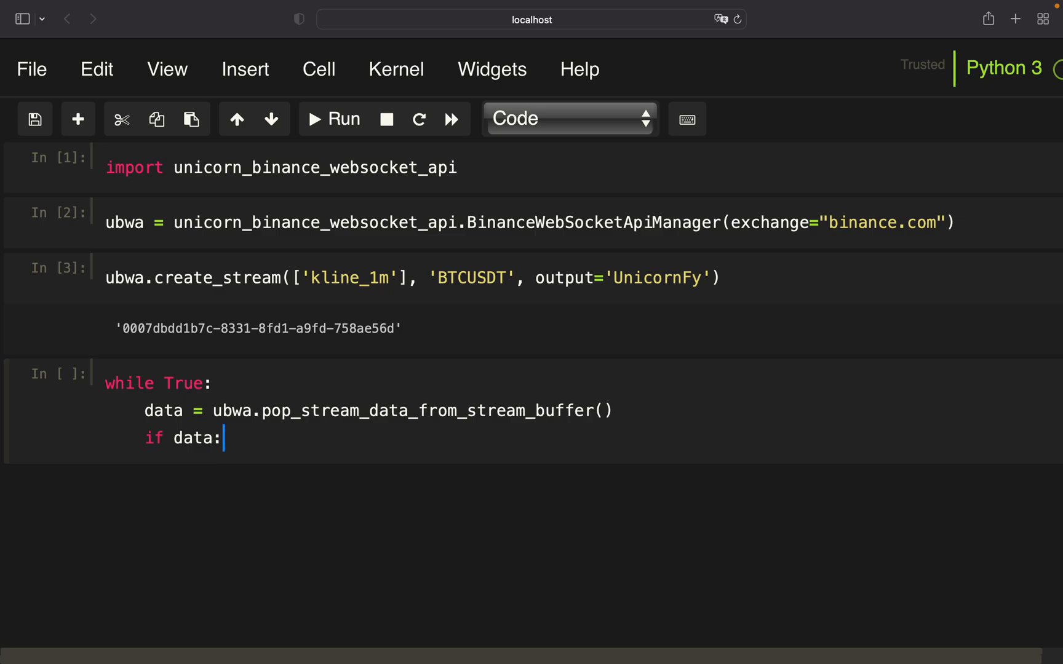
type("print(")
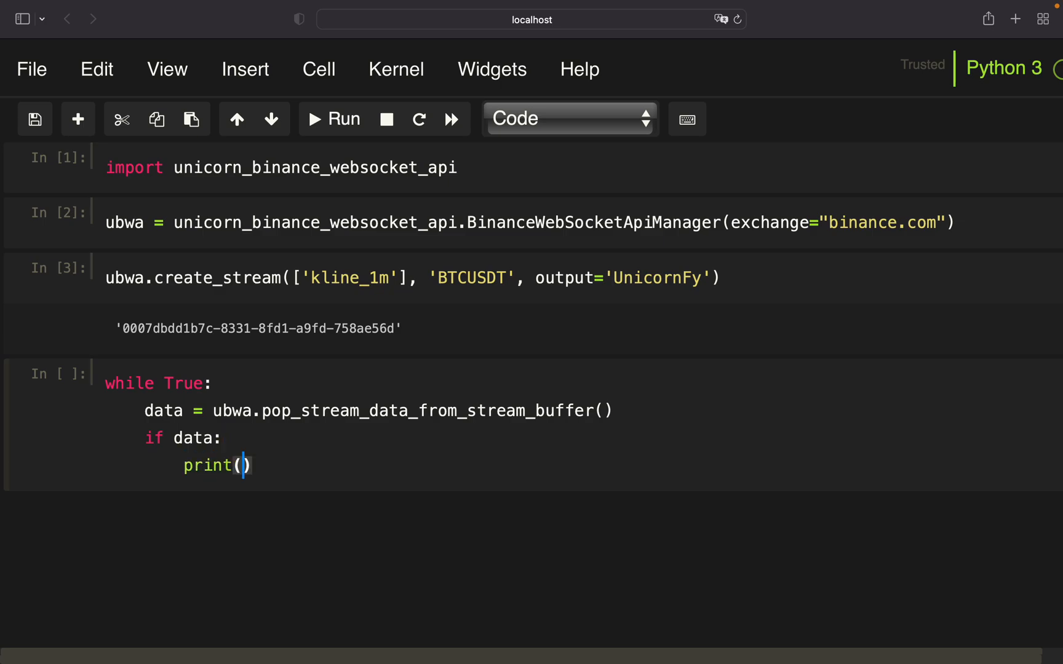
- Finish print(data), run the loop, and scroll through the live BTCUSDT kline output
type("data")
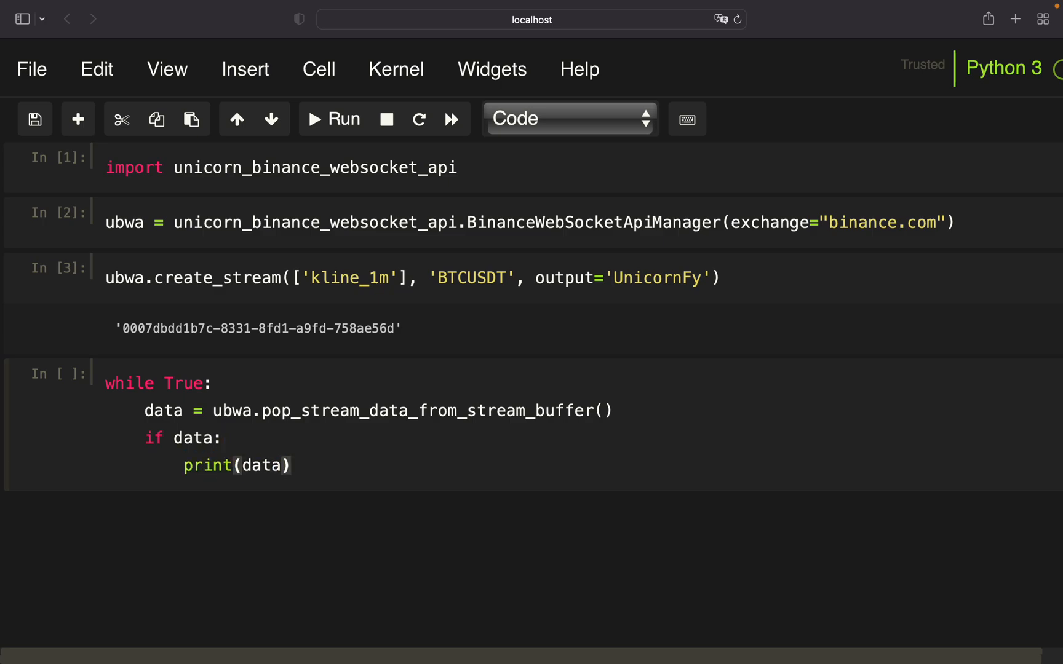
left_click(333, 118)
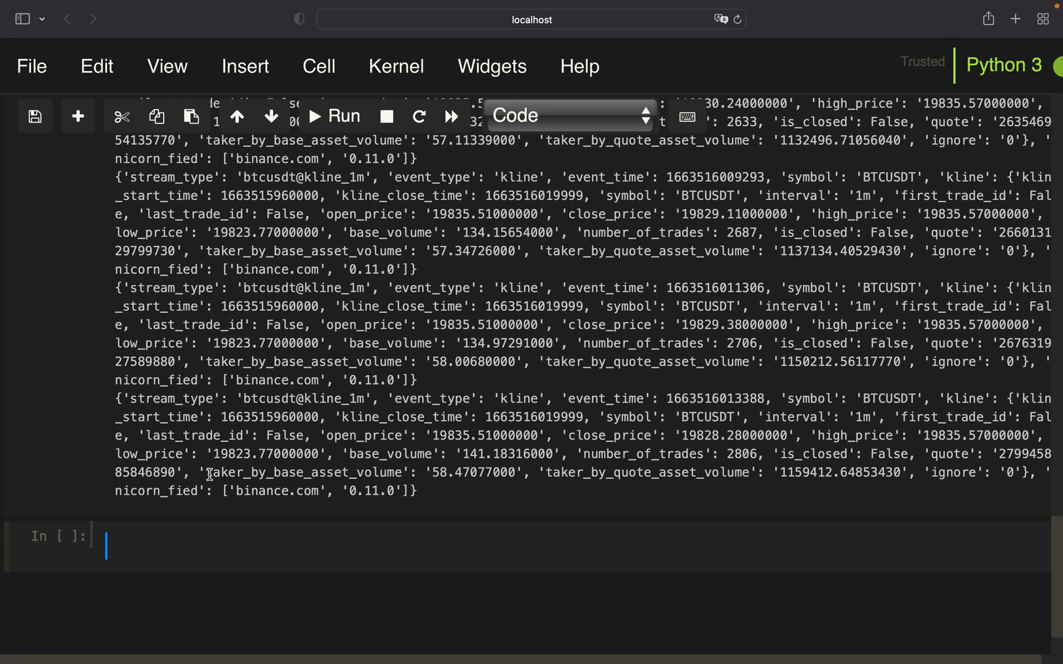
scroll("down", 3)
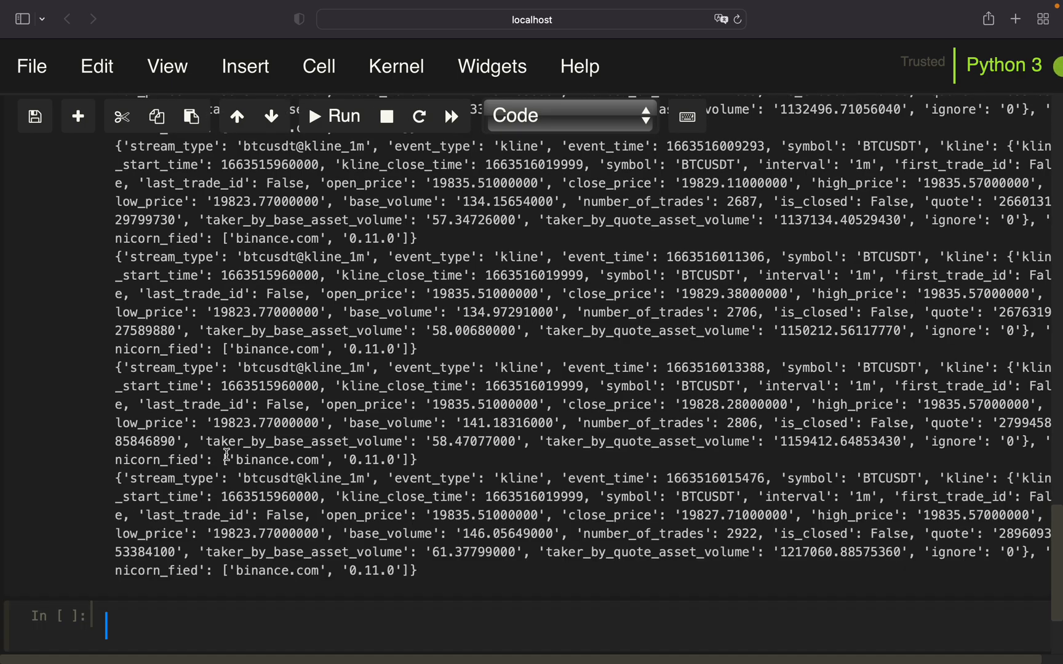
scroll("down", 3)
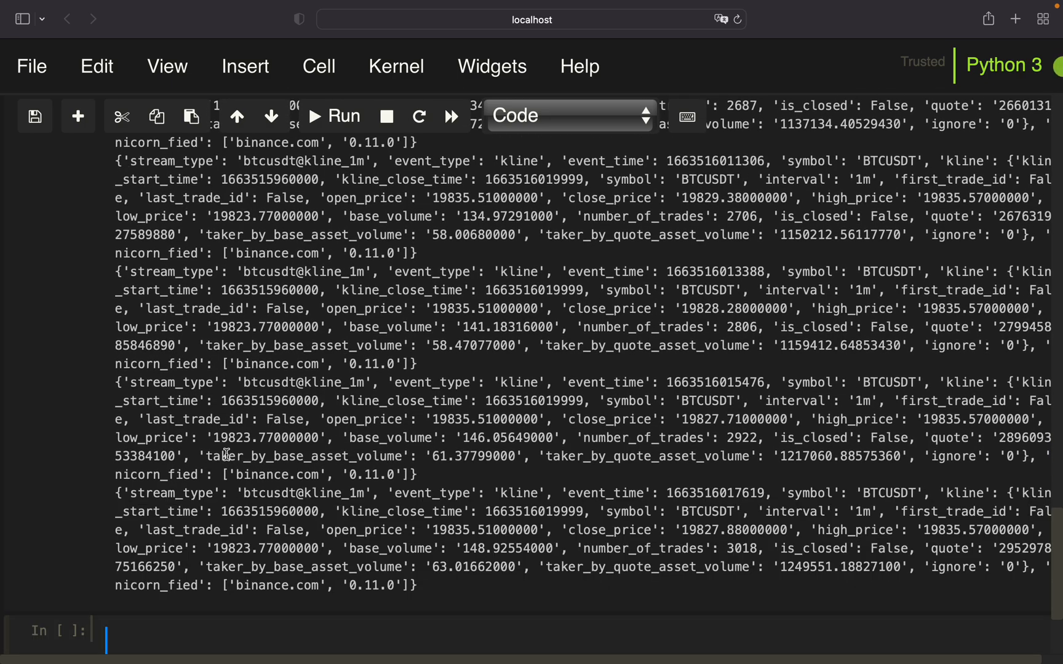
scroll("down", 3)
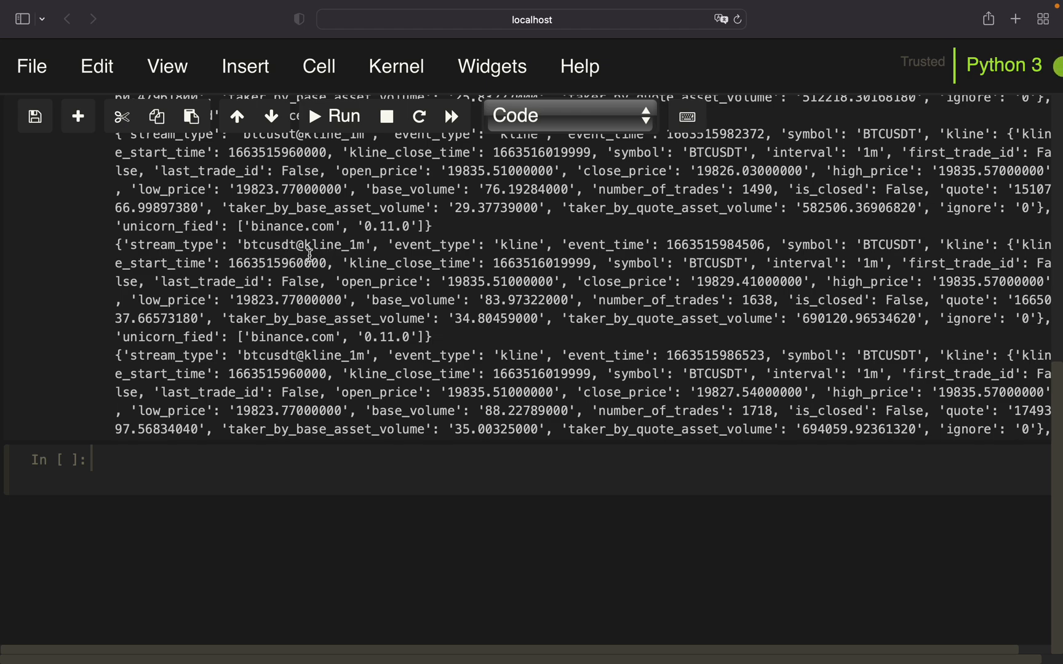
left_click(106, 467)
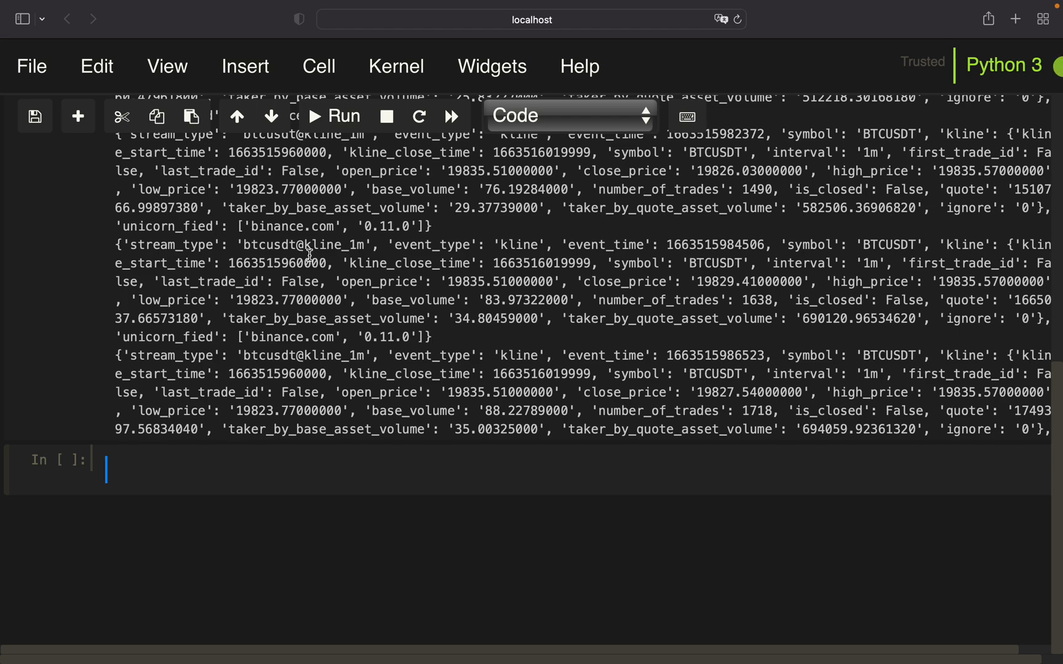
mouse_move(797, 279)
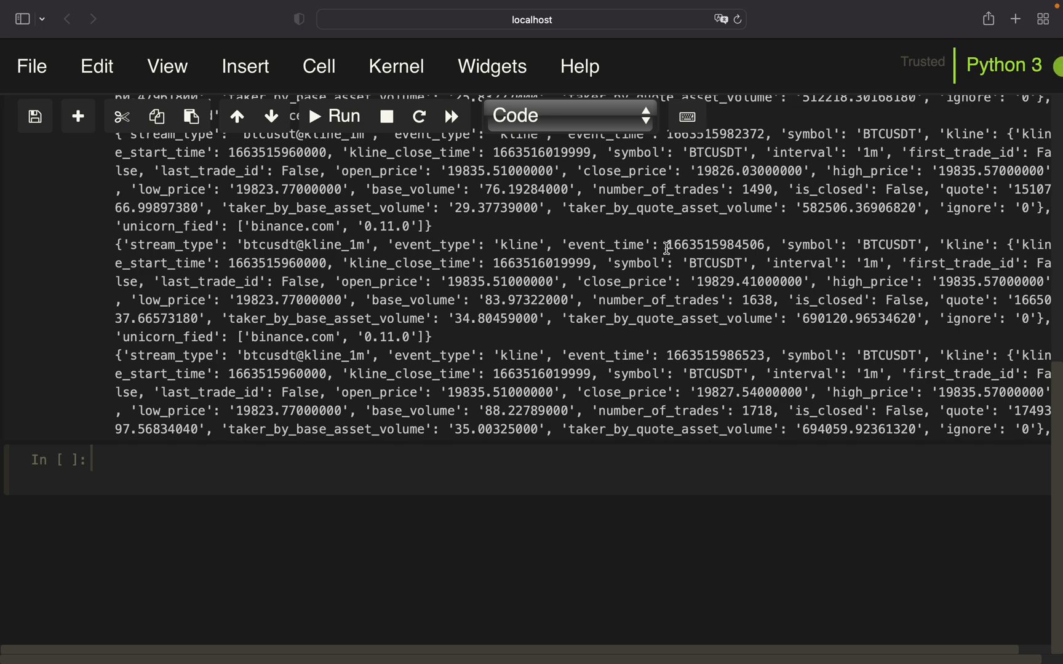
mouse_move(772, 285)
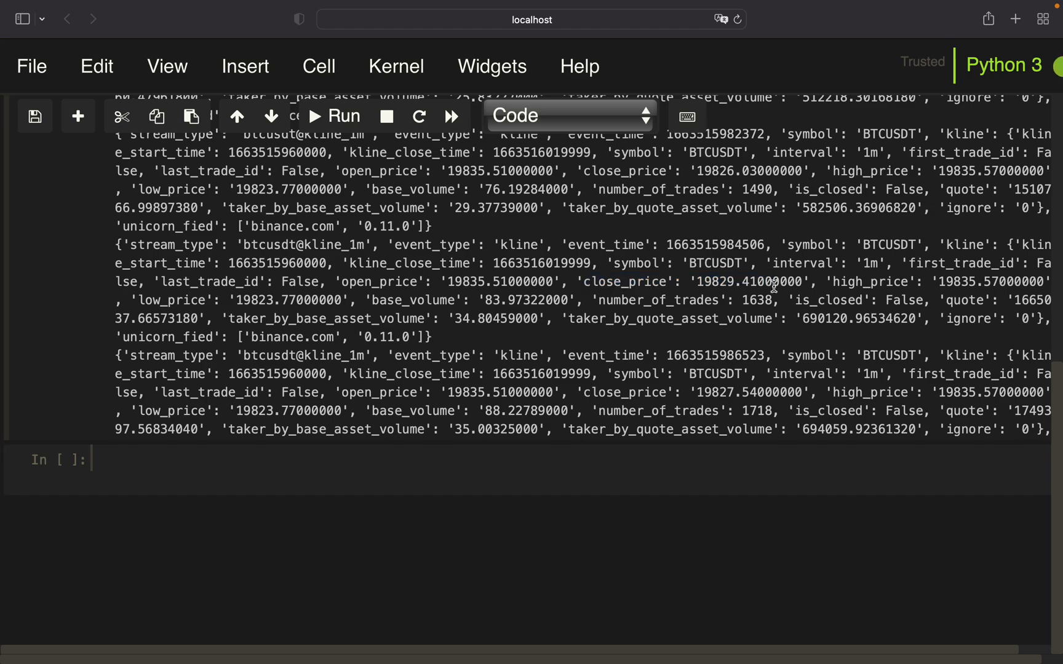
mouse_move(718, 290)
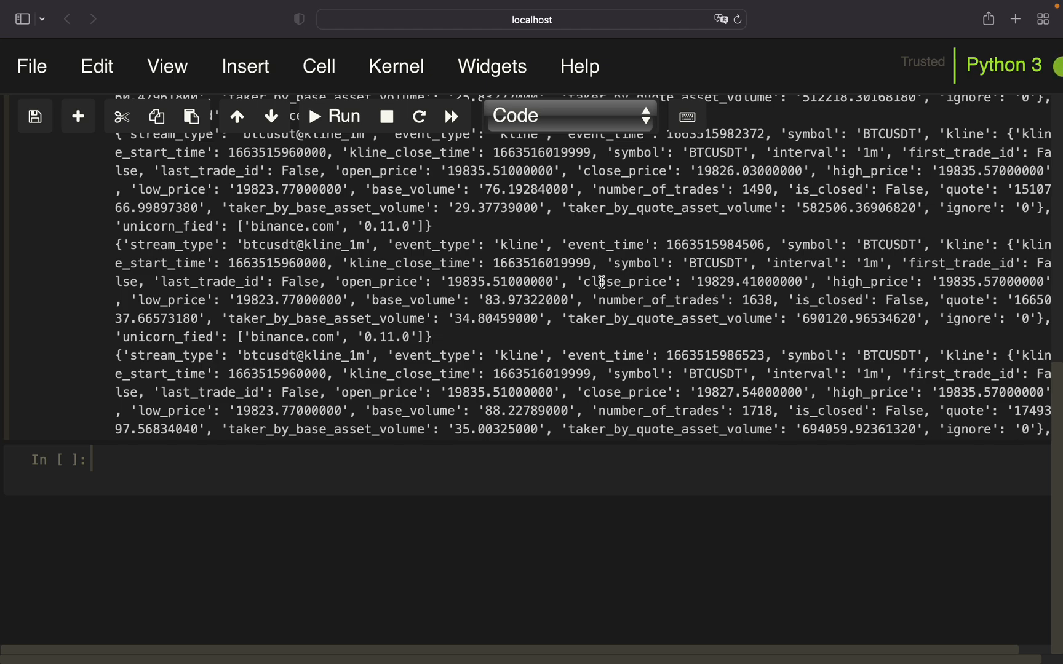
left_click_drag(584, 281, 806, 281)
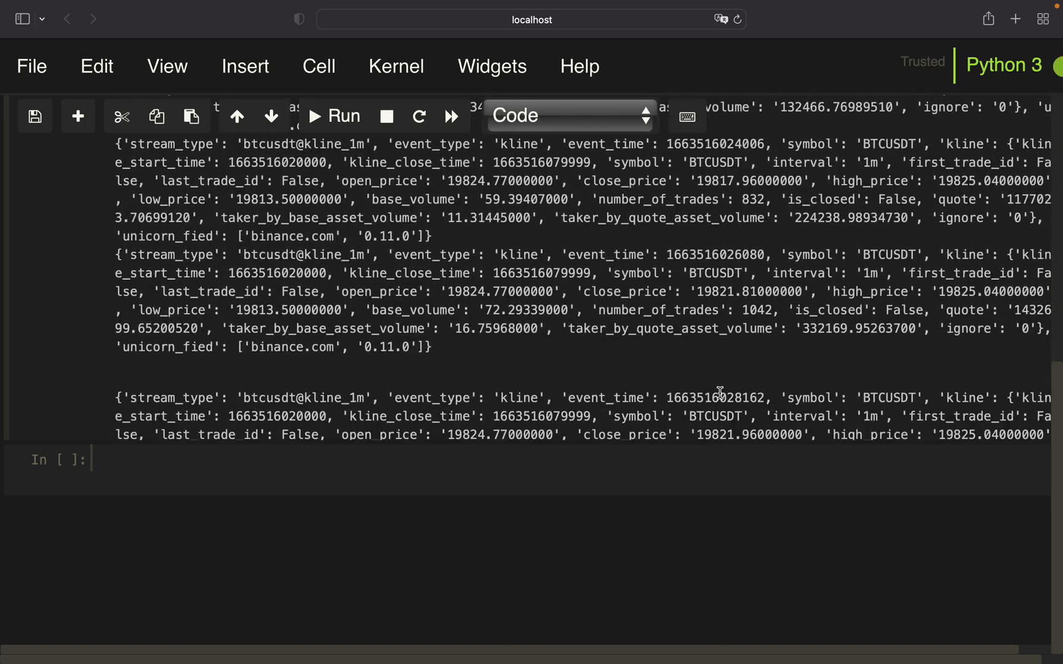
scroll("down", 3)
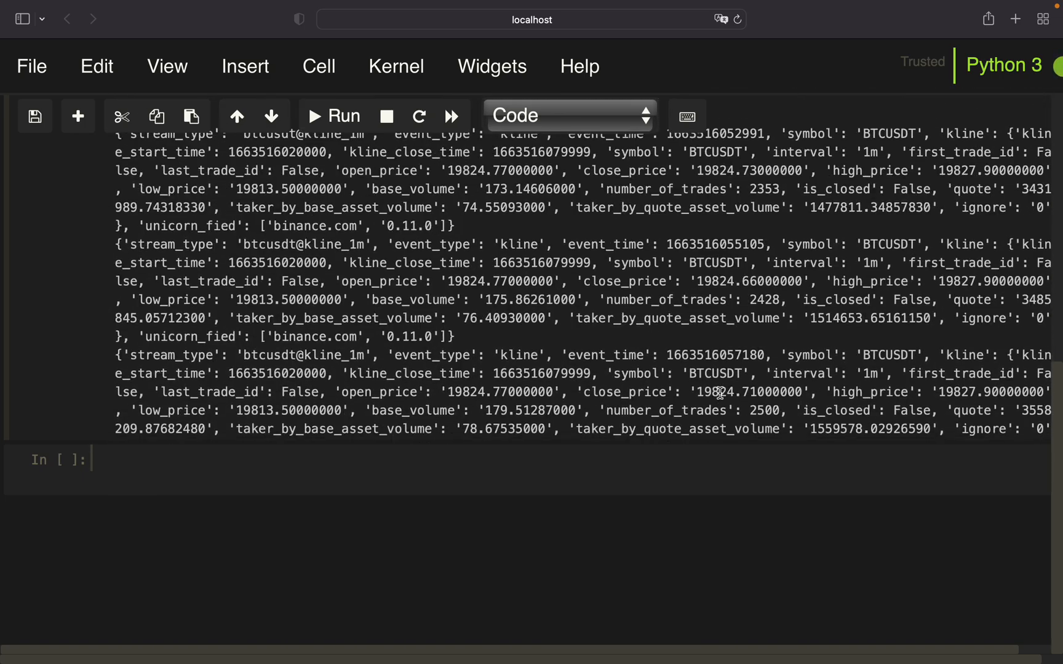
scroll("down", 3)
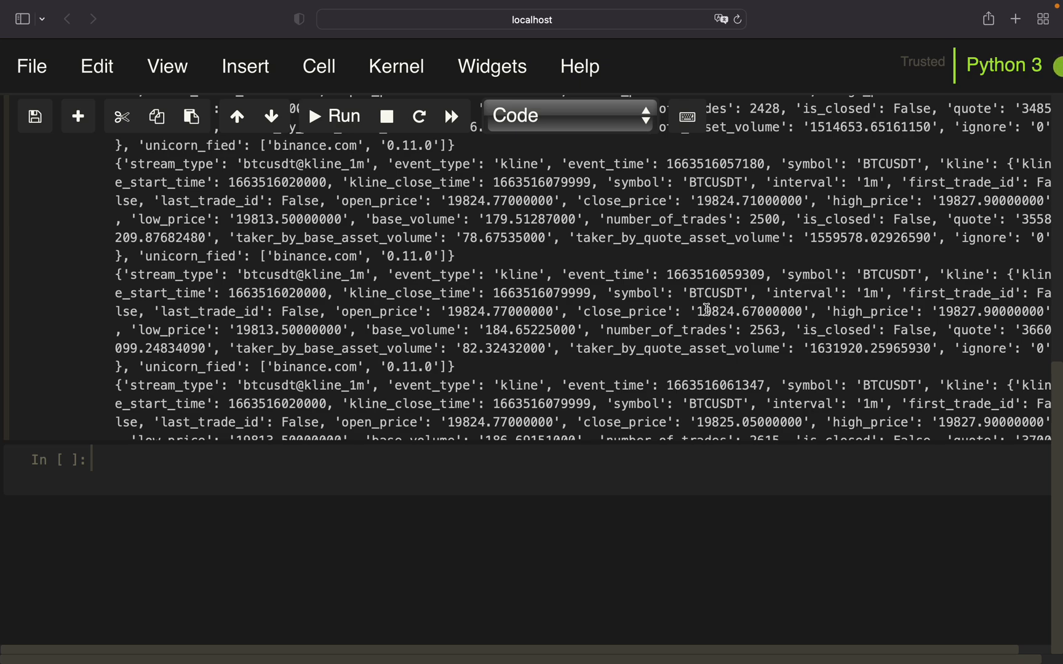
mouse_move(122, 359)
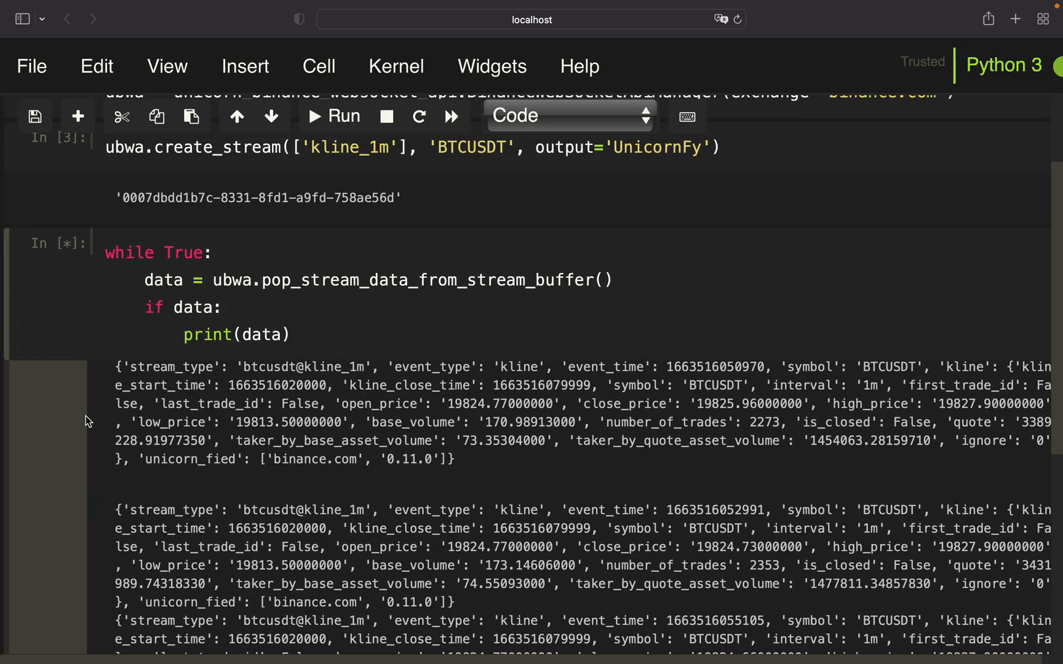
scroll("down", 3)
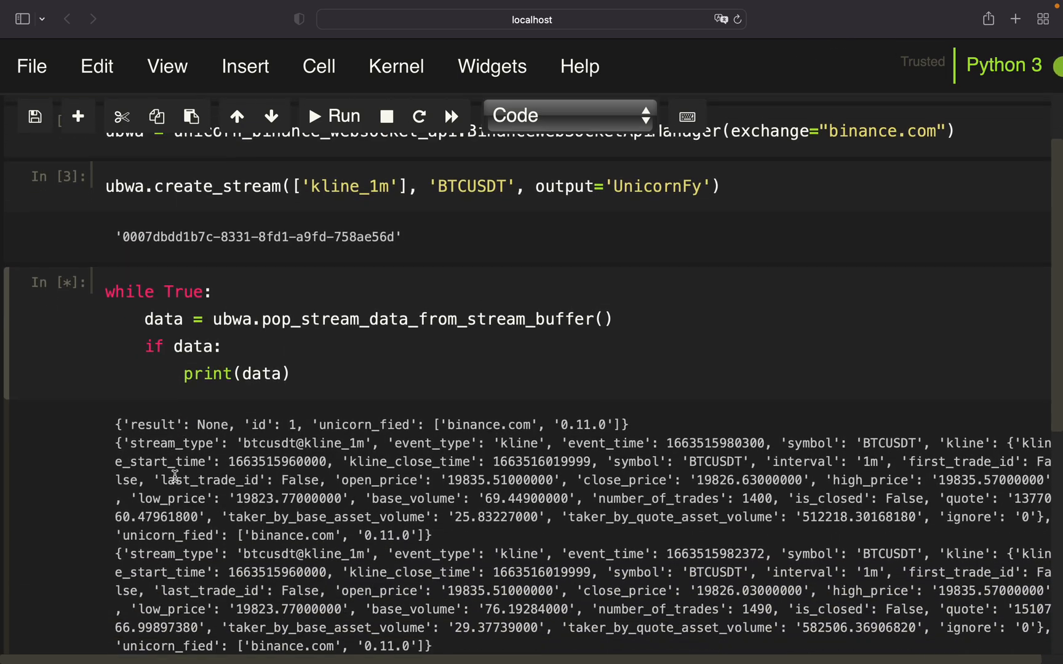
scroll("down", 3)
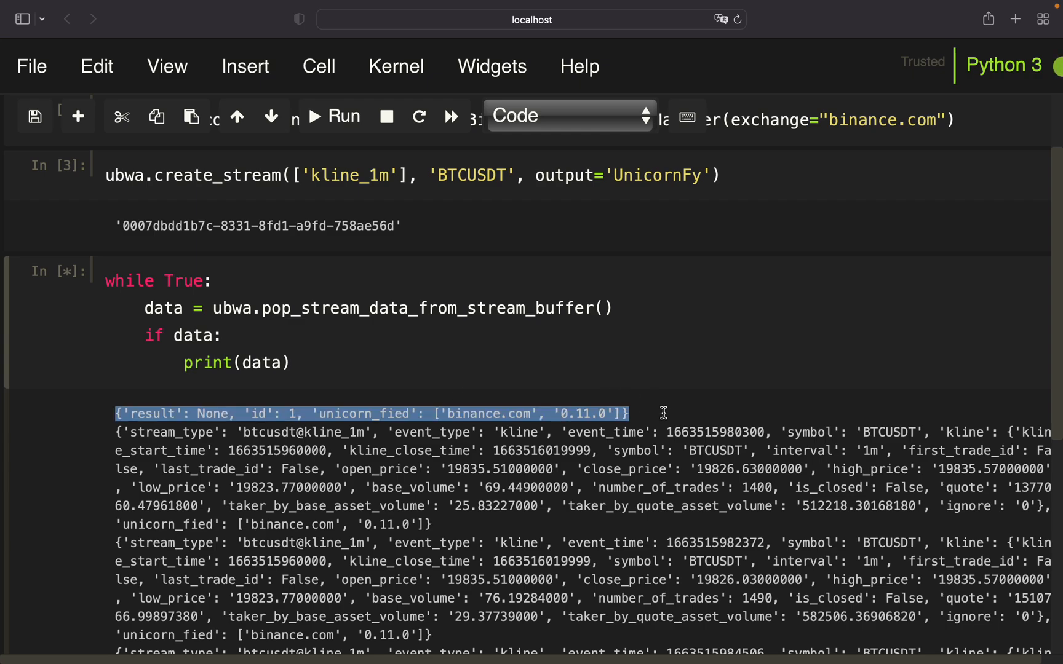
mouse_move(248, 338)
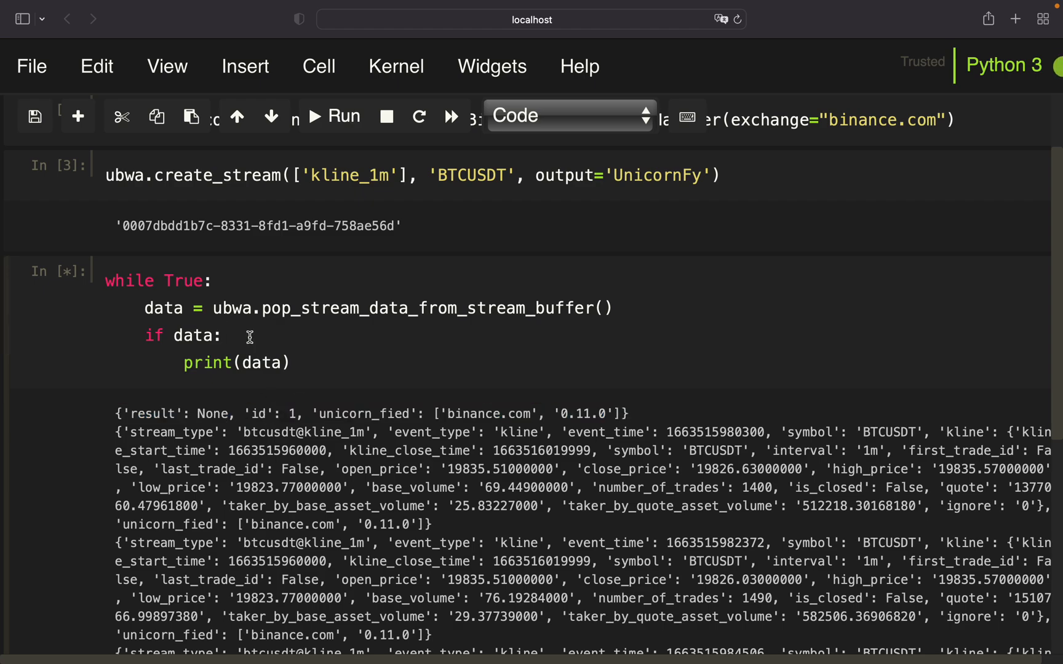
- Change the loop condition to 'if data and len(data) > 3:'
type("and")
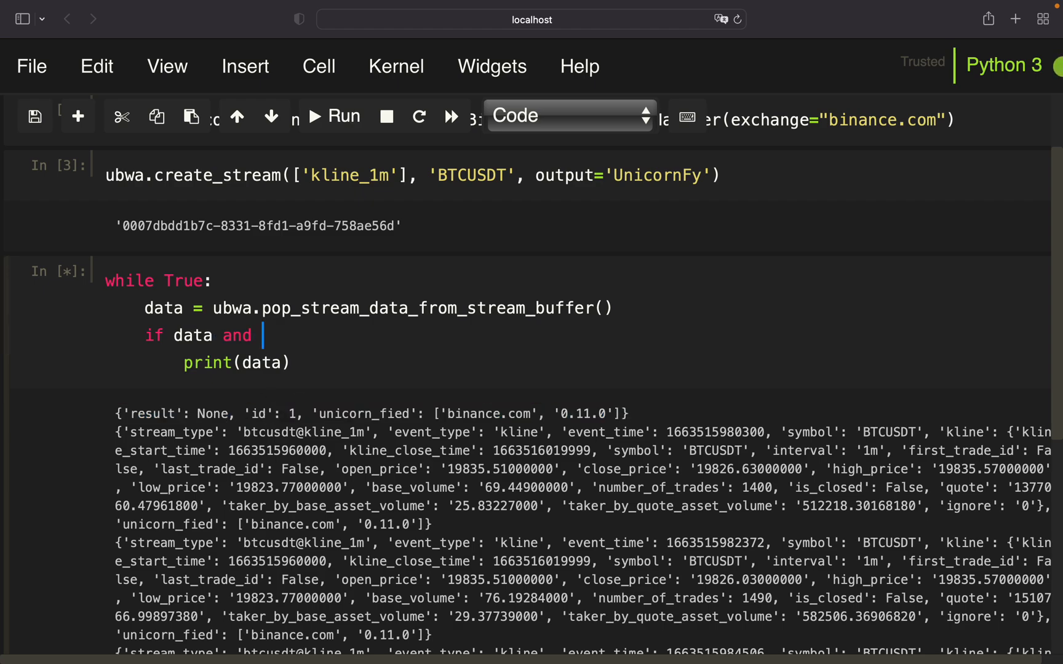
type("len(data) > 3:")
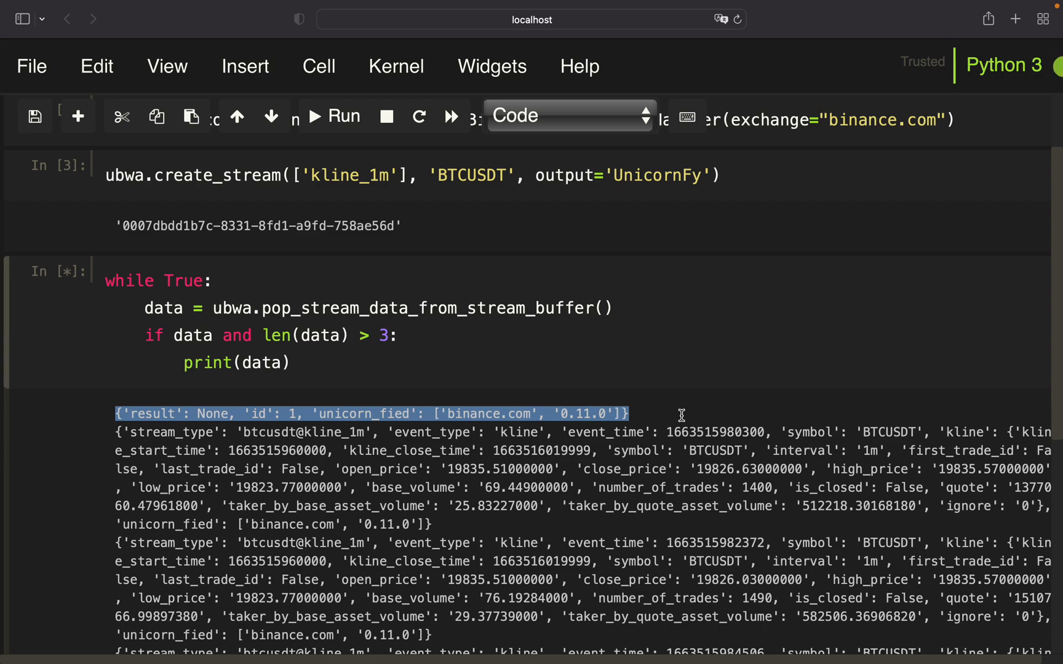
mouse_move(95, 352)
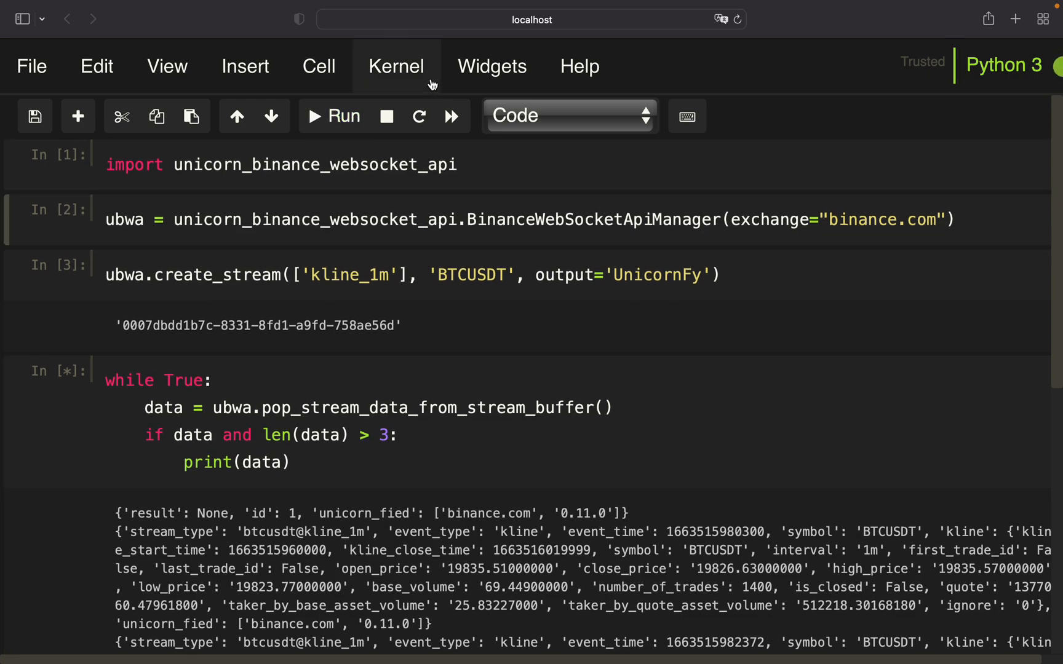
- Interrupt the kernel and re-run the stream and updated loop cells
left_click(387, 115)
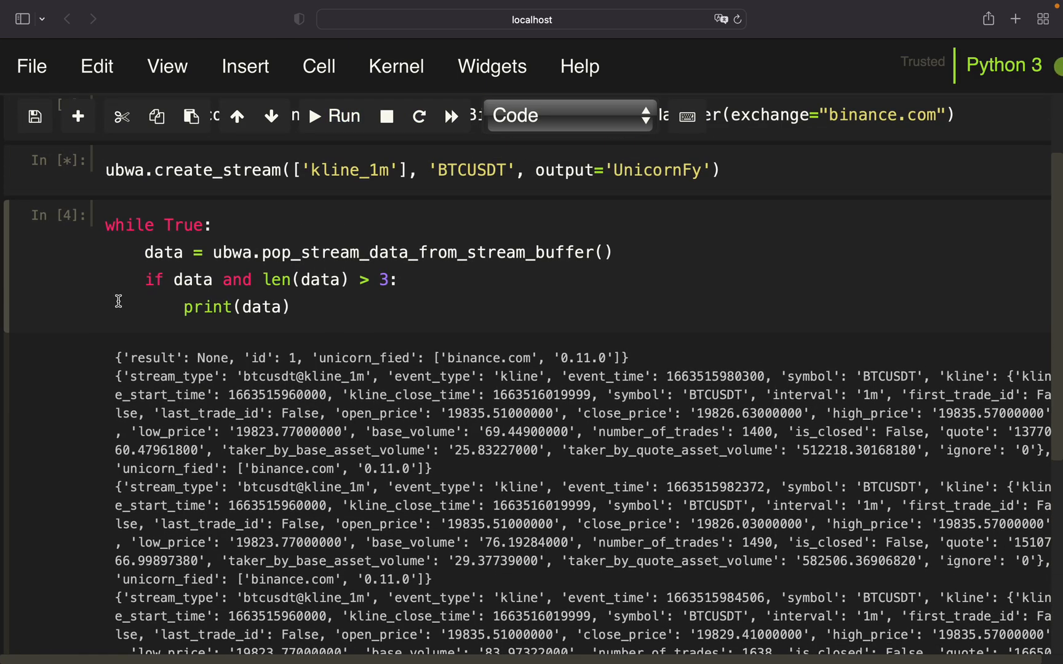
left_click(314, 115)
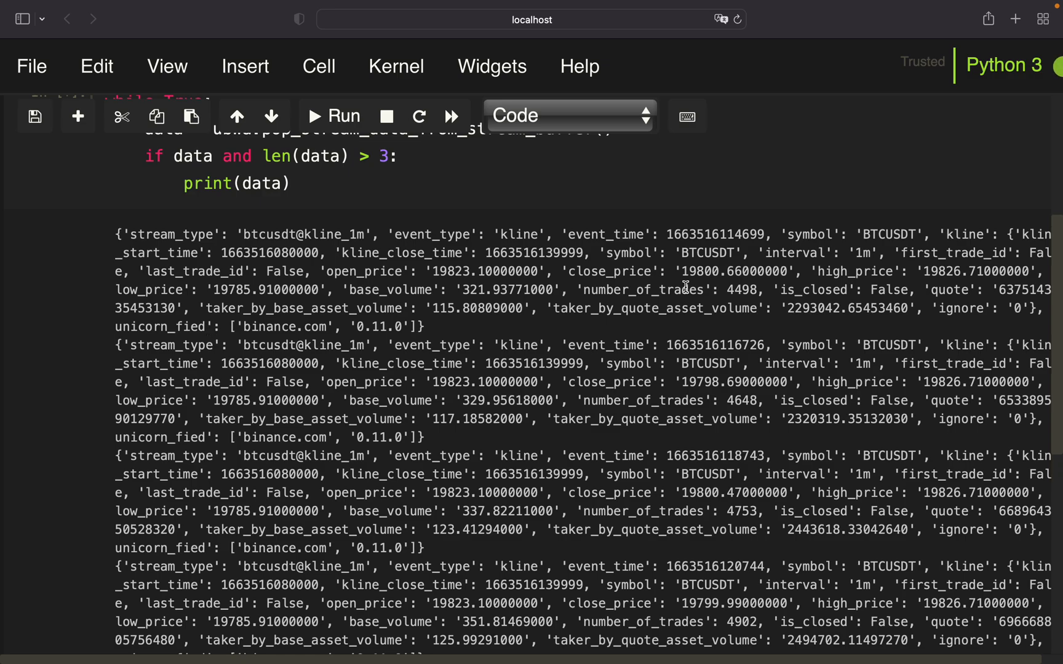
left_click_drag(562, 271, 783, 270)
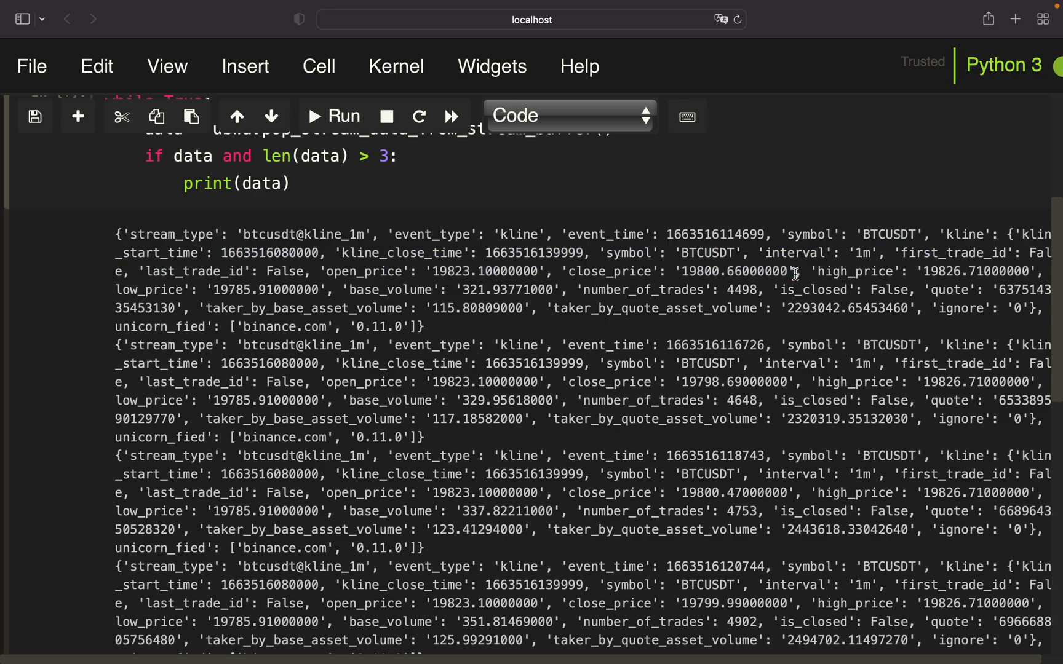
mouse_move(274, 293)
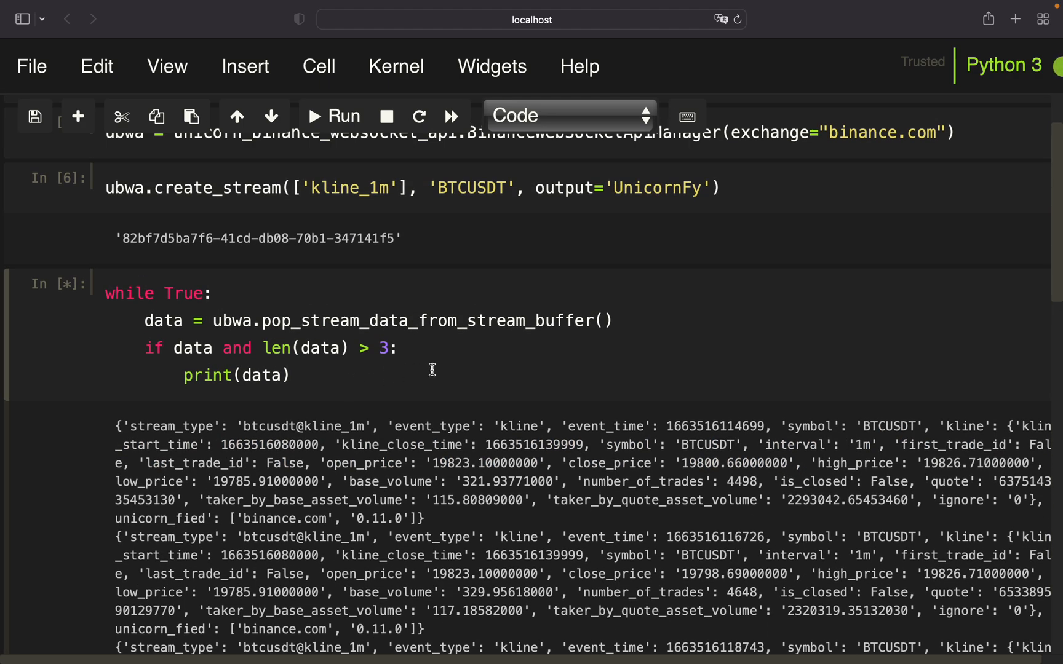
- Start a liveprice line in the if block while locating close_price in the output
left_click(400, 347)
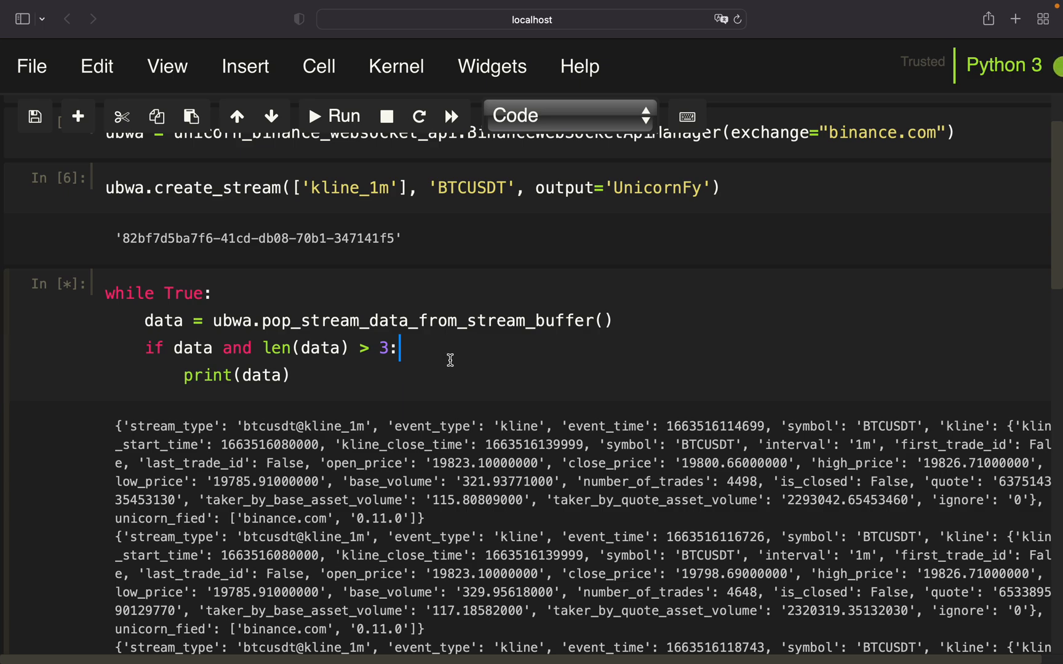
type("liveprice =")
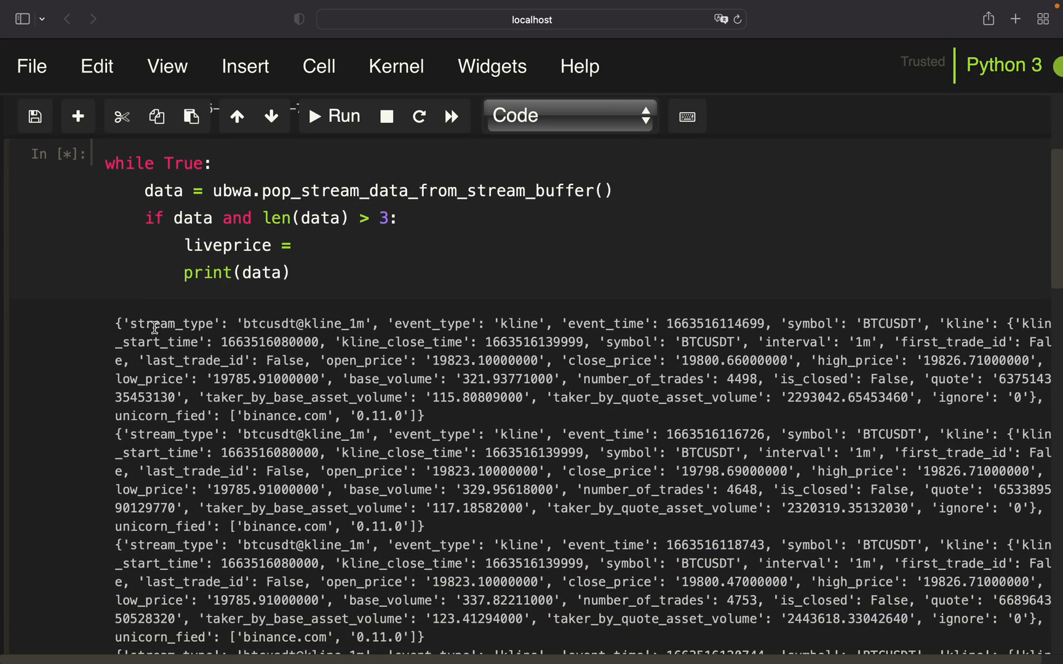
double_click(962, 323)
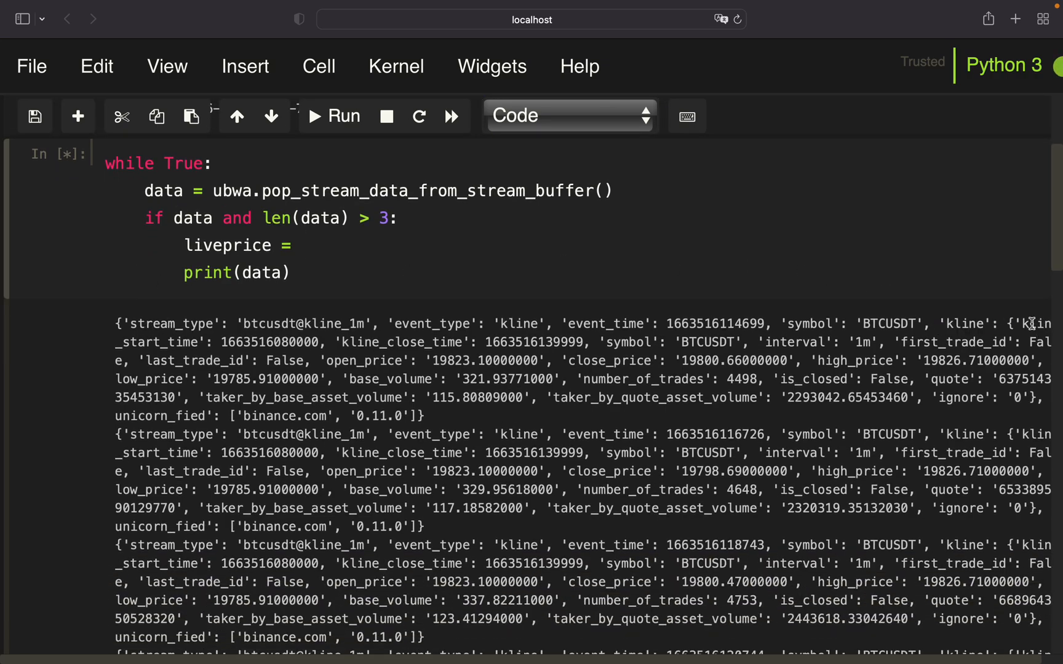
left_click_drag(563, 360, 783, 360)
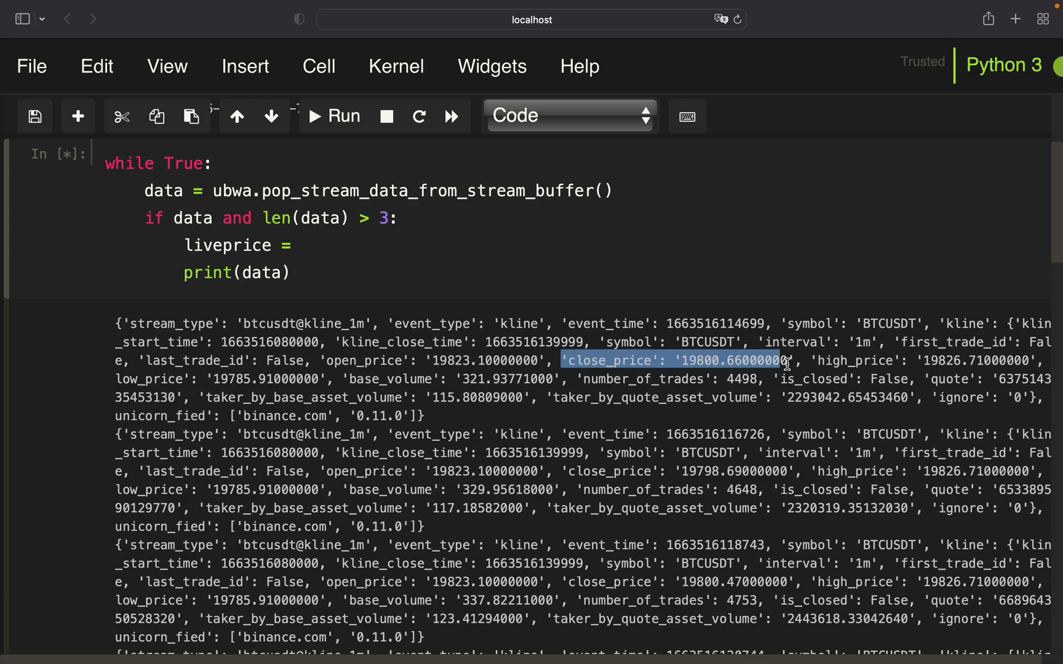
left_click(793, 360)
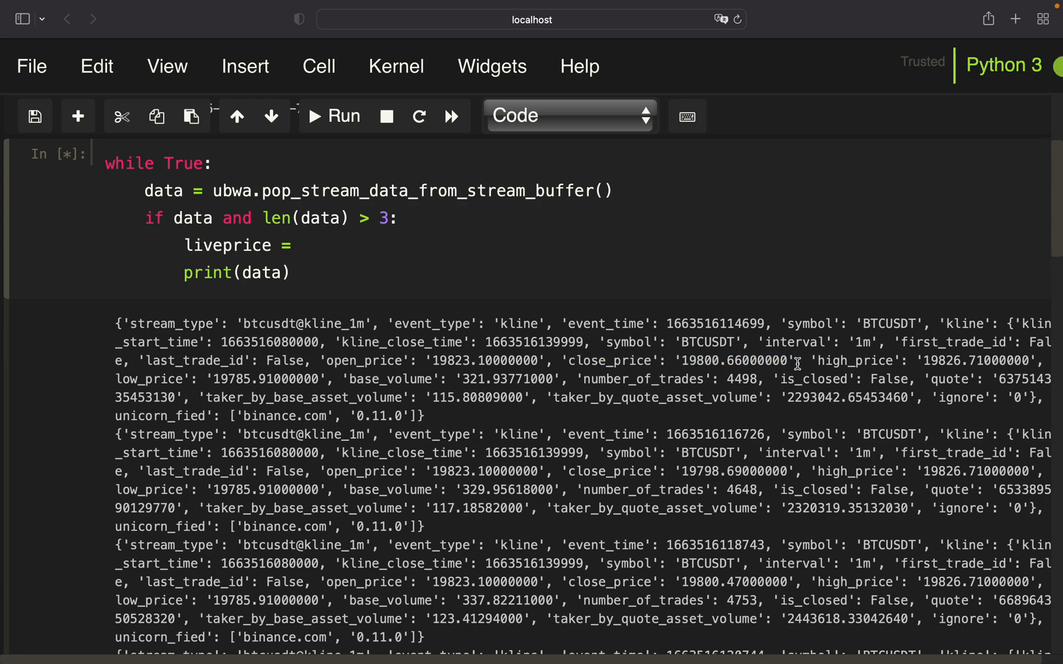
mouse_move(287, 245)
type(" data[]")
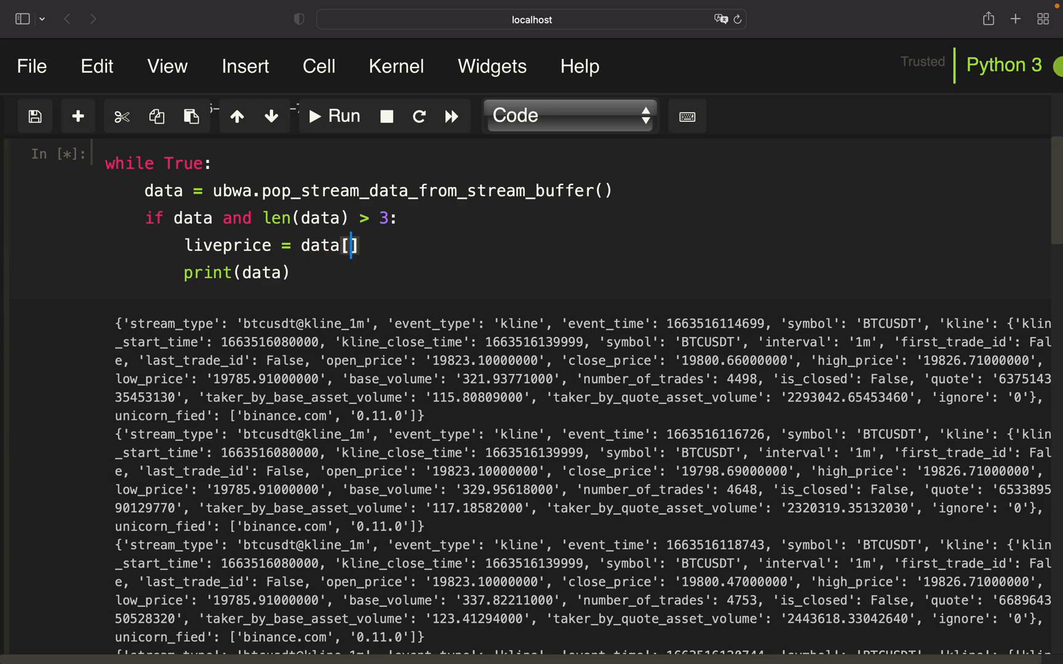
mouse_move(766, 305)
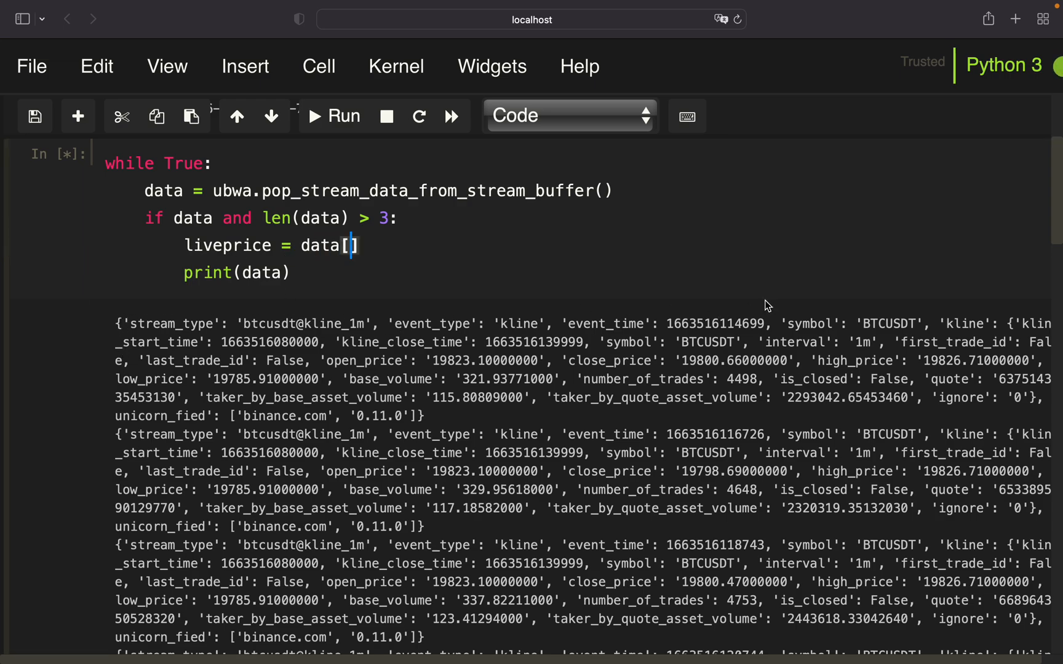
mouse_move(956, 323)
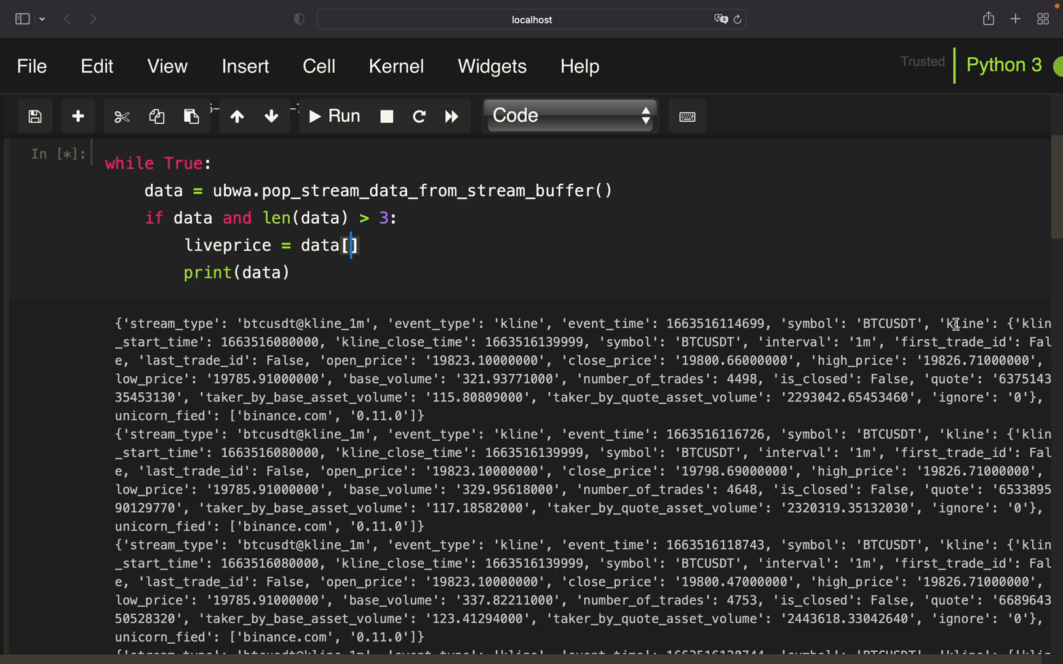
- Set liveprice = float(data['kline']['close_price']) and print liveprice instead of data
type("'kline'")
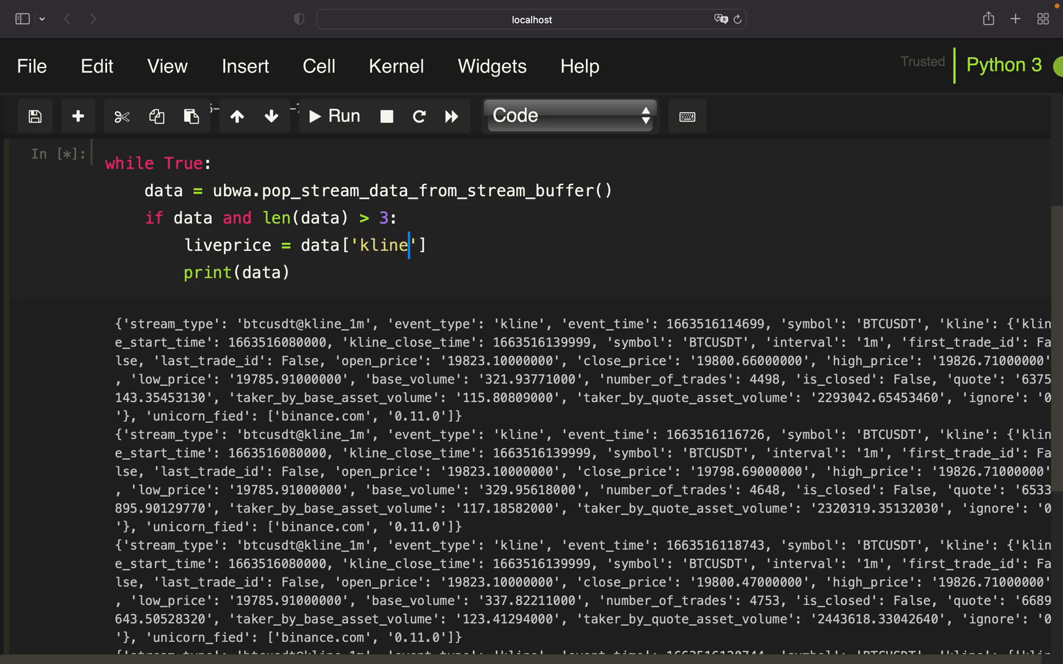
type("[]")
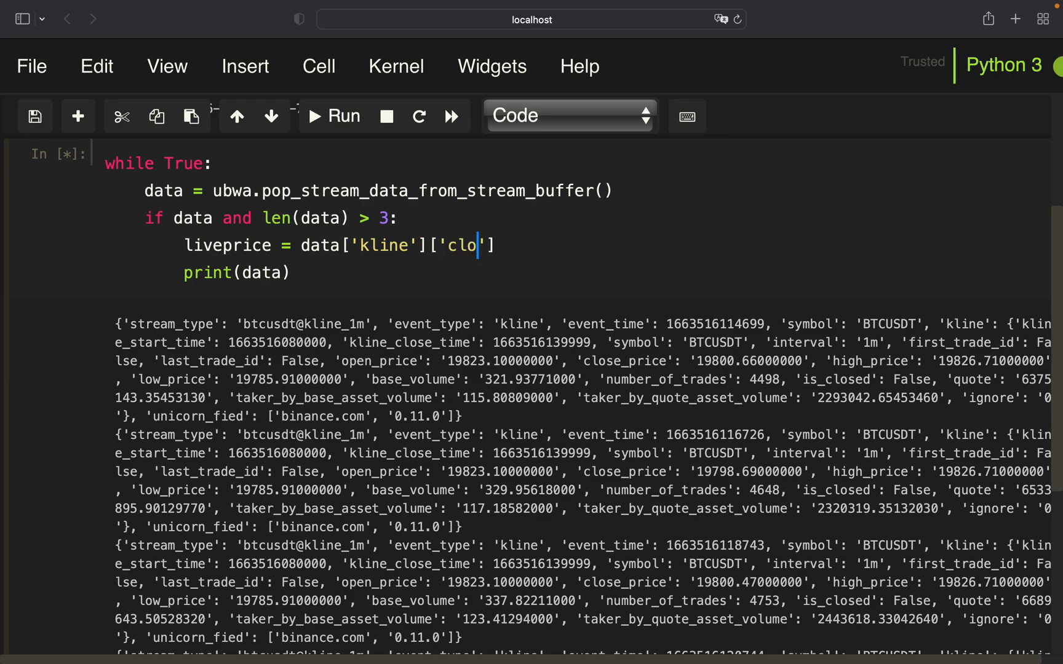
type("se_price")
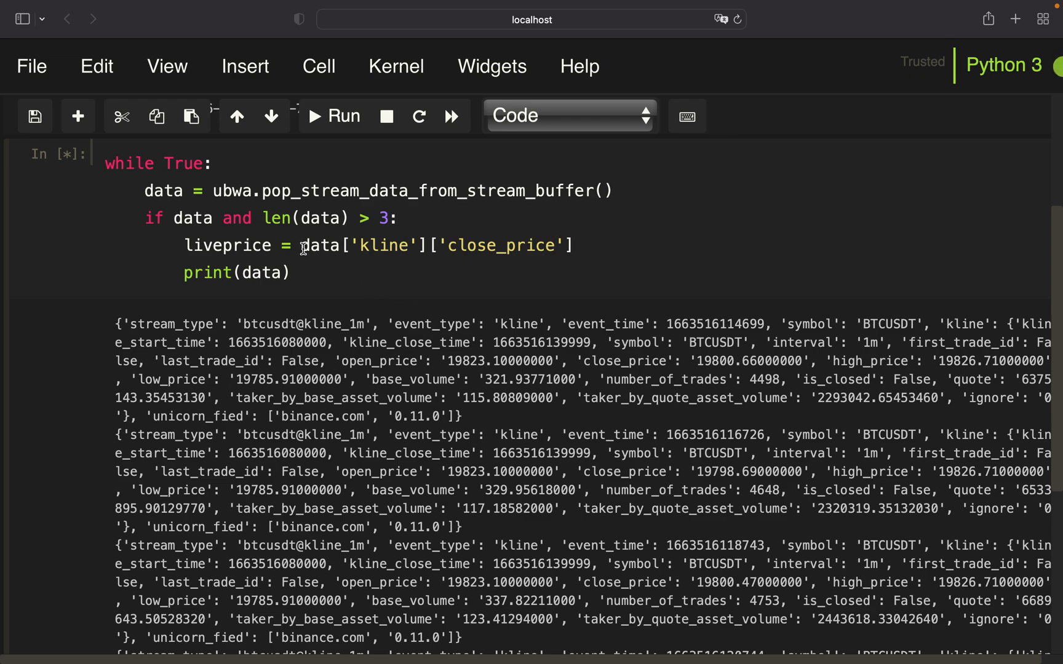
mouse_move(689, 360)
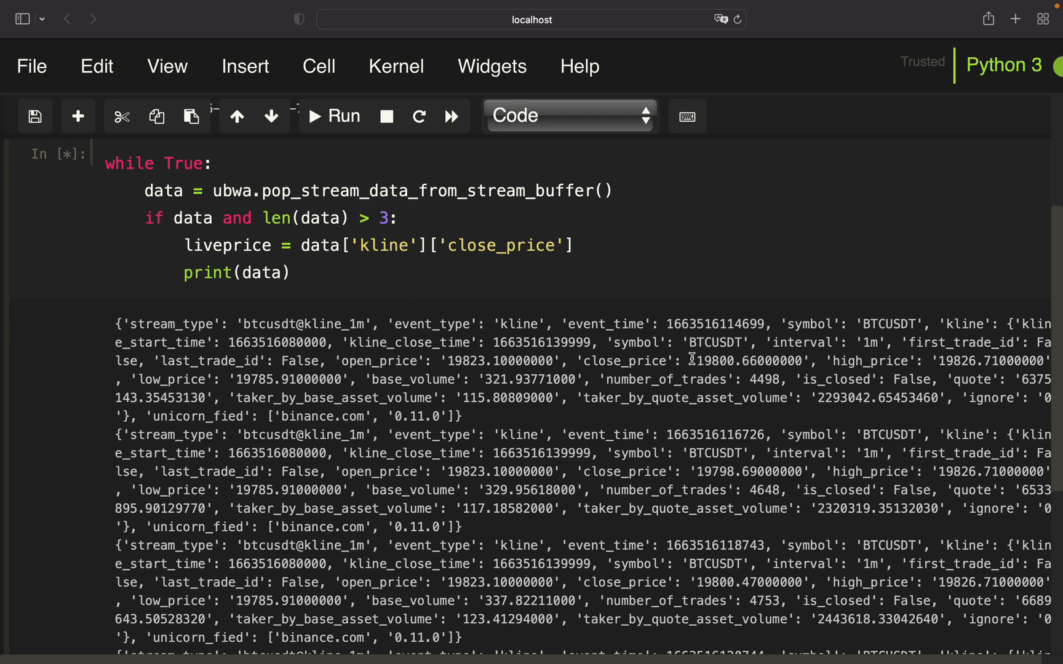
double_click(749, 360)
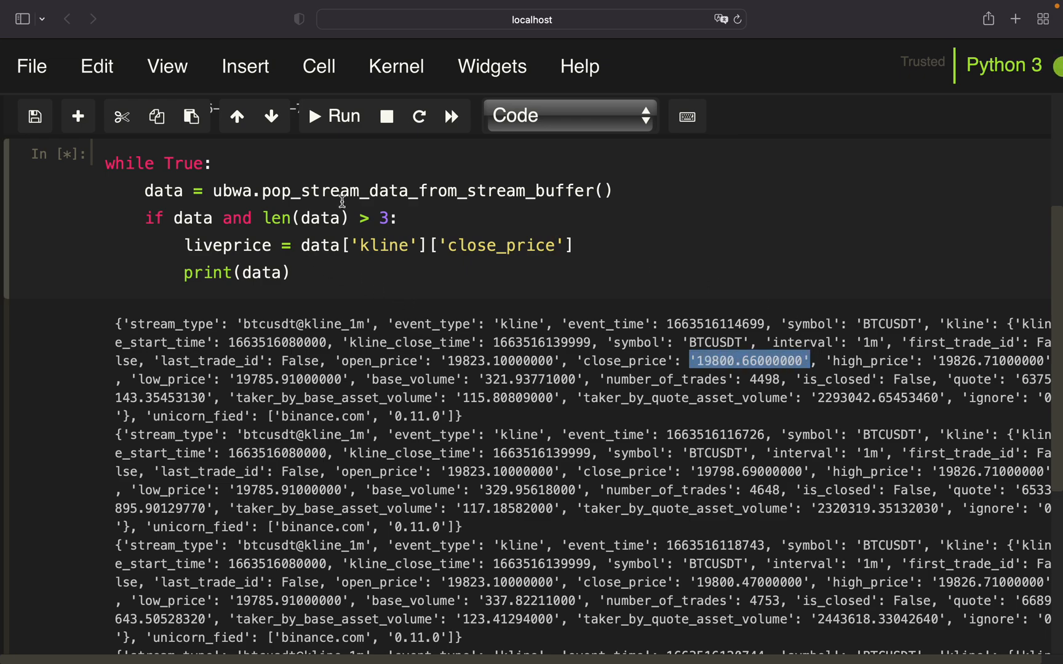
type("float(")
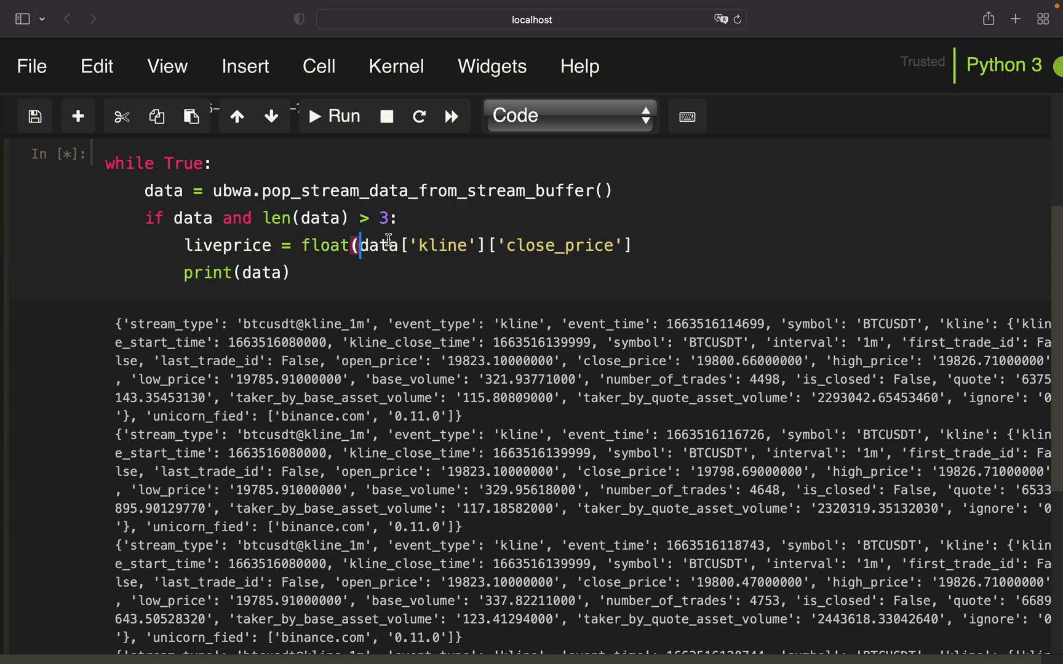
type(")")
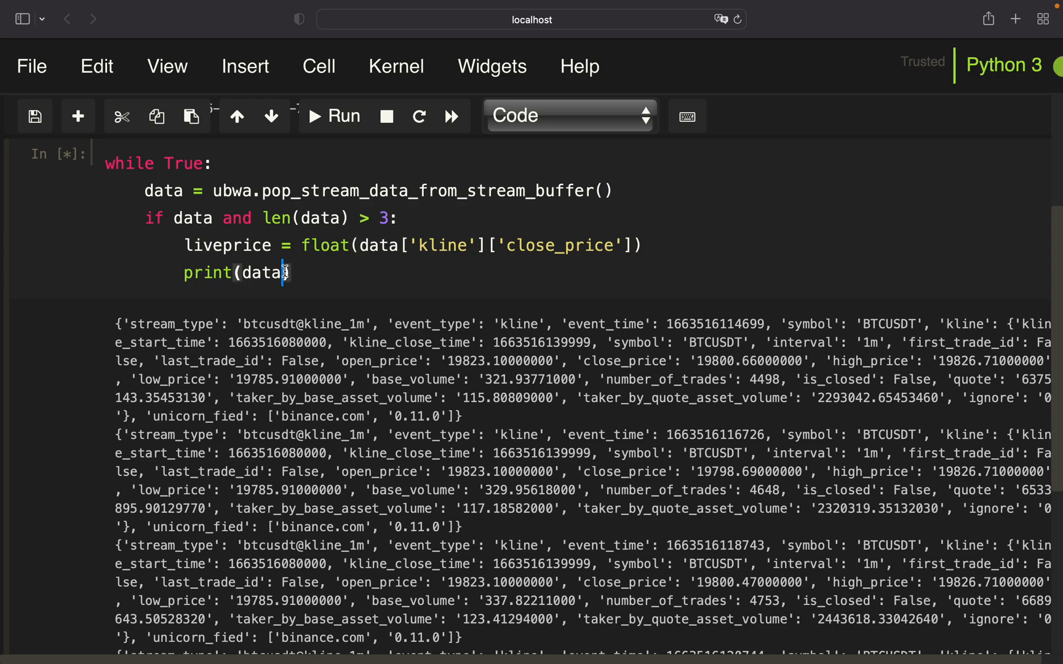
type("liveprice")
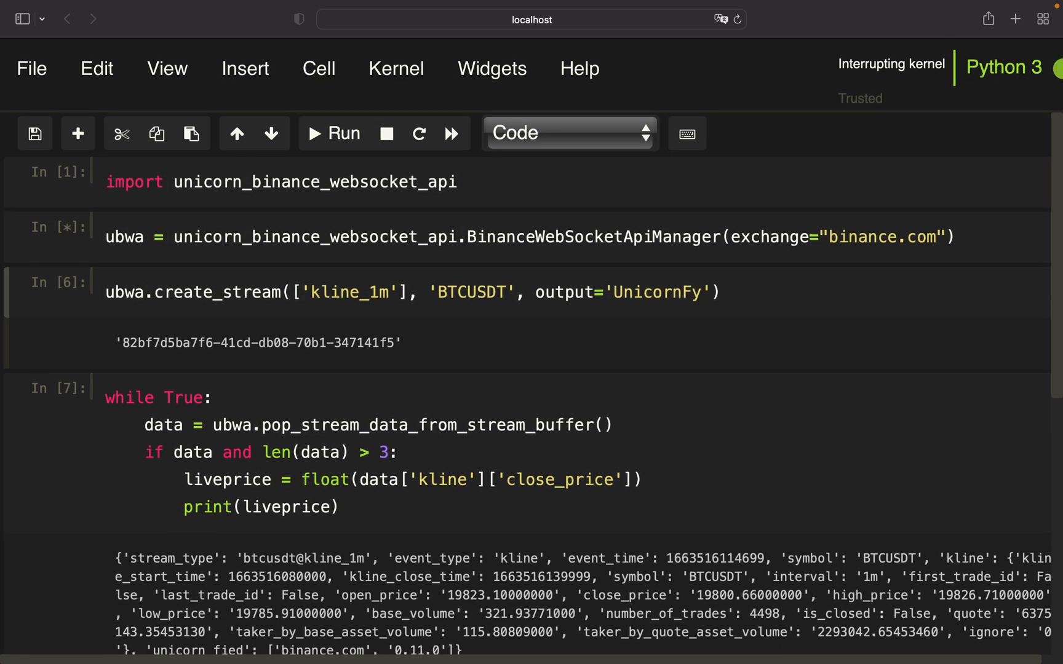
- Scroll the printed live close prices and select the new cell above the loop
scroll("down", 3)
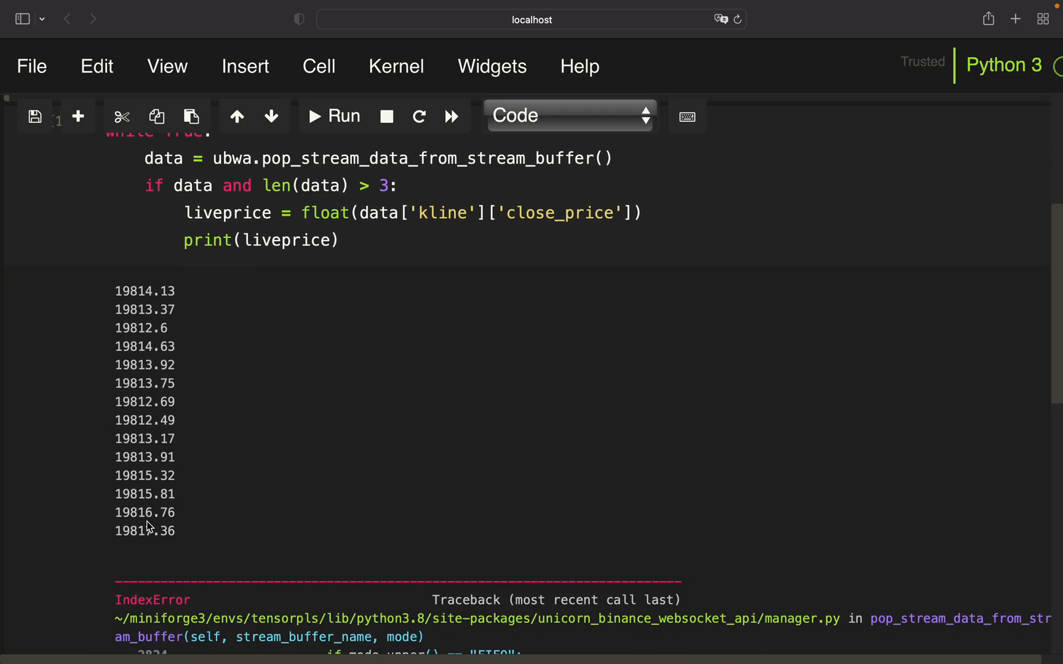
double_click(131, 531)
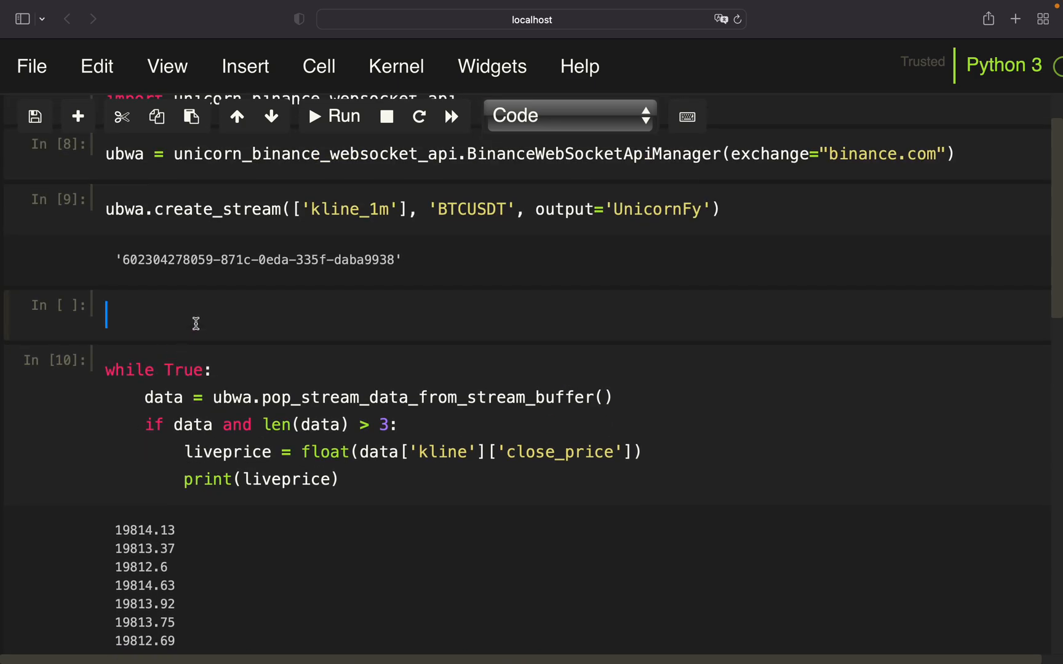
- Enter buyprice = 19817 and benchmark = buyprice in the new cell
type("buyprice = 19817")
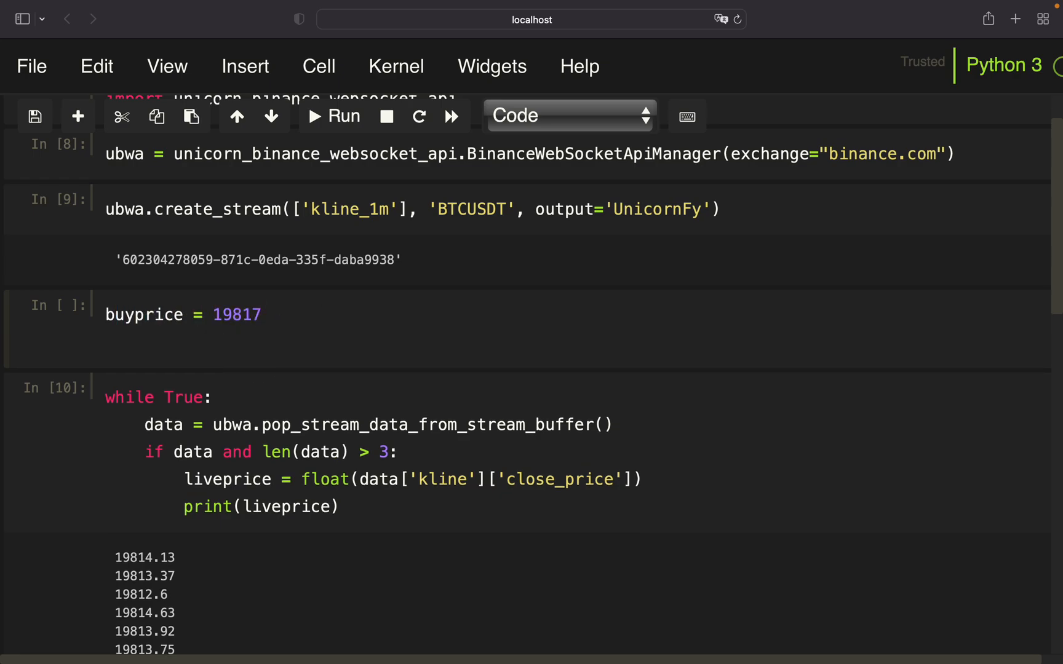
type("benchmark = buypr")
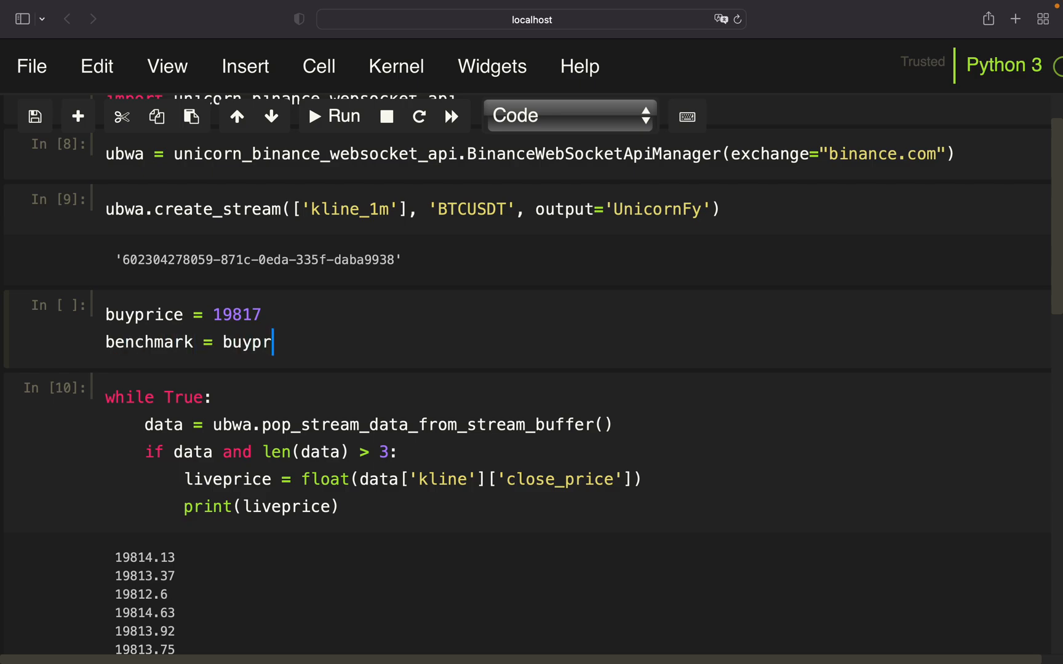
type("ice")
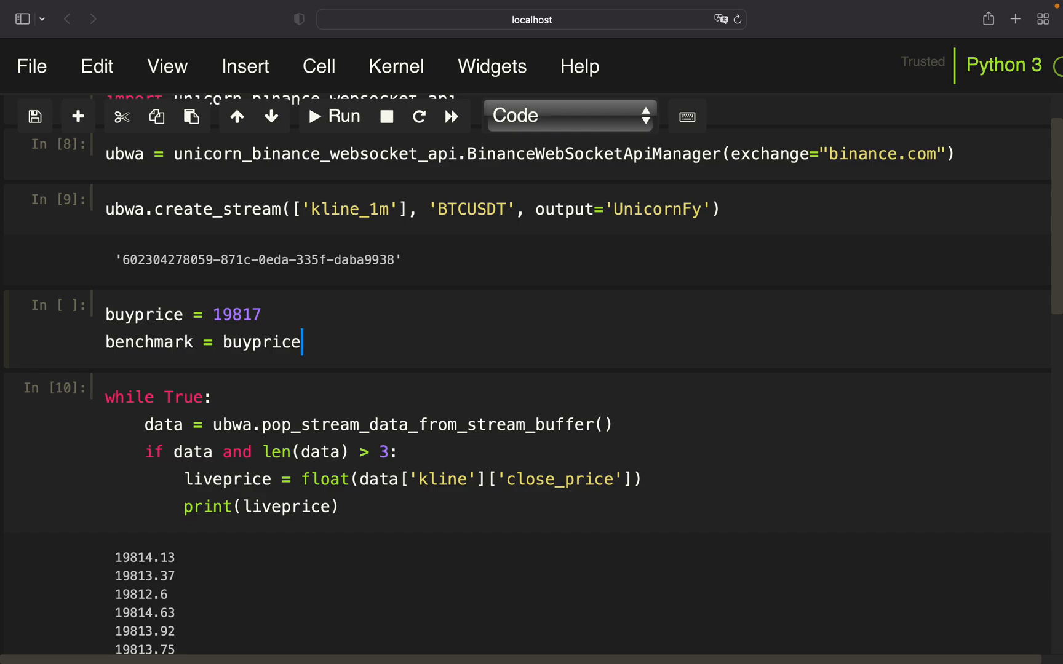
mouse_move(128, 353)
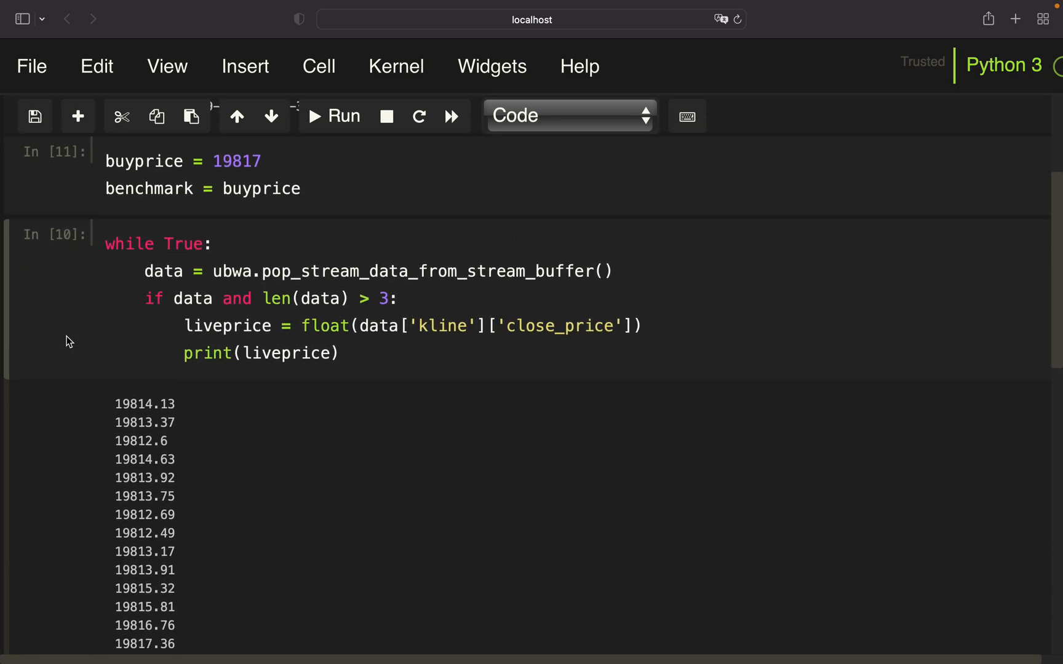
mouse_move(598, 356)
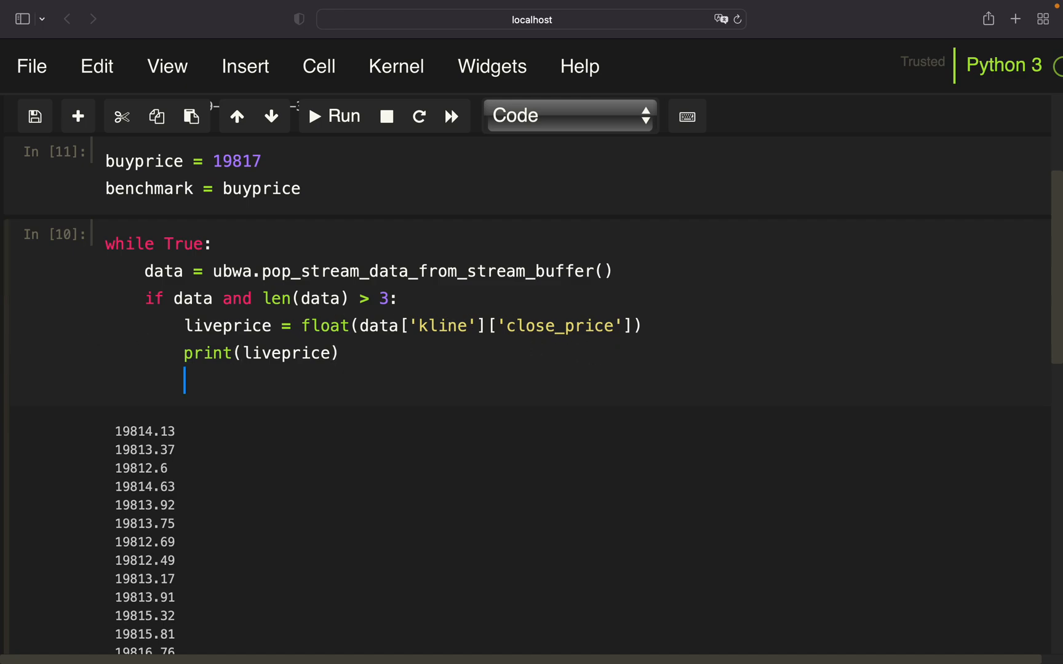
- Raise benchmark to liveprice when higher and print 'current benchmark:' with its value
type("if livep")
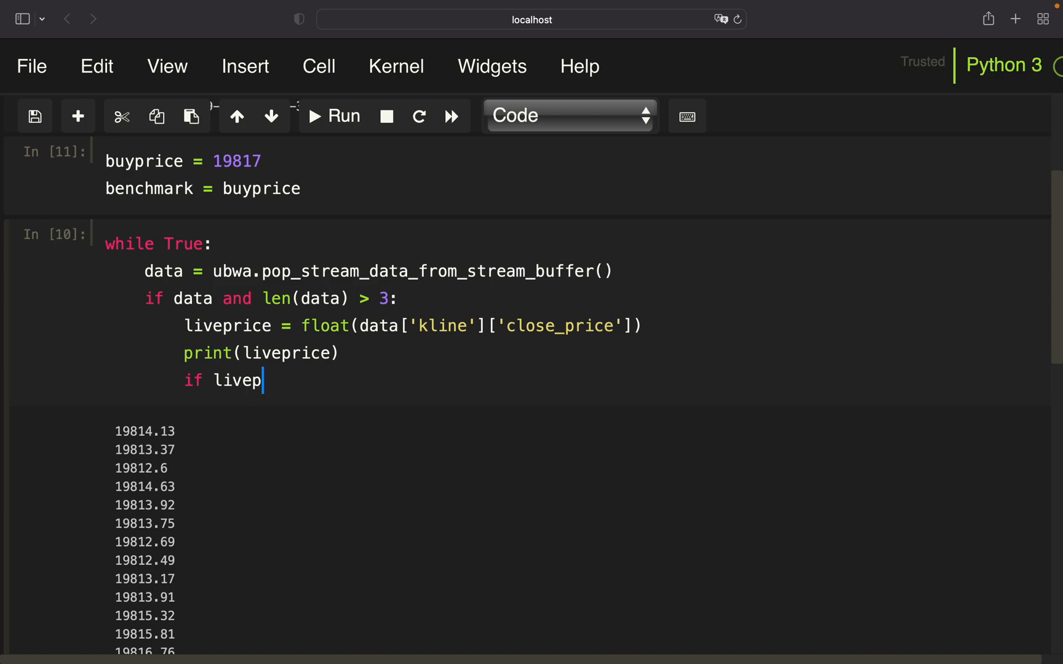
type("rice")
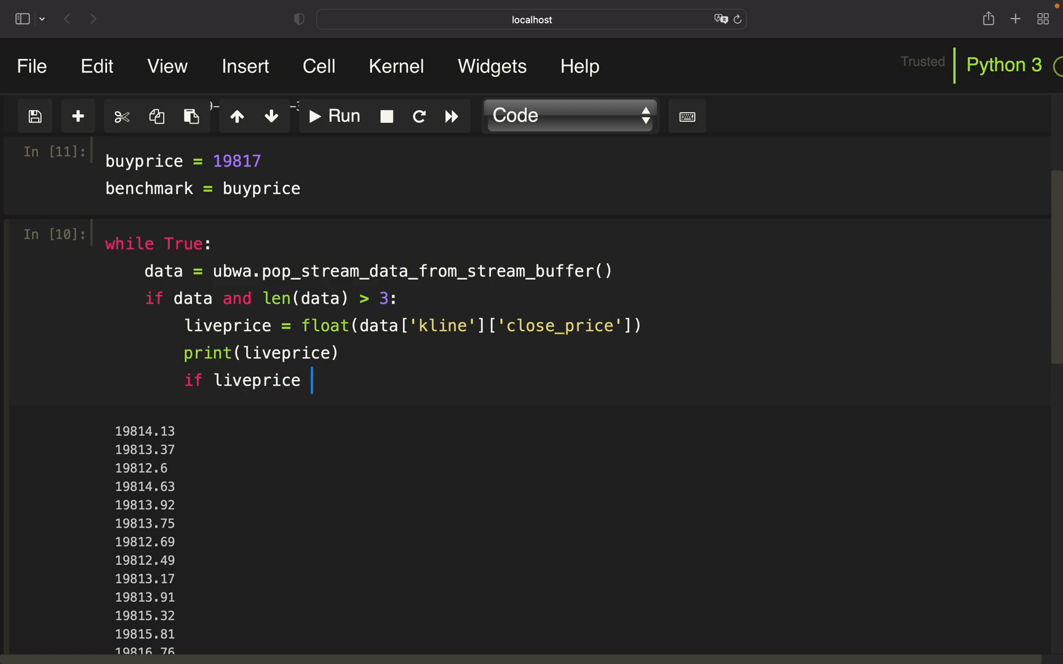
type("> benchmark:")
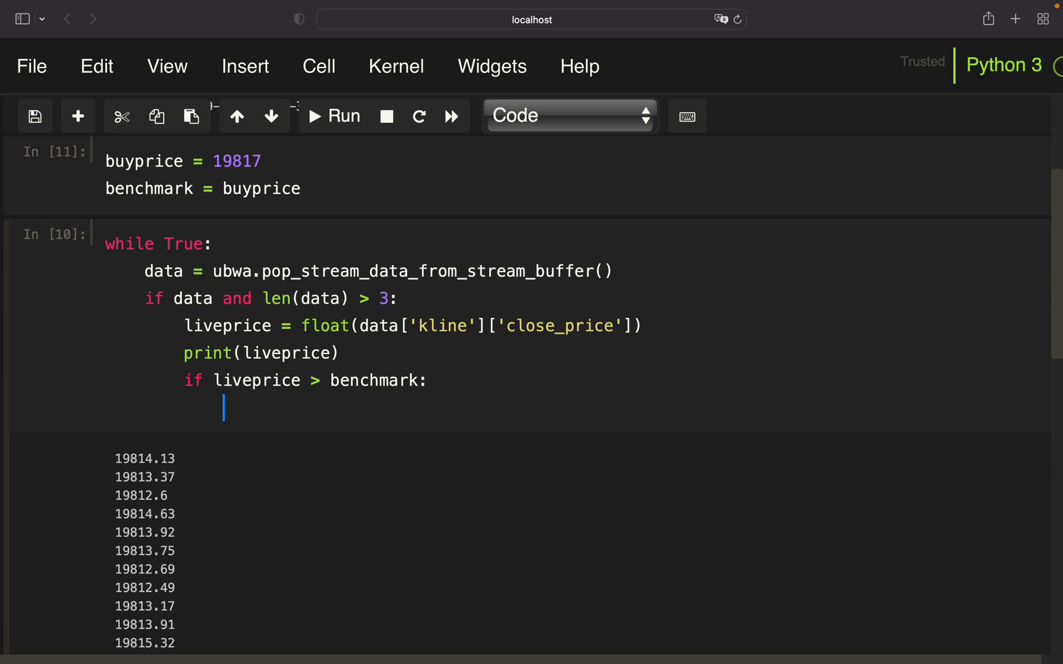
type("benchmark = l")
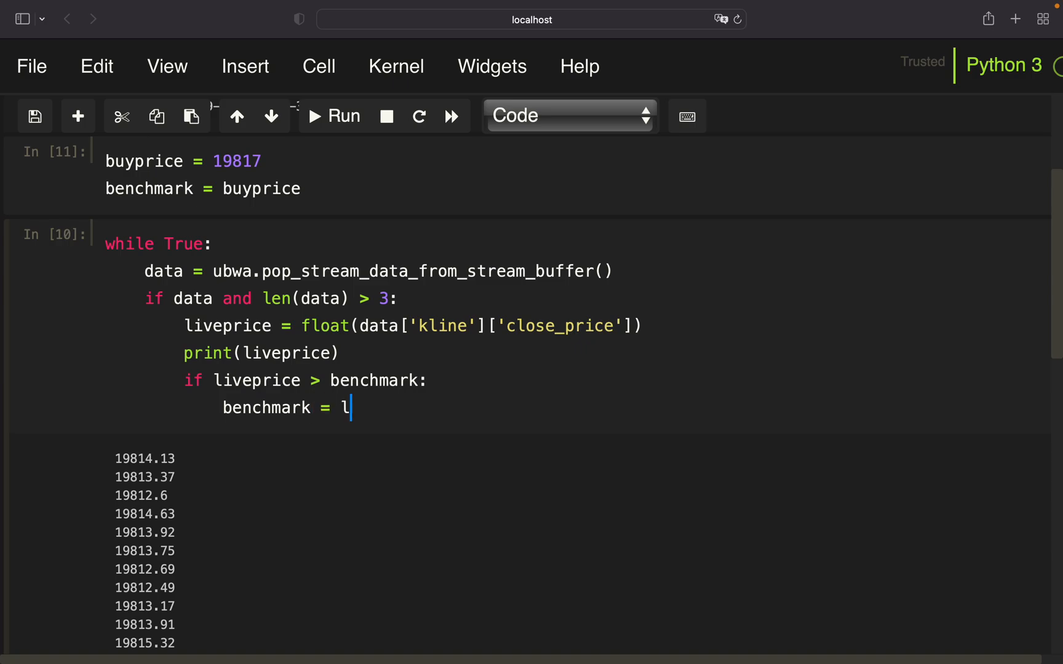
type("iveprice")
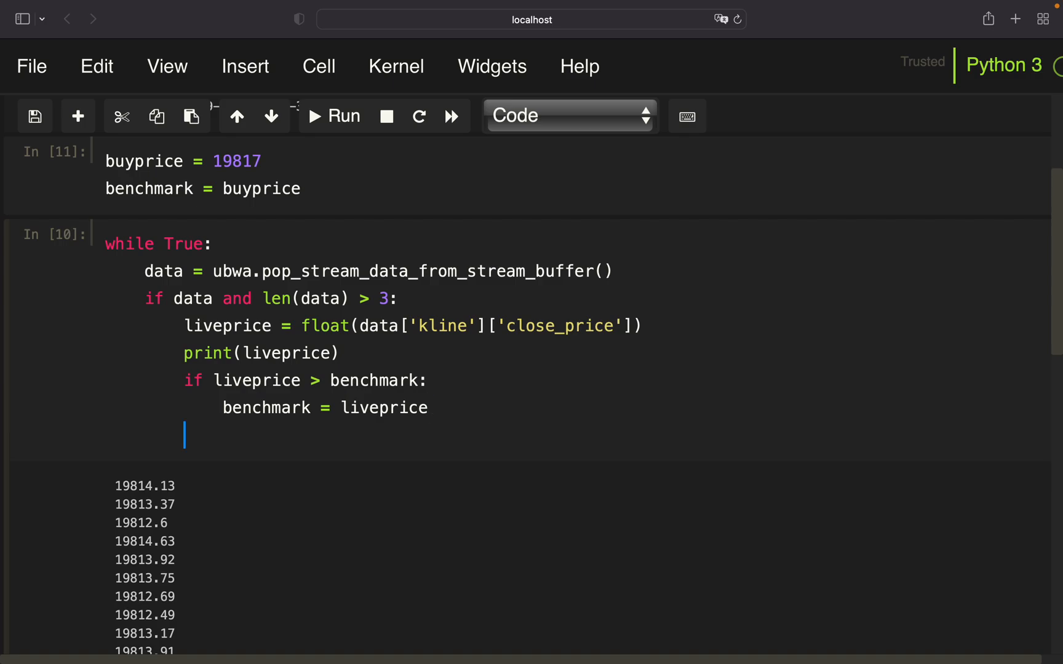
type("print('cur')")
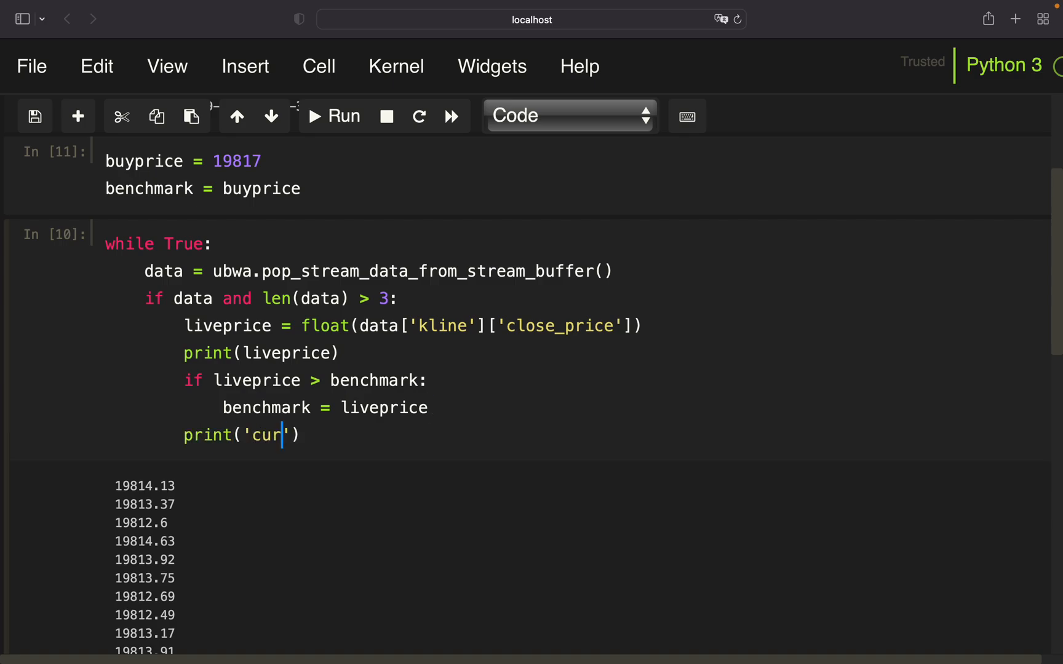
type("rent benchmar")
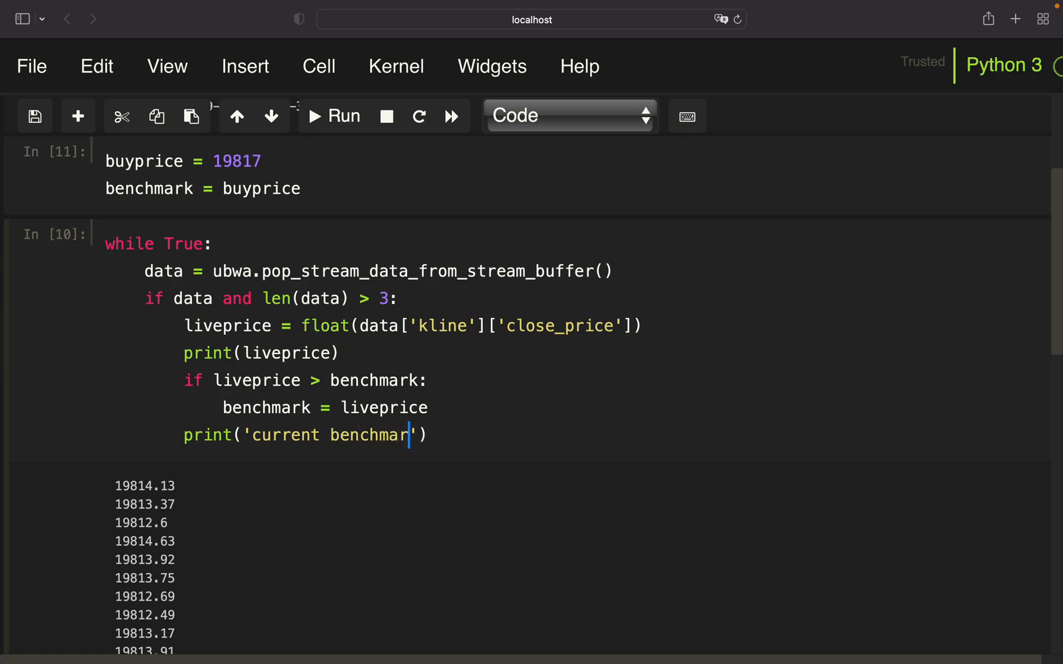
type("k:")
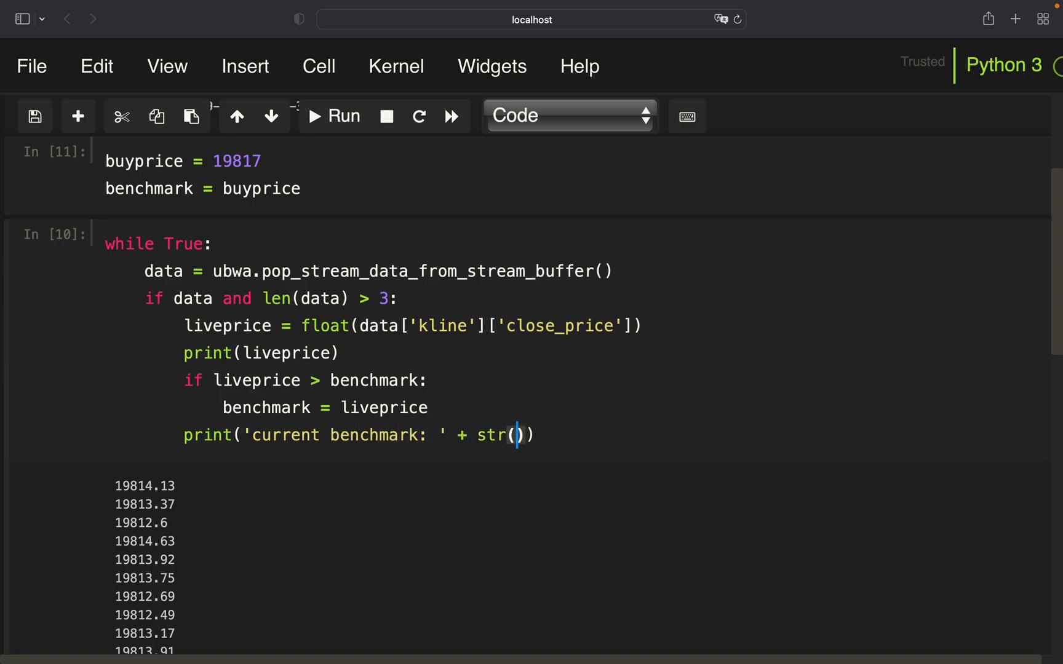
type("benchmark")
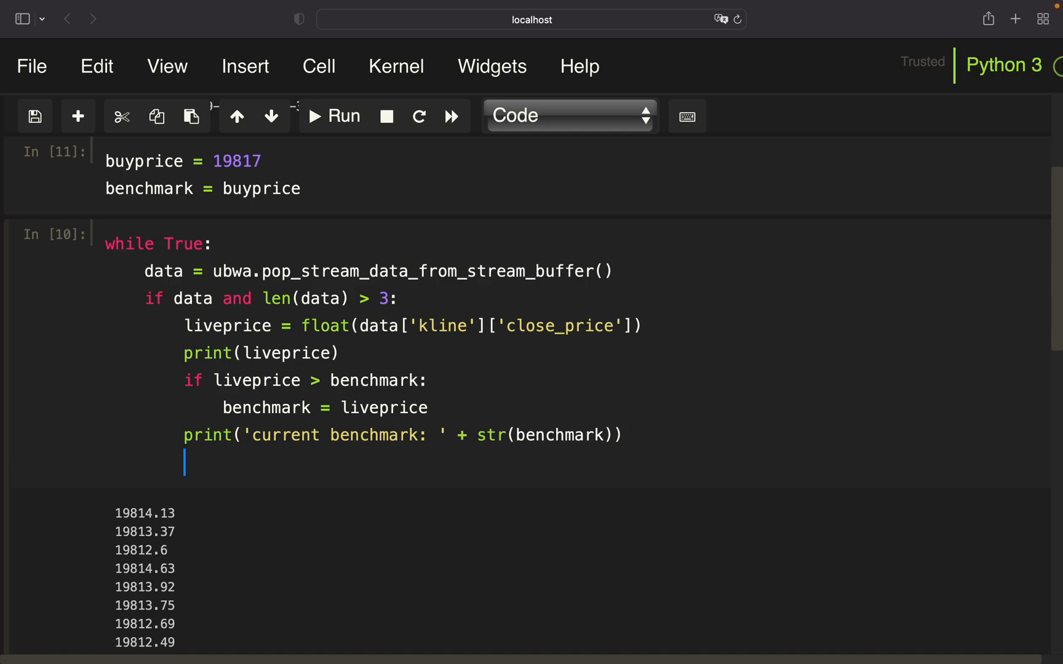
- Compute TSL = benchmark * 0.98, print the current Trailing Stop Loss, and start a dashes print
type("TSL =")
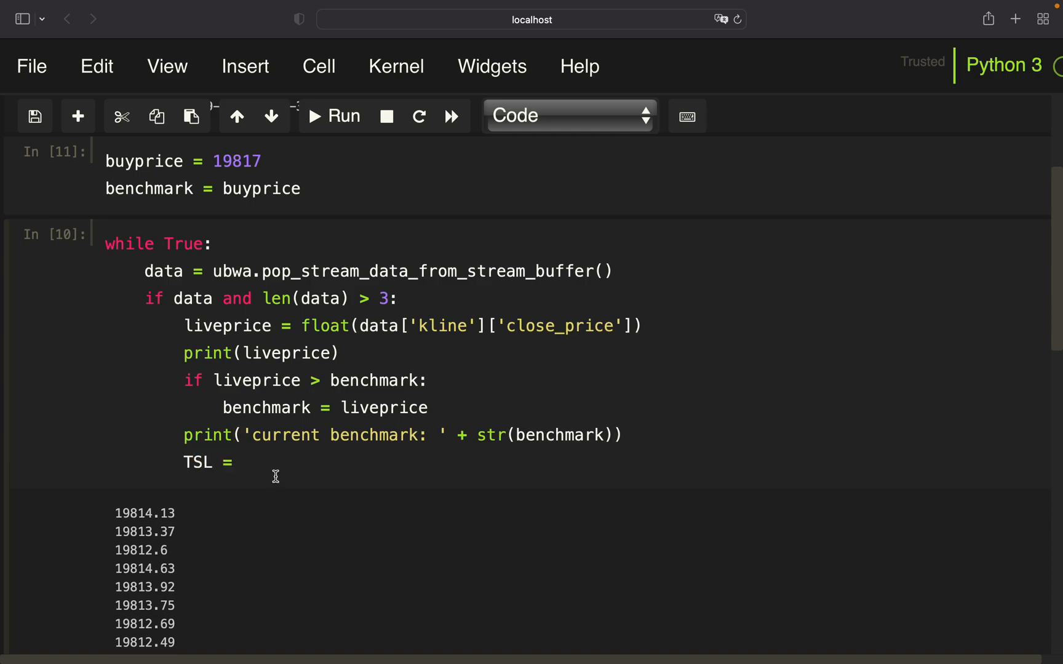
type("bench")
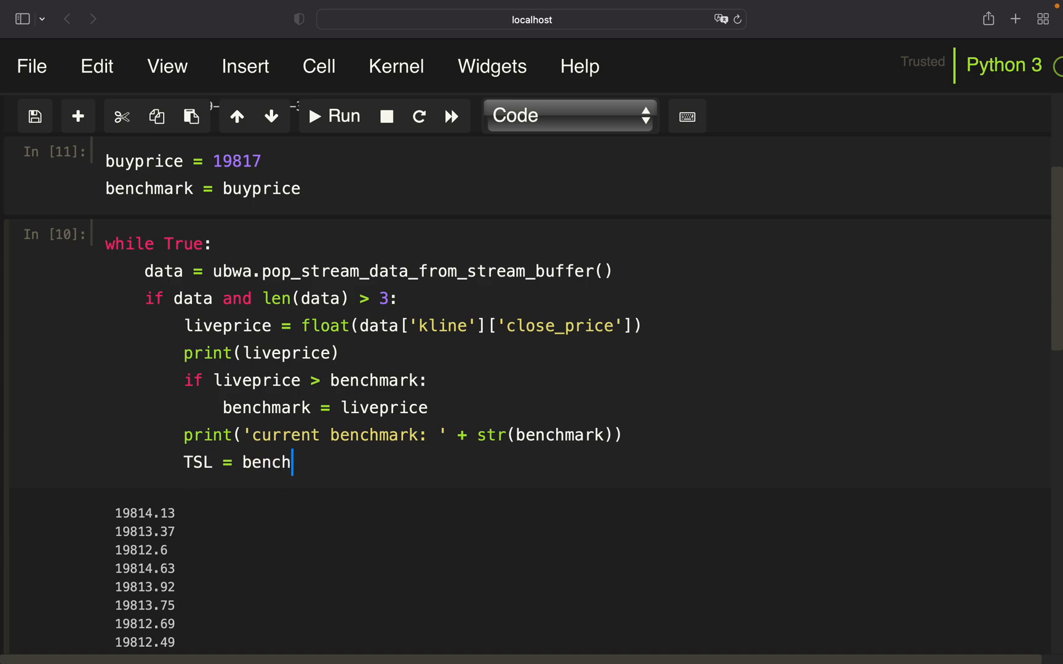
type("mark * 0")
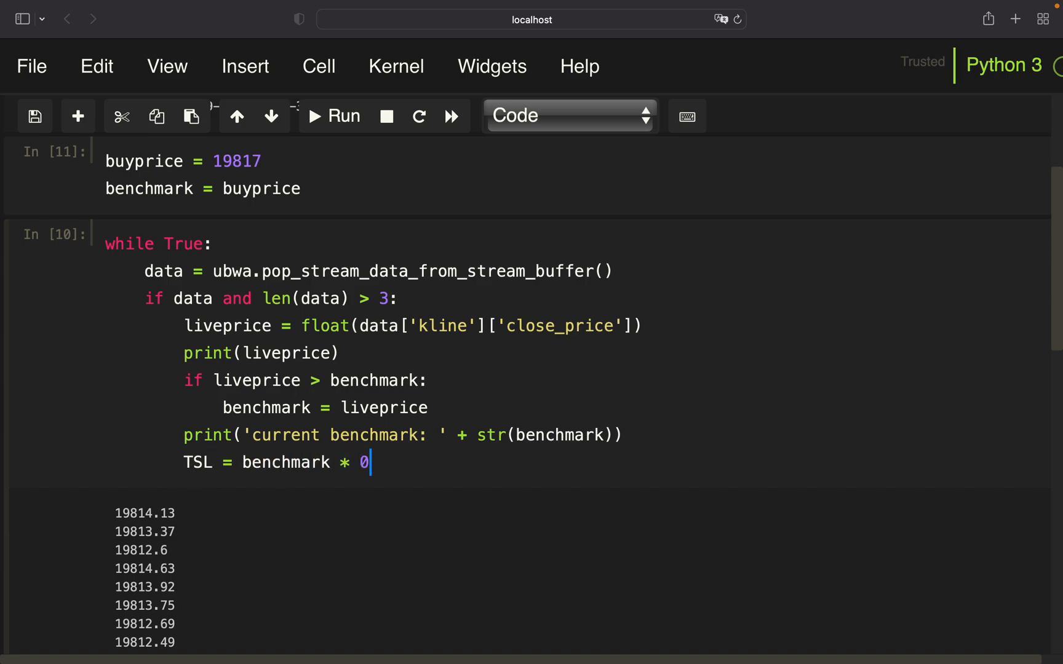
type(".9")
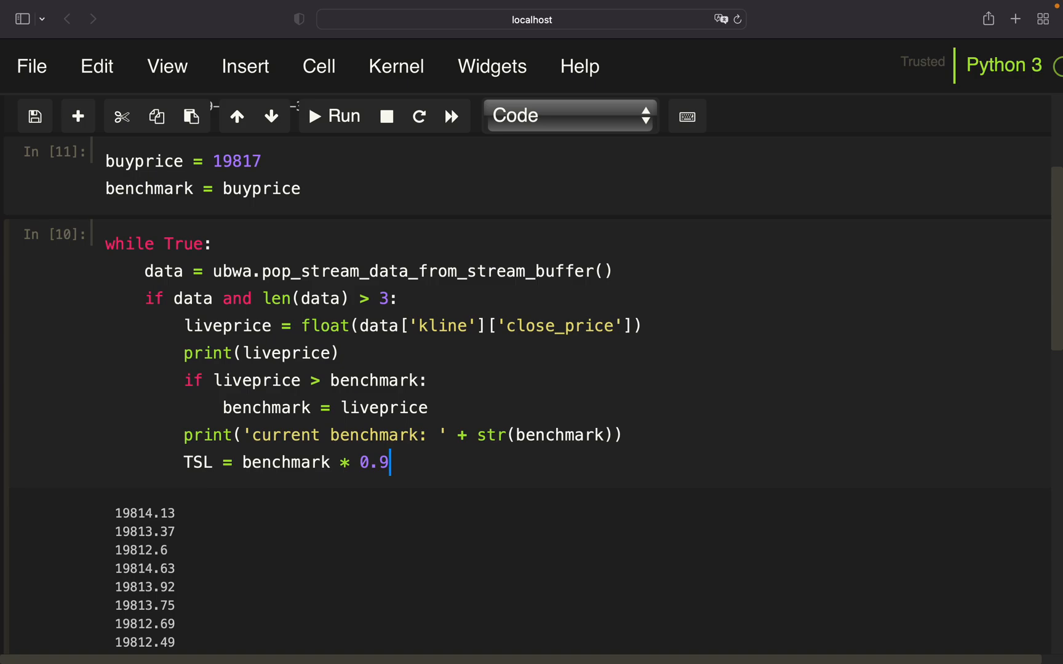
type("8")
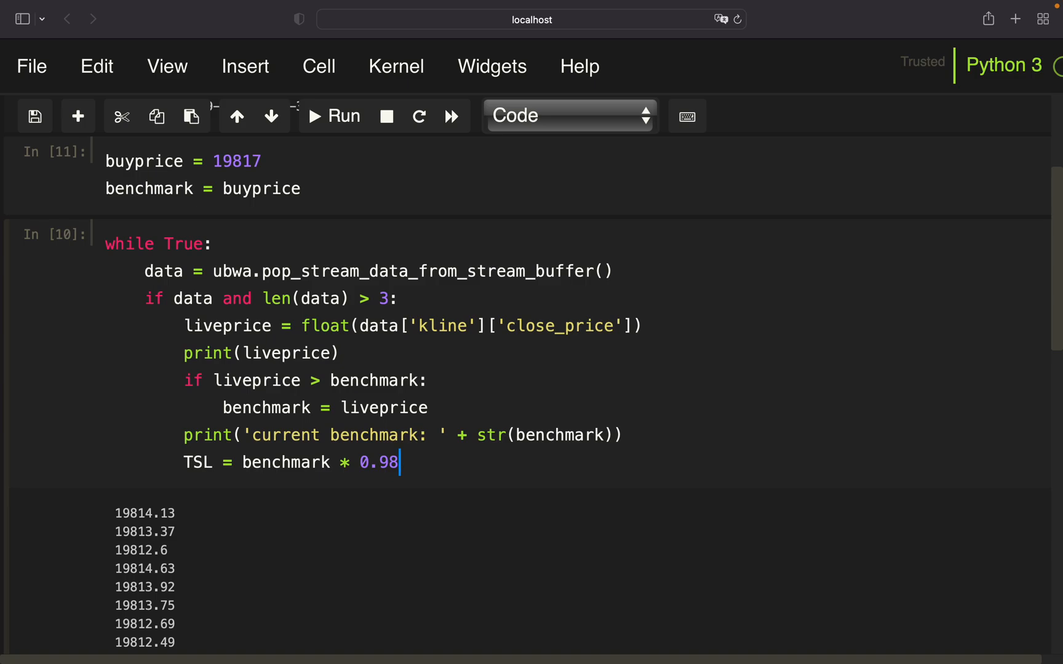
mouse_move(148, 445)
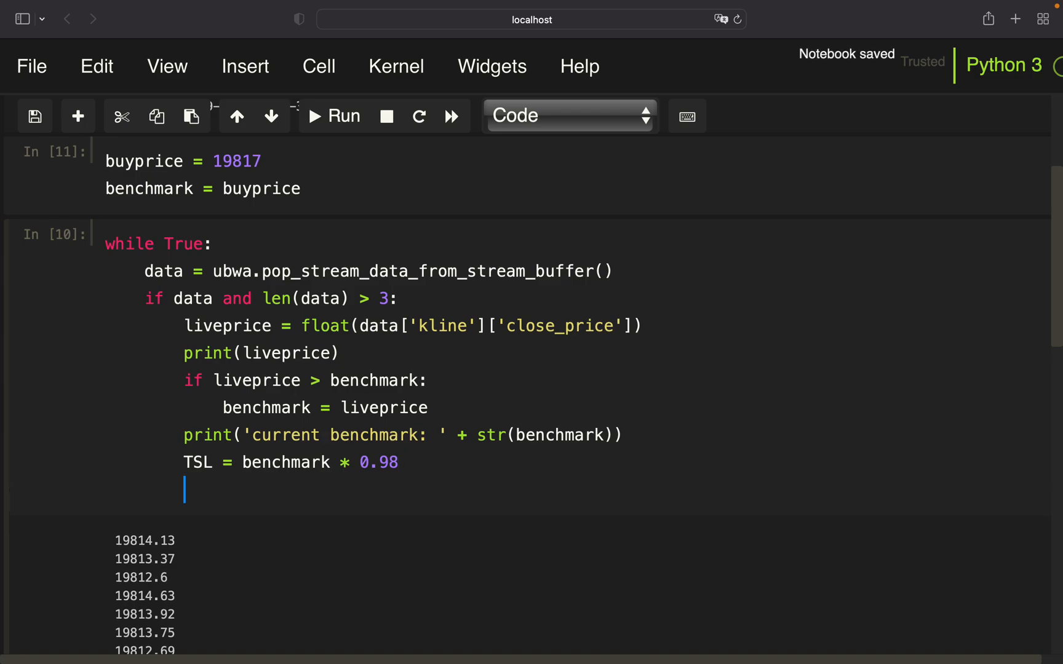
type("pr")
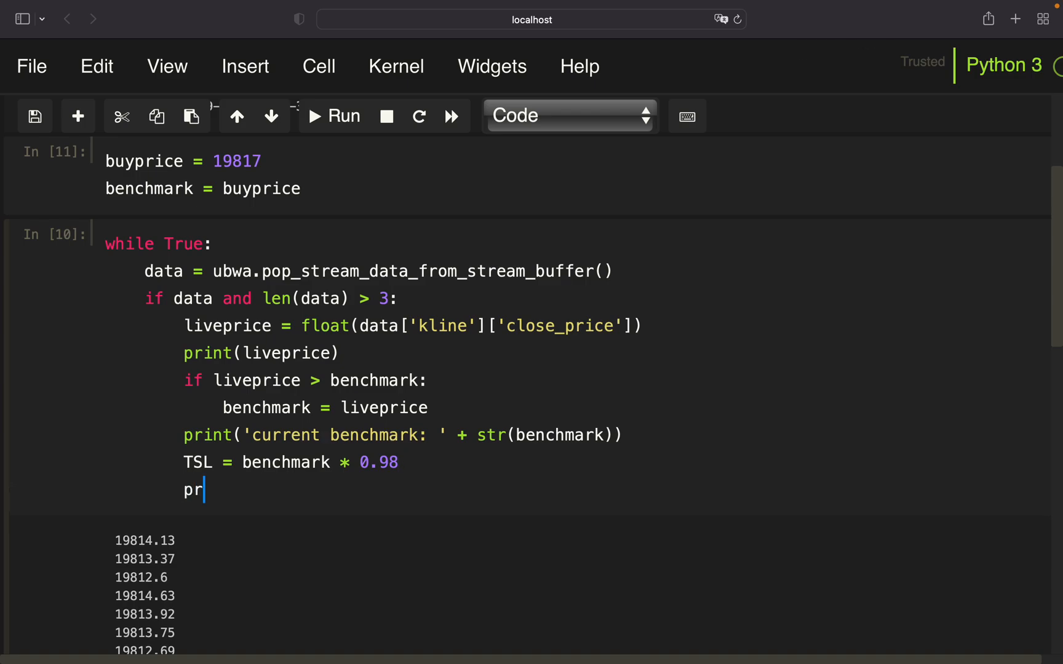
type("int('current'")
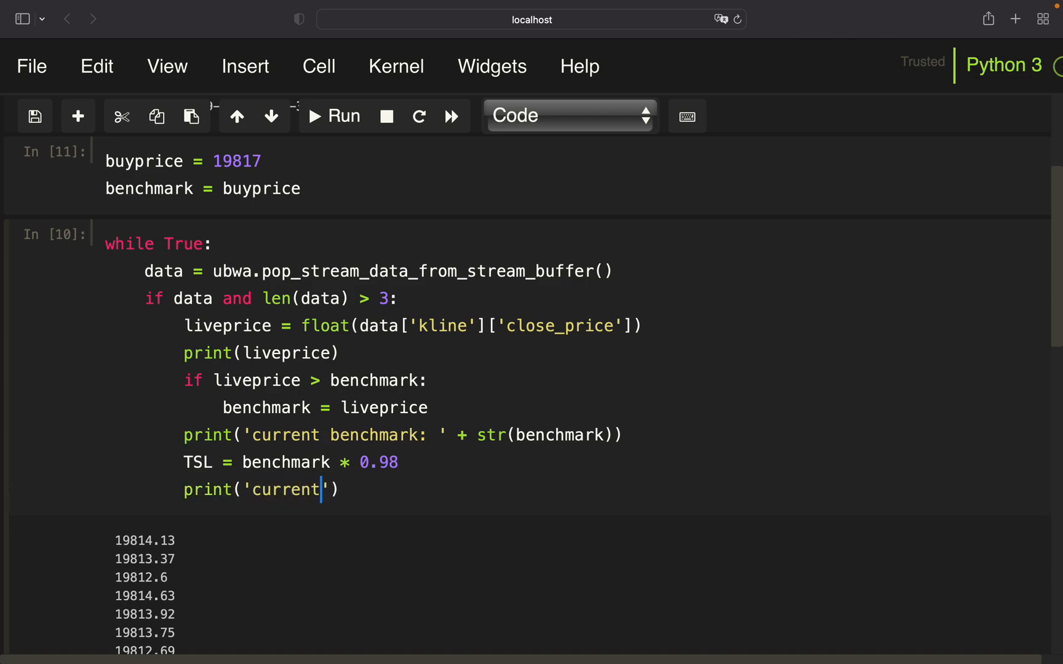
type("Trailing Stop L")
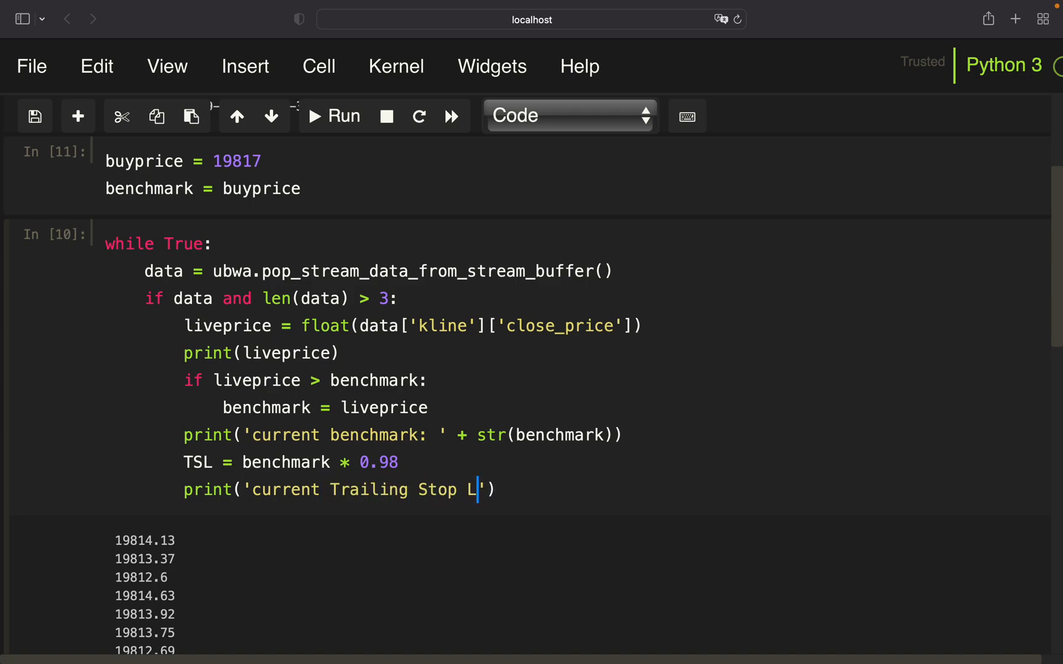
type("oss:")
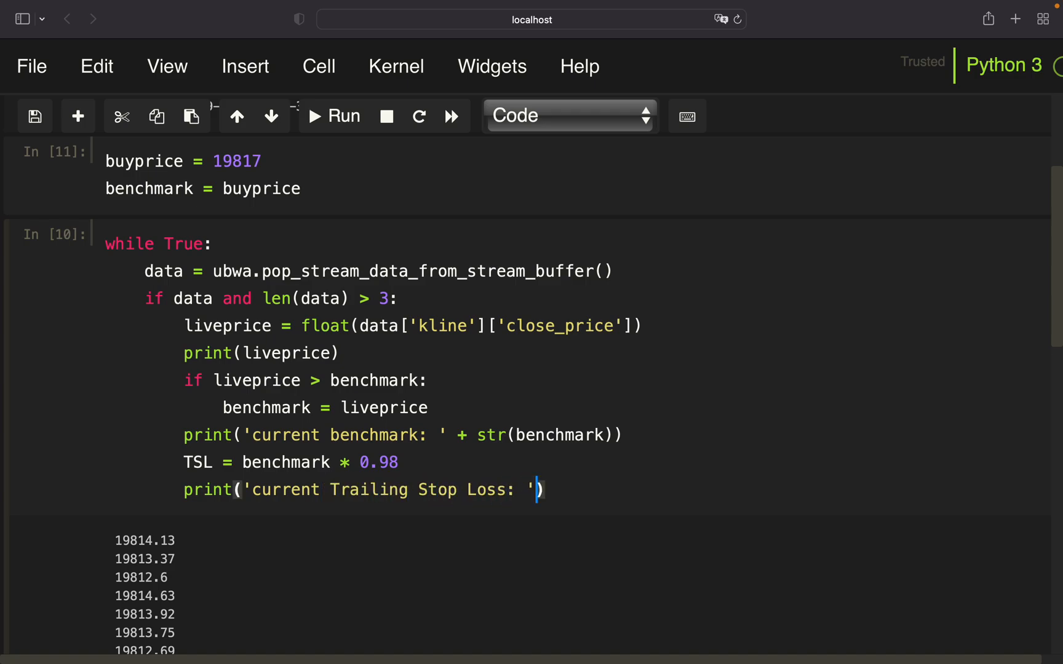
type("+ str(TSL)")
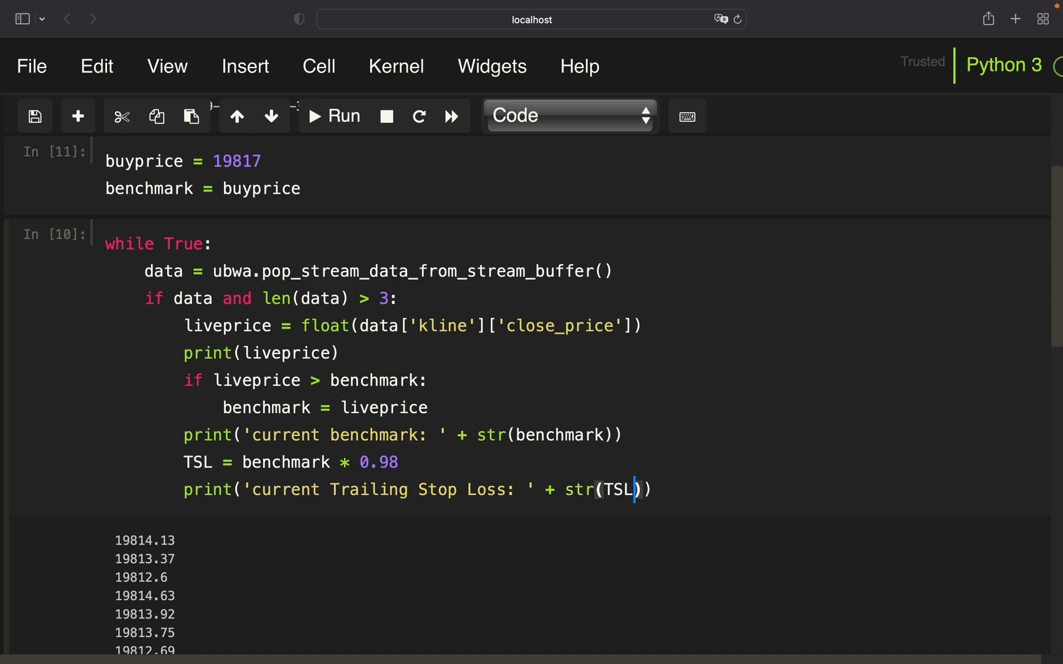
mouse_move(692, 486)
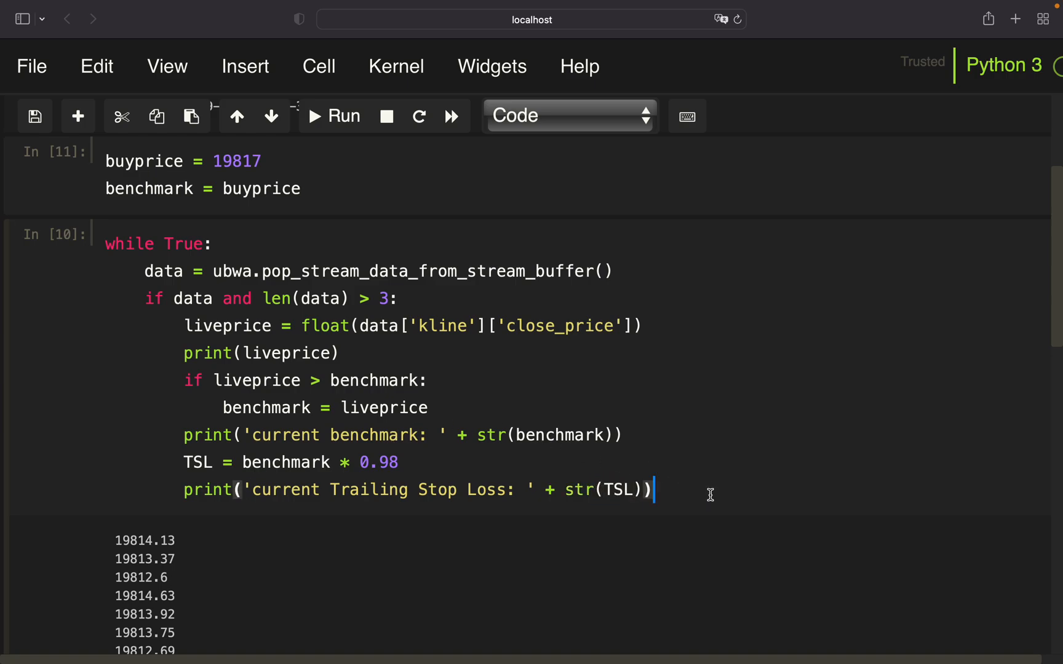
key("enter")
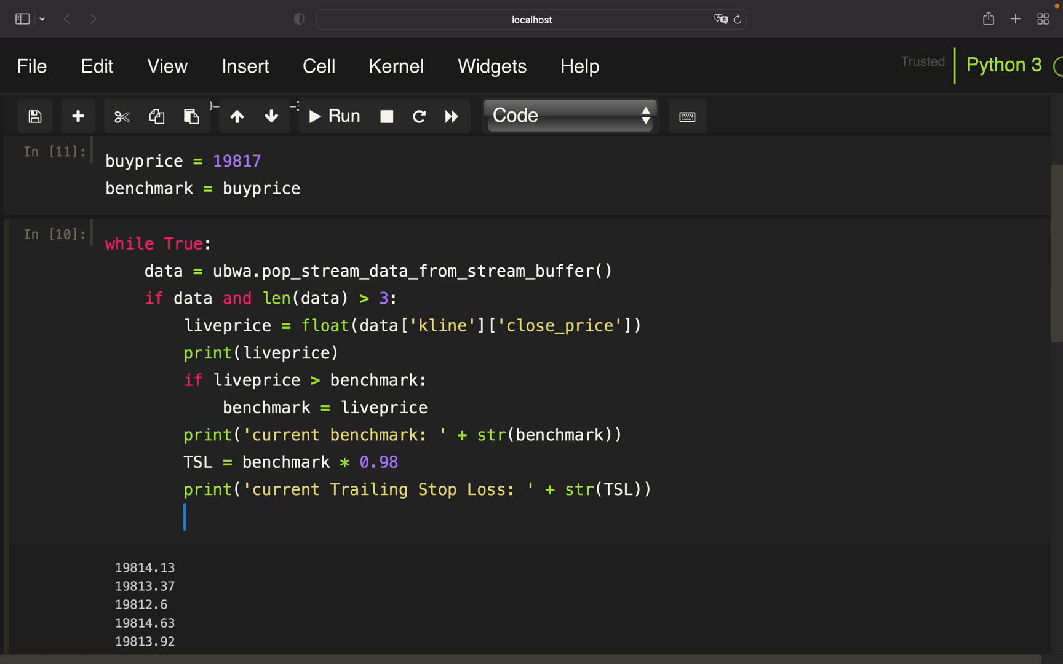
type("print('----------------------------------------")
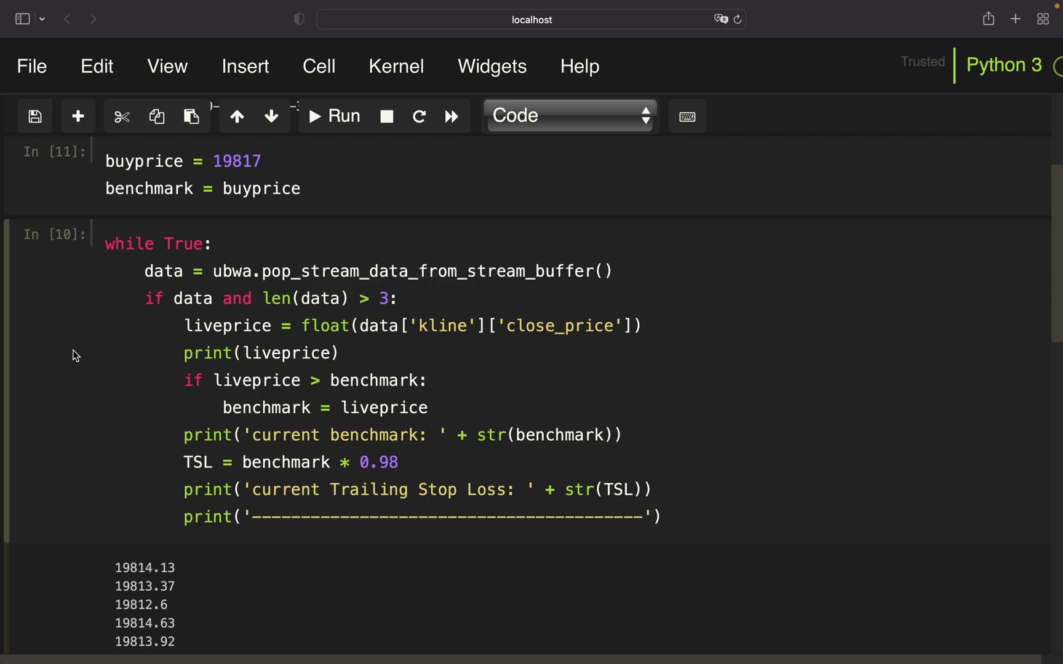
mouse_move(64, 357)
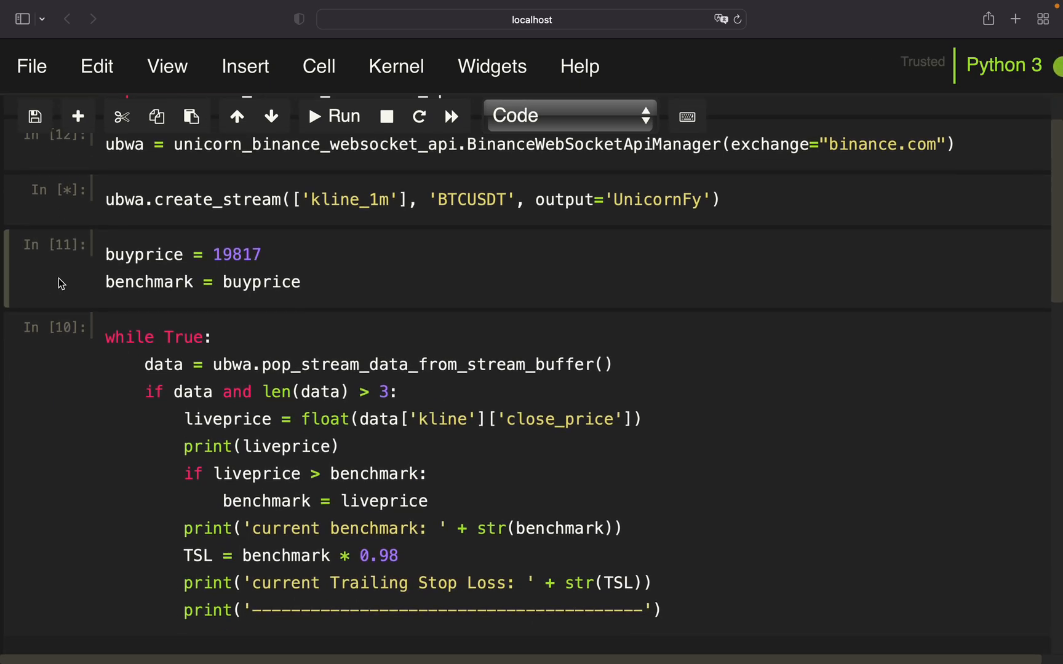
- Rerun the reset cell and loop, then follow prices slipping to 19806.99 below benchmark 19817
left_click(332, 115)
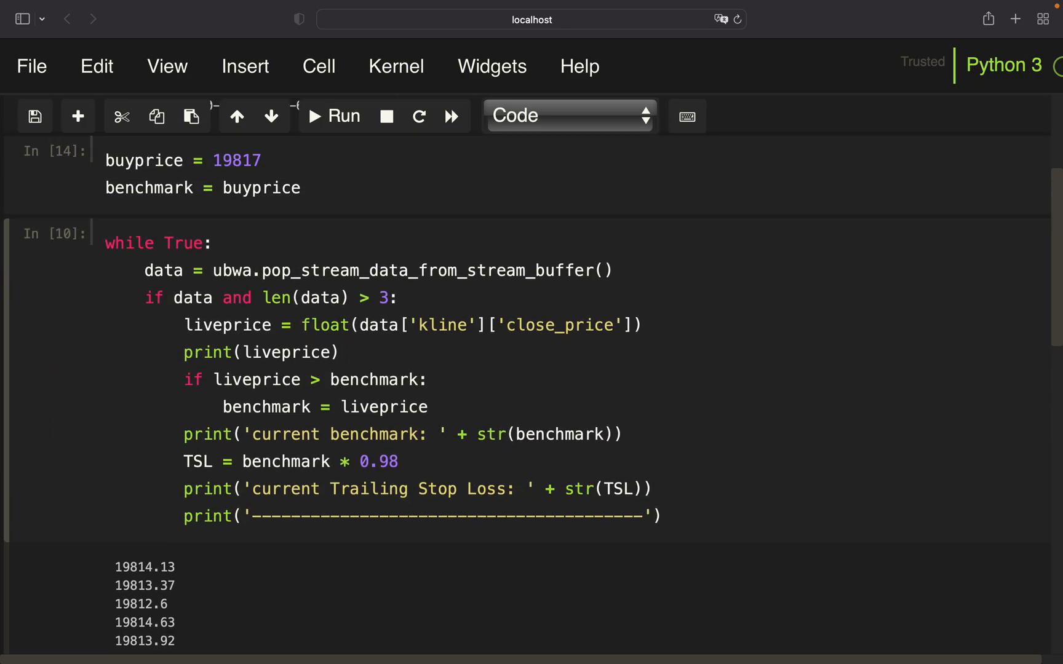
left_click(332, 115)
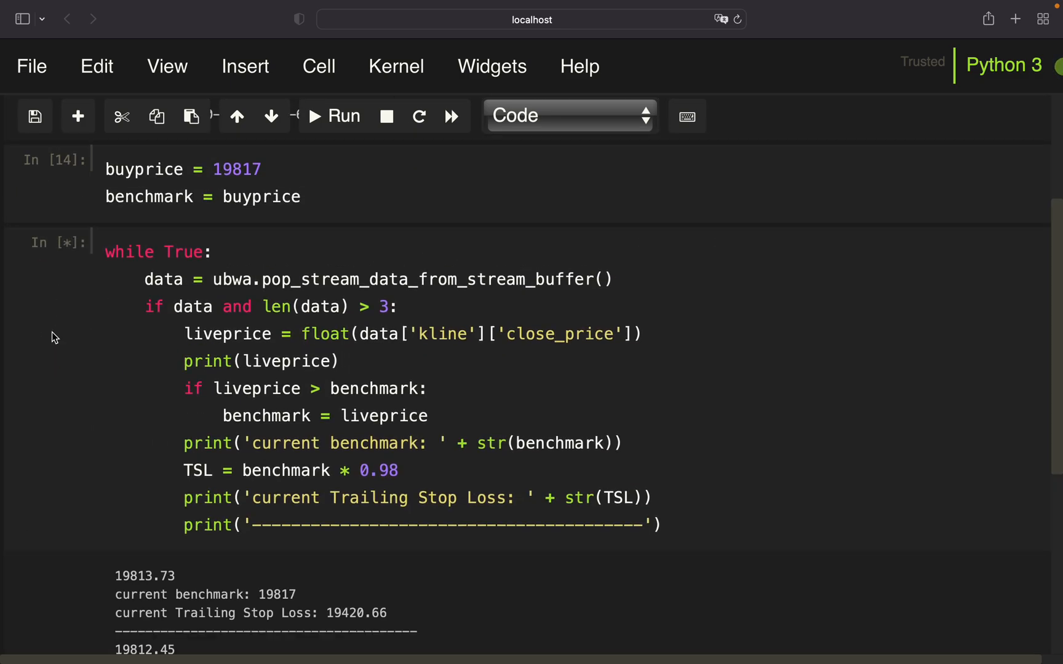
scroll("down", 3)
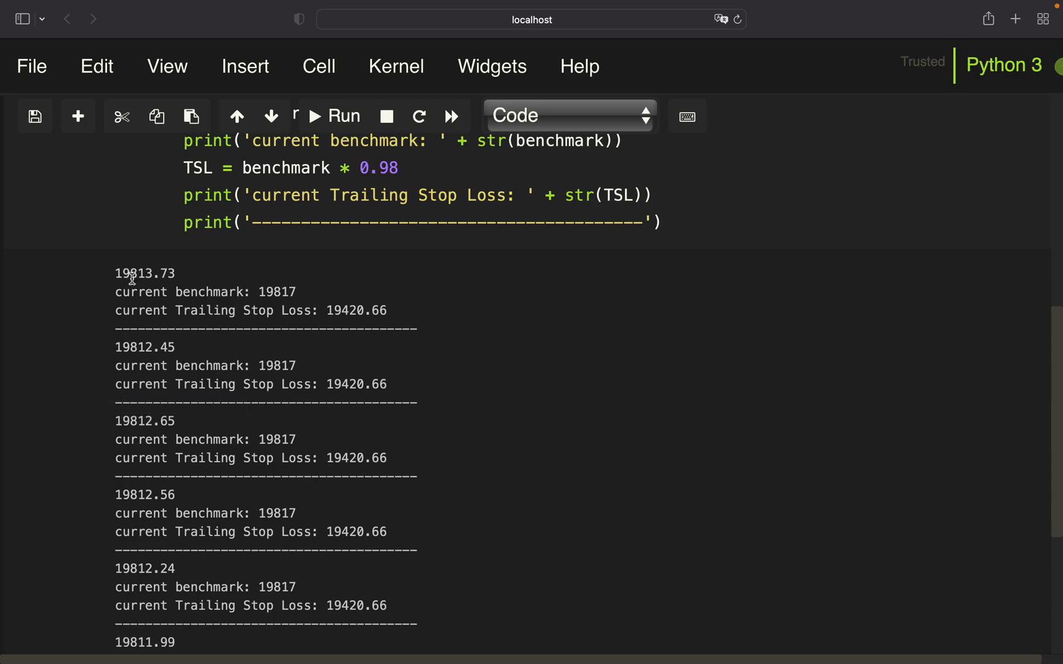
mouse_move(125, 351)
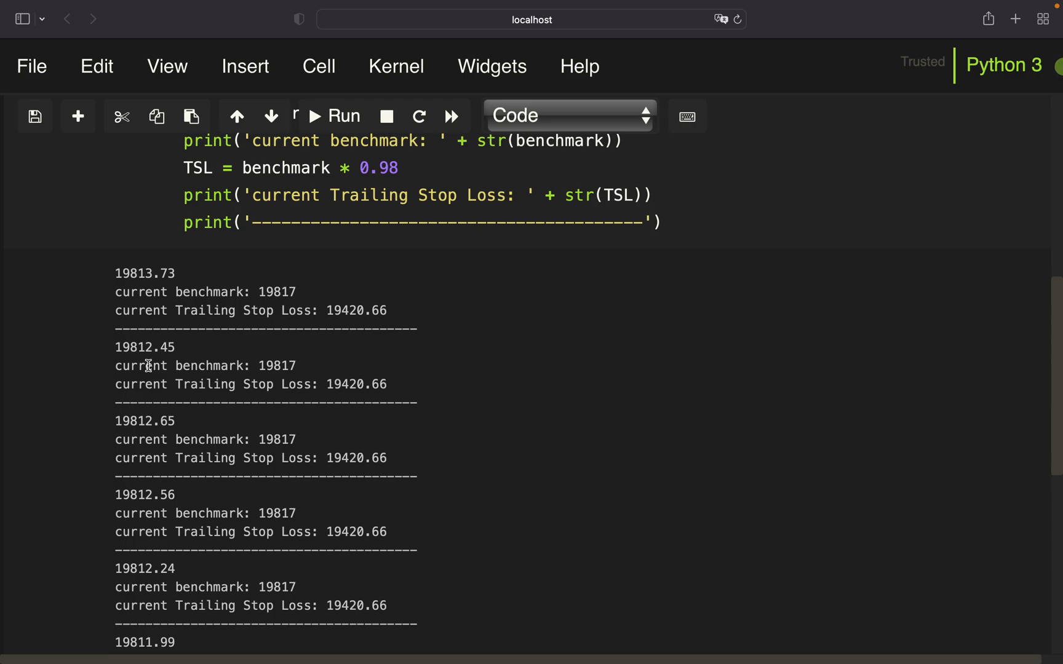
mouse_move(144, 368)
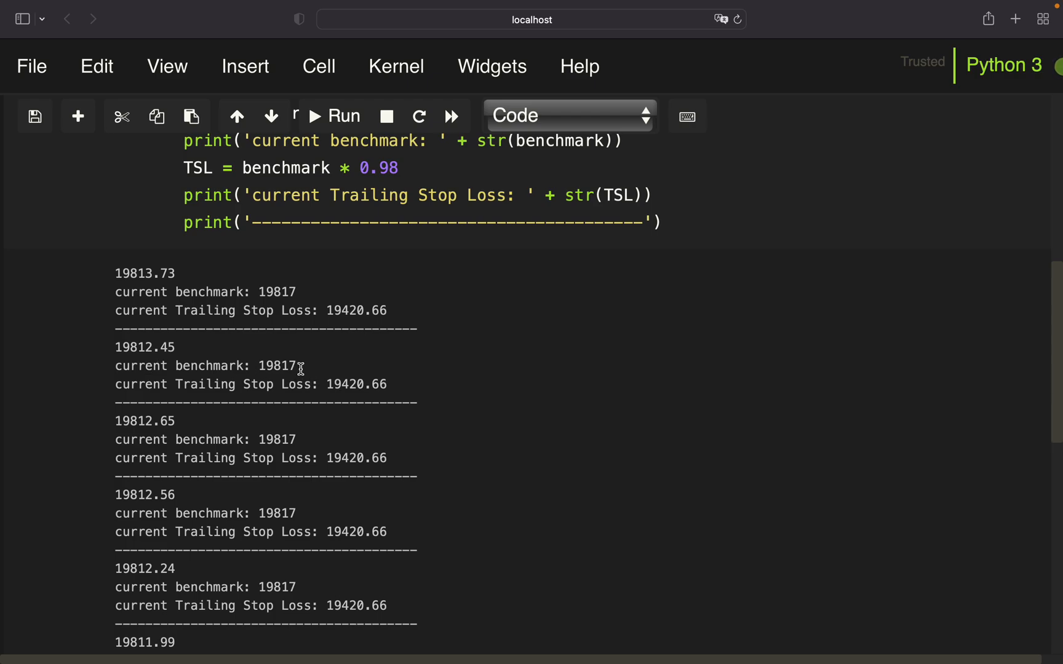
scroll("down", 3)
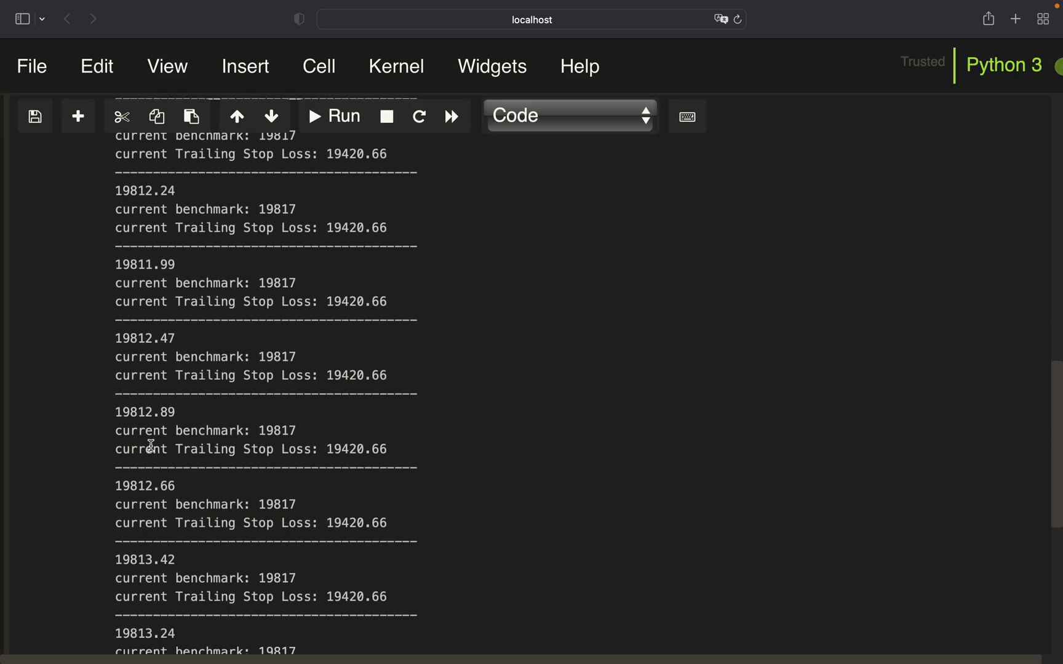
scroll("down", 3)
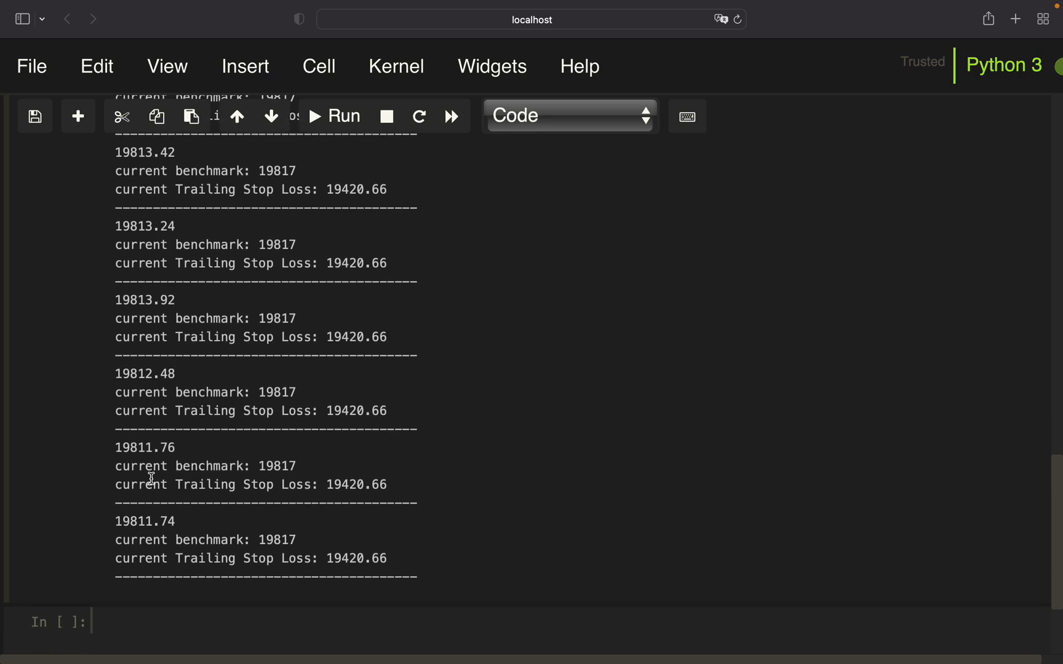
scroll("down", 3)
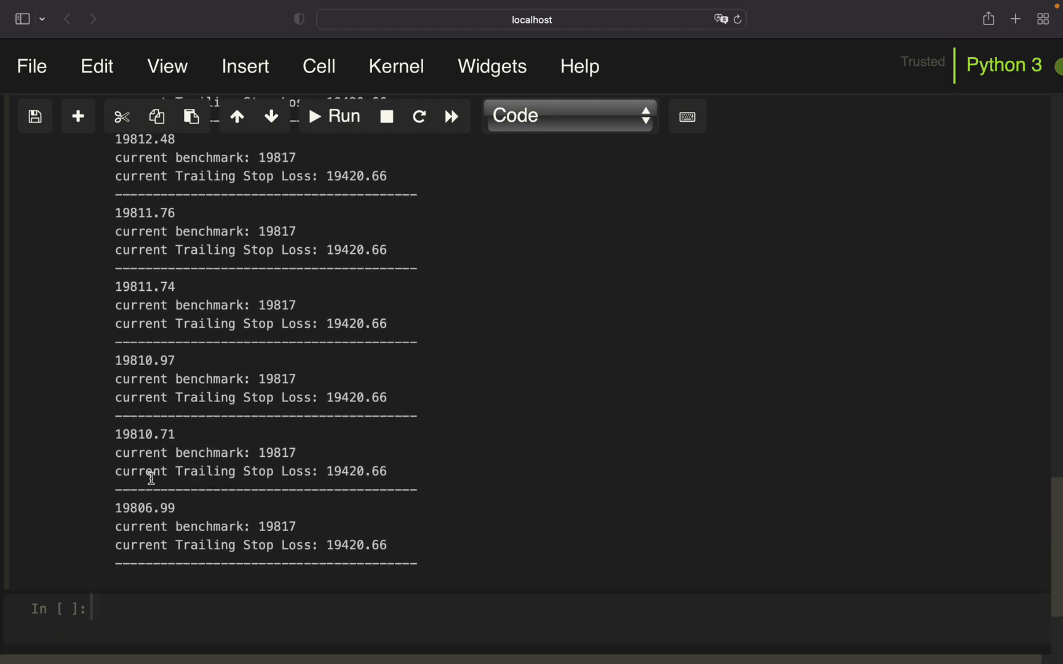
scroll("down", 3)
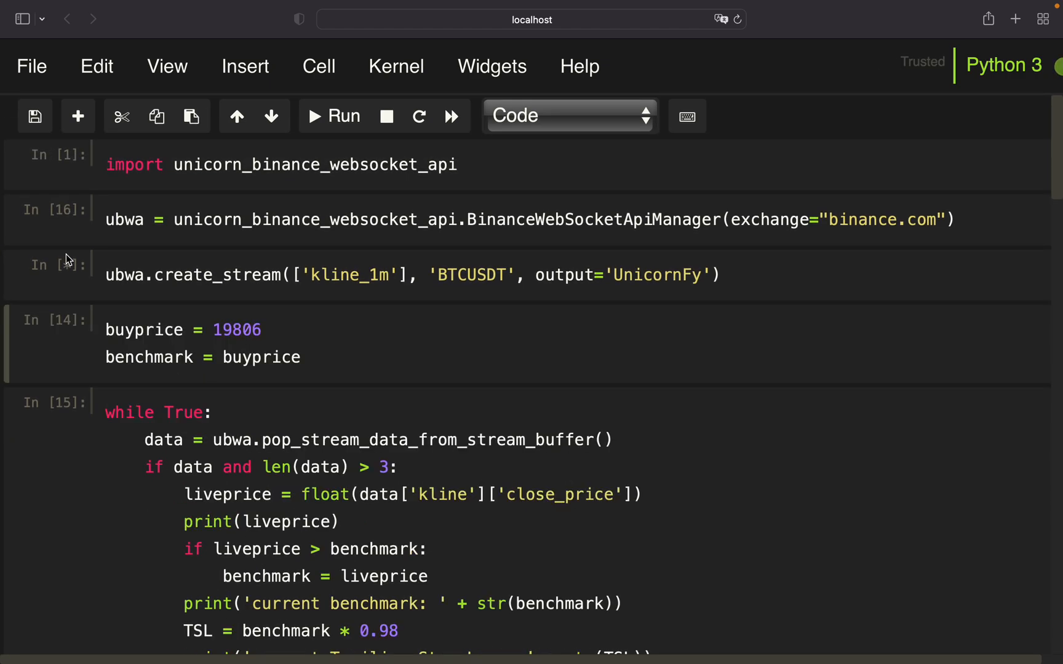
- Change the loop's print to print('current liveprice:' + str(liveprice)) and rerun it
scroll("down", 3)
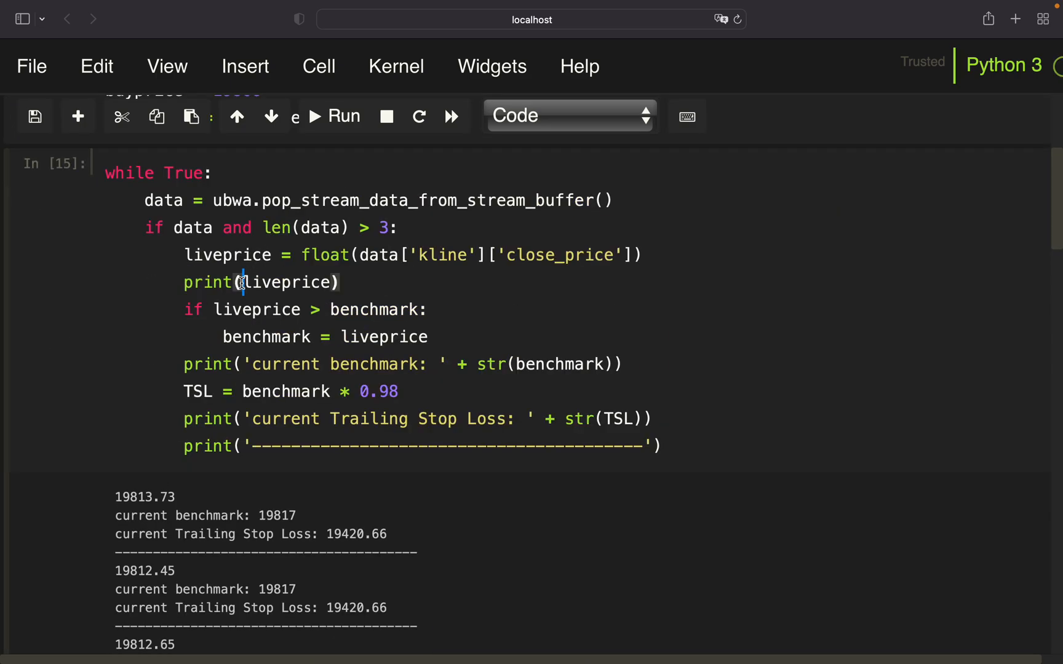
type("'current liveprice:")
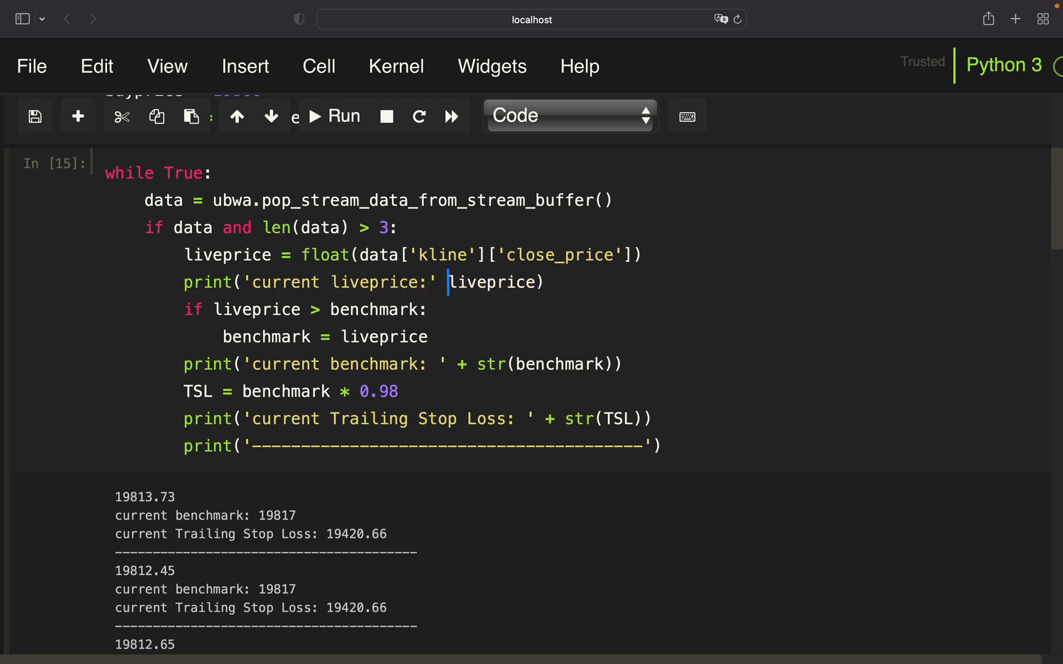
type("+ str(")
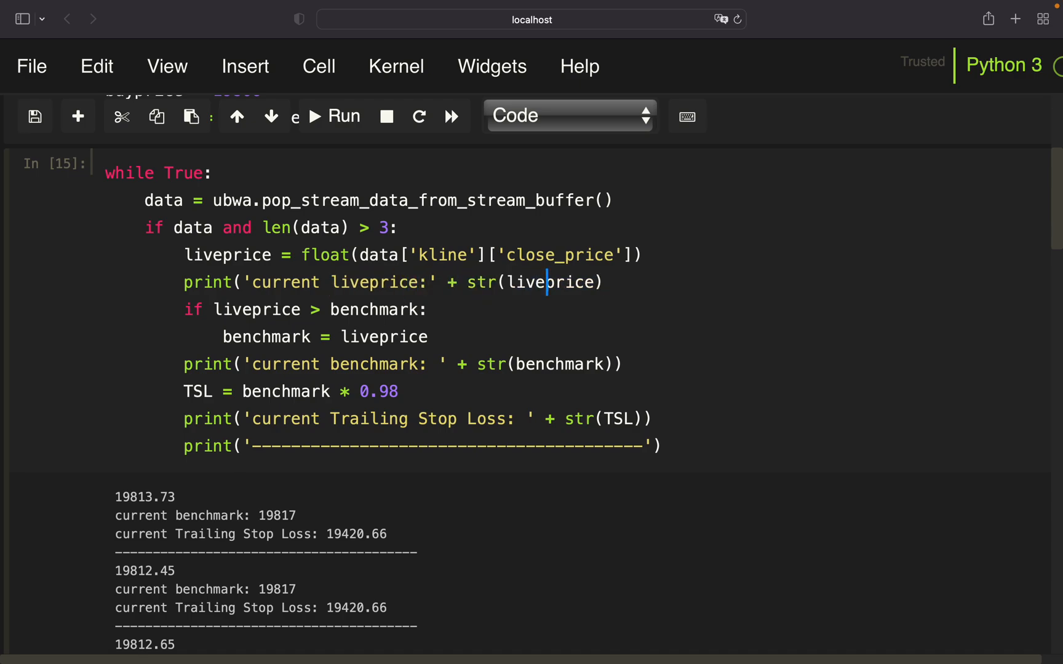
left_click(332, 116)
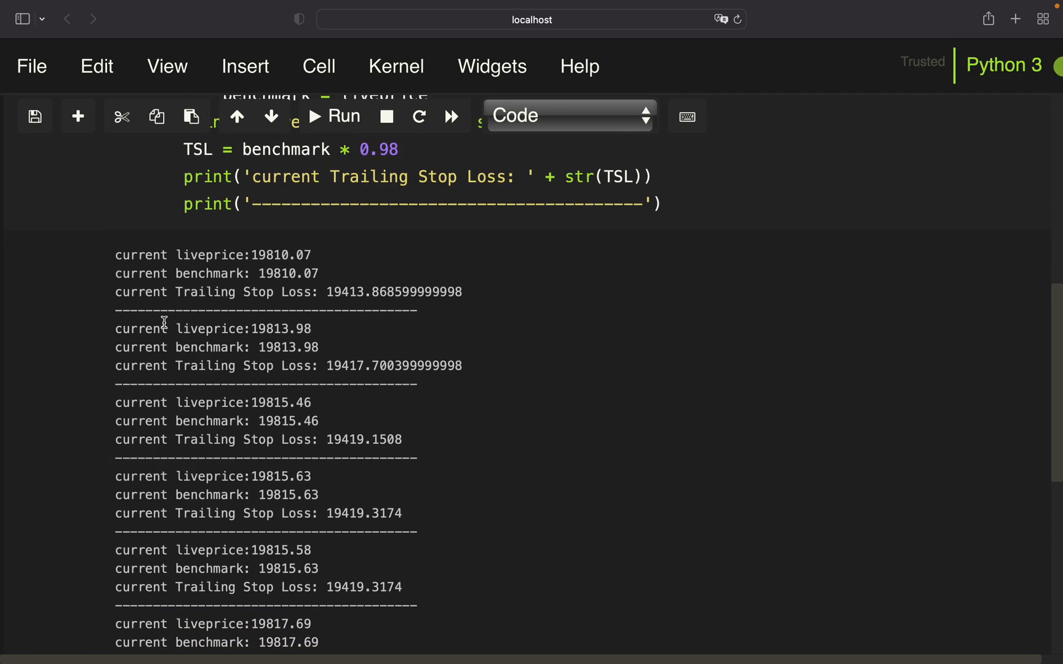
mouse_move(257, 334)
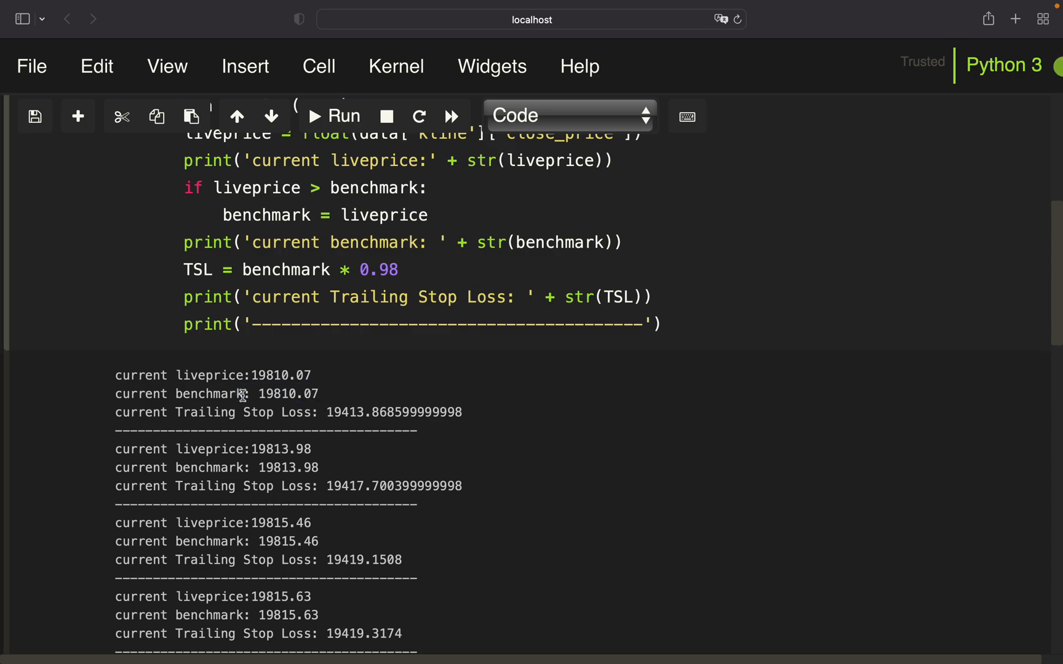
- Scroll the output to a dip at 19817.35, benchmark 19817.76, stop loss 19421.40
scroll("down", 3)
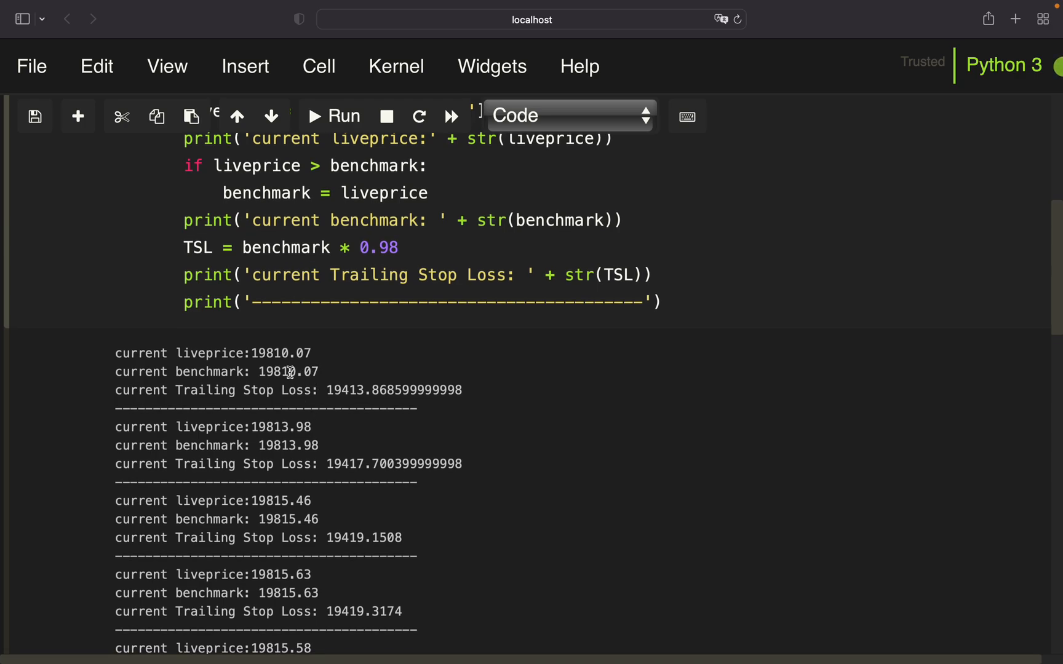
scroll("down", 3)
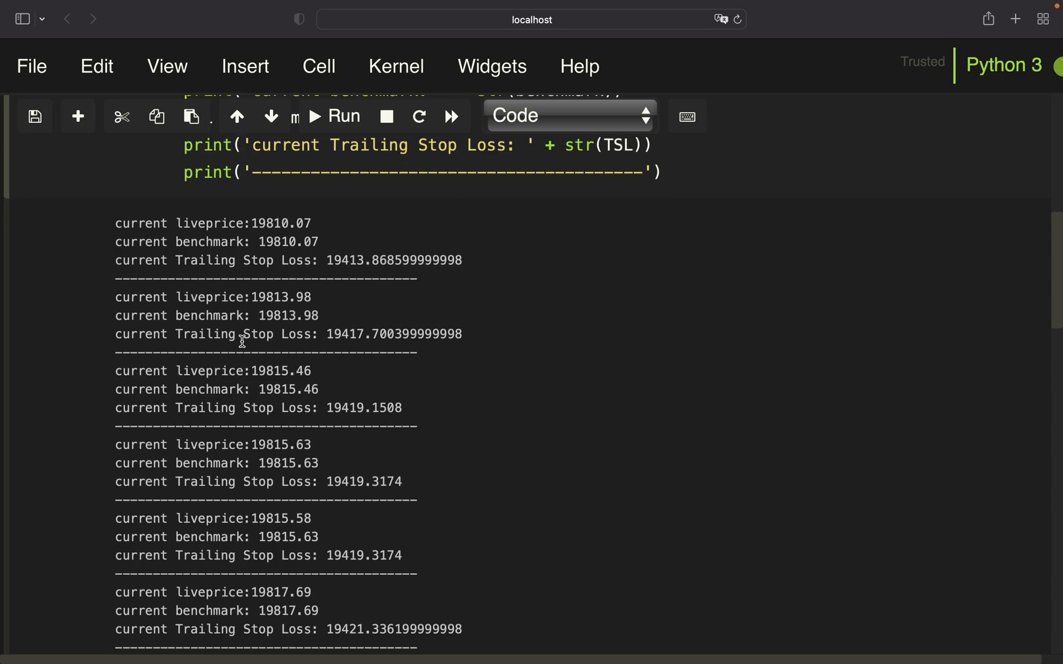
scroll("down", 3)
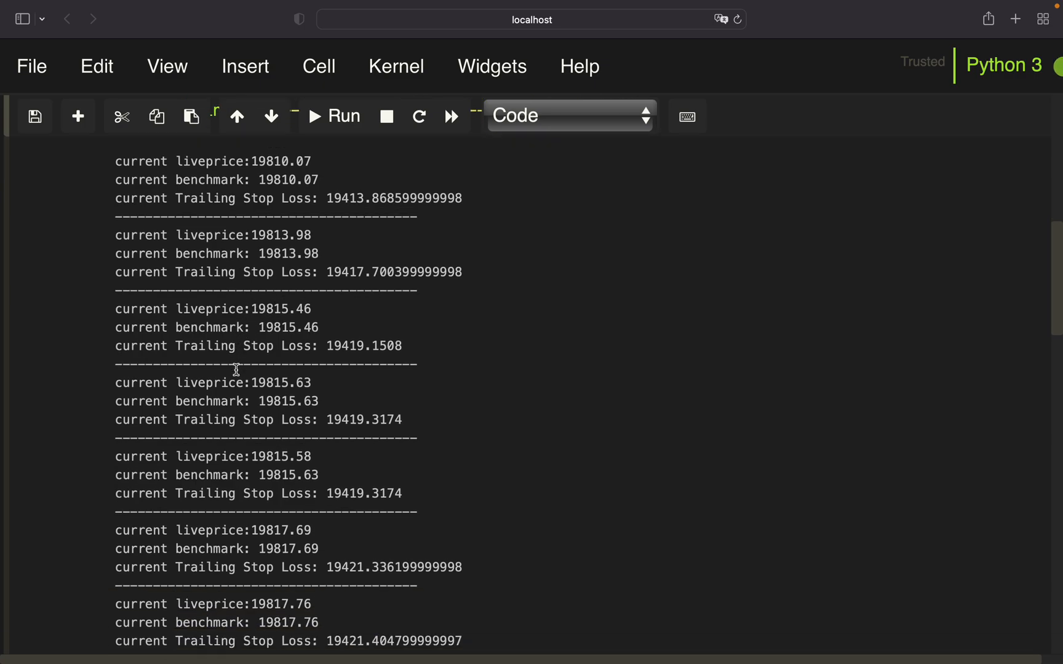
scroll("down", 3)
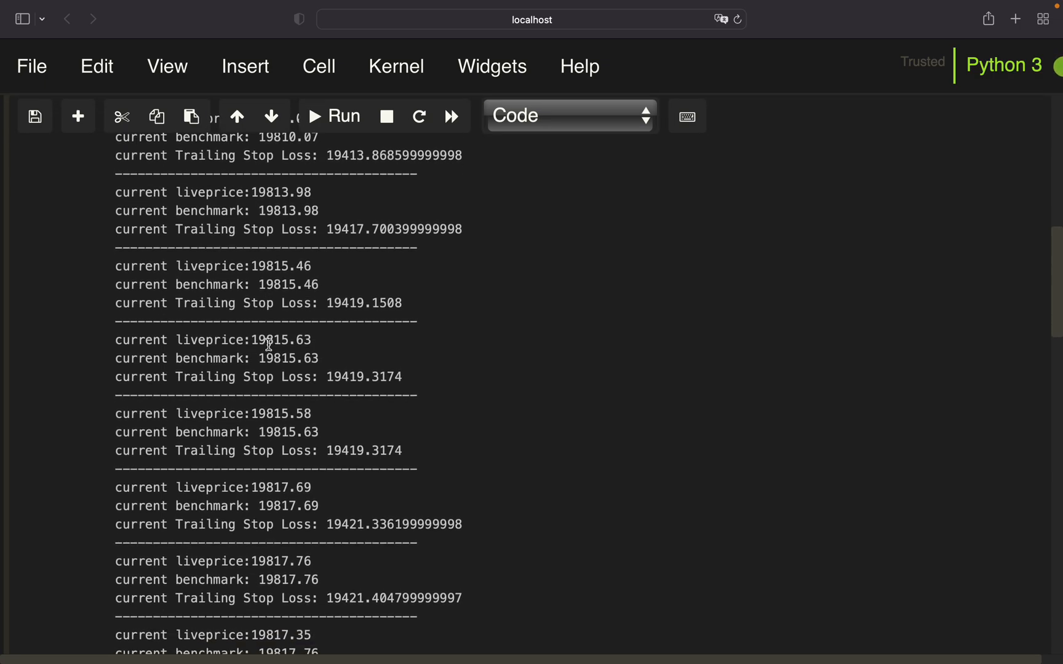
scroll("down", 3)
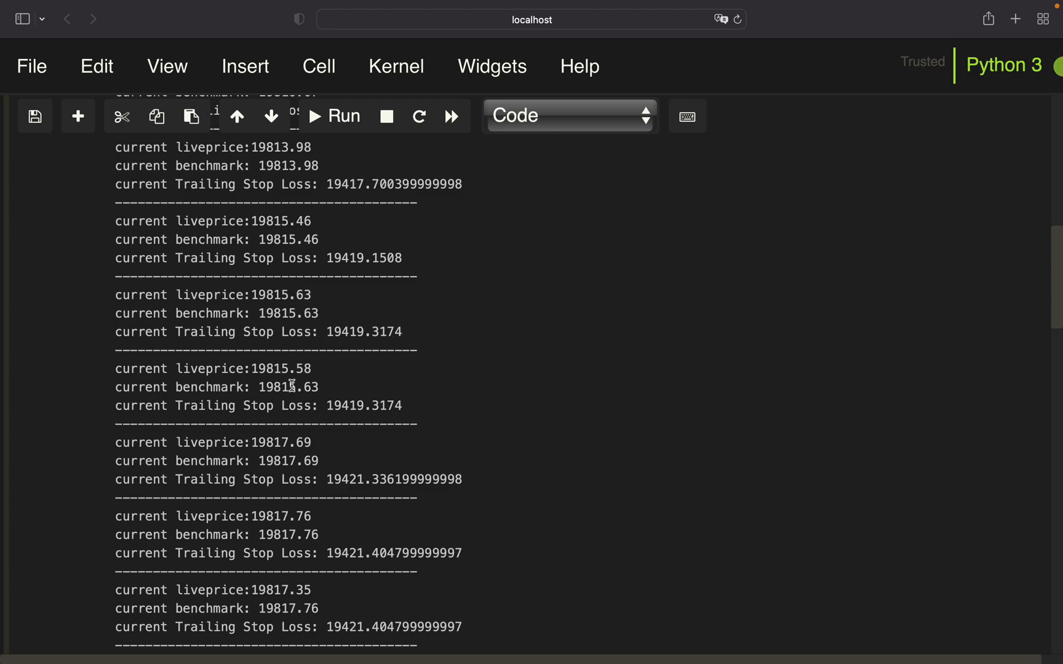
mouse_move(308, 328)
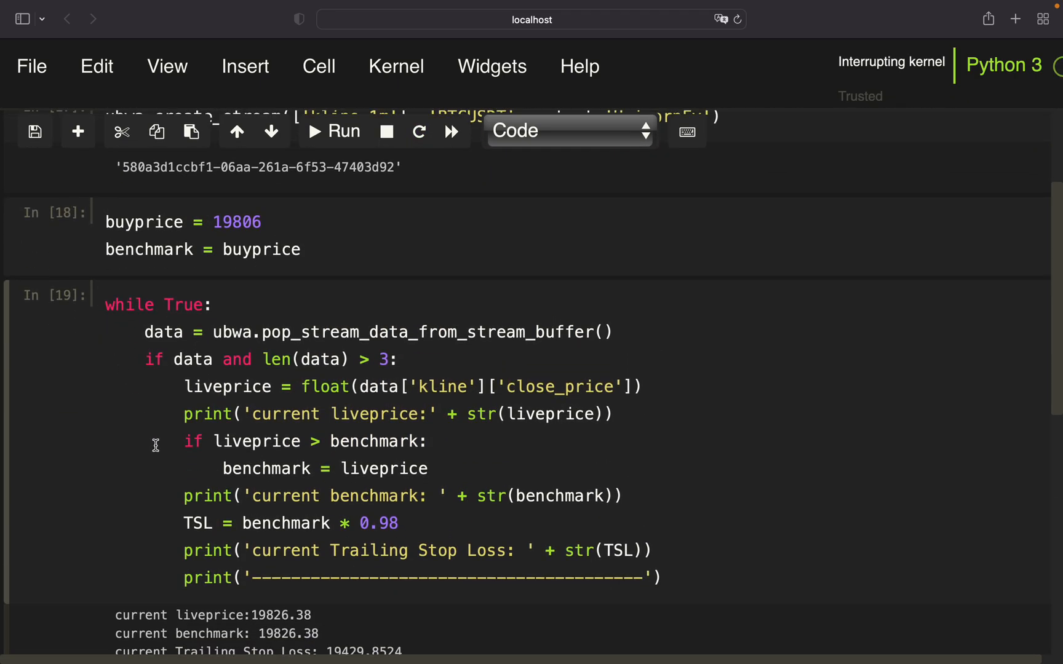
- Add an 'if liveprice < TSL' check that prints 'Sell!' after the TSL line
type("of liv")
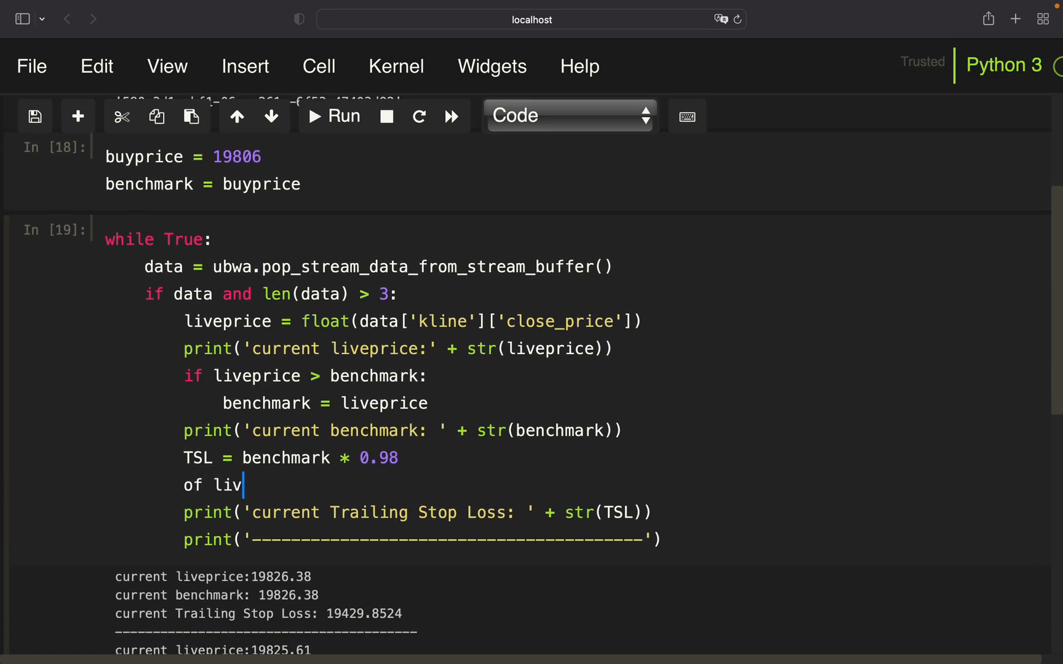
type("if liveprice < T")
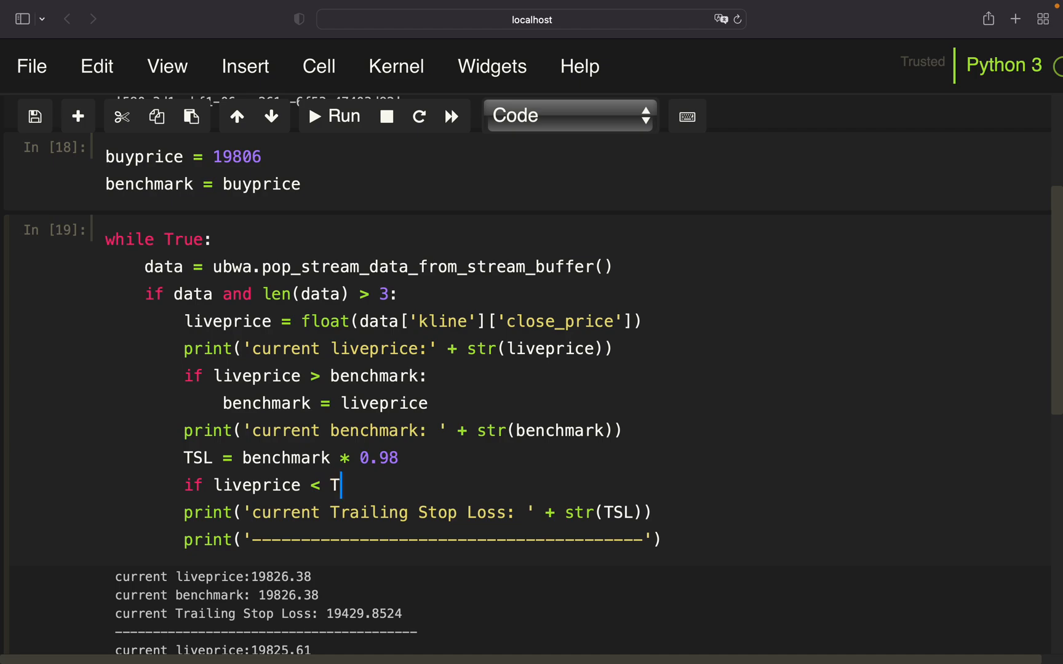
type("SL:")
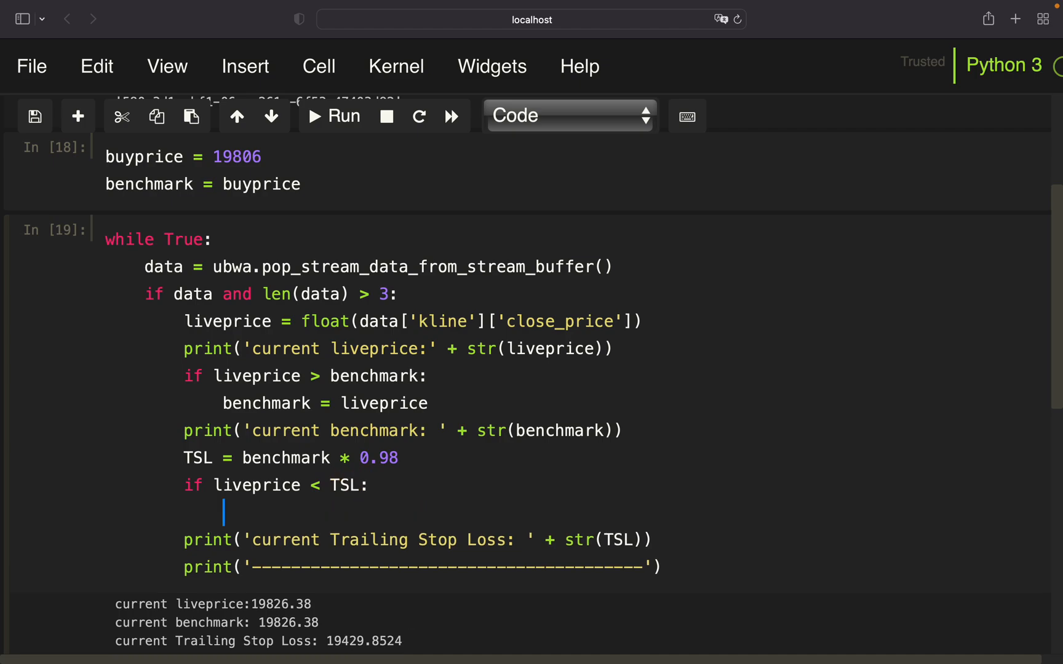
type("print('Se')")
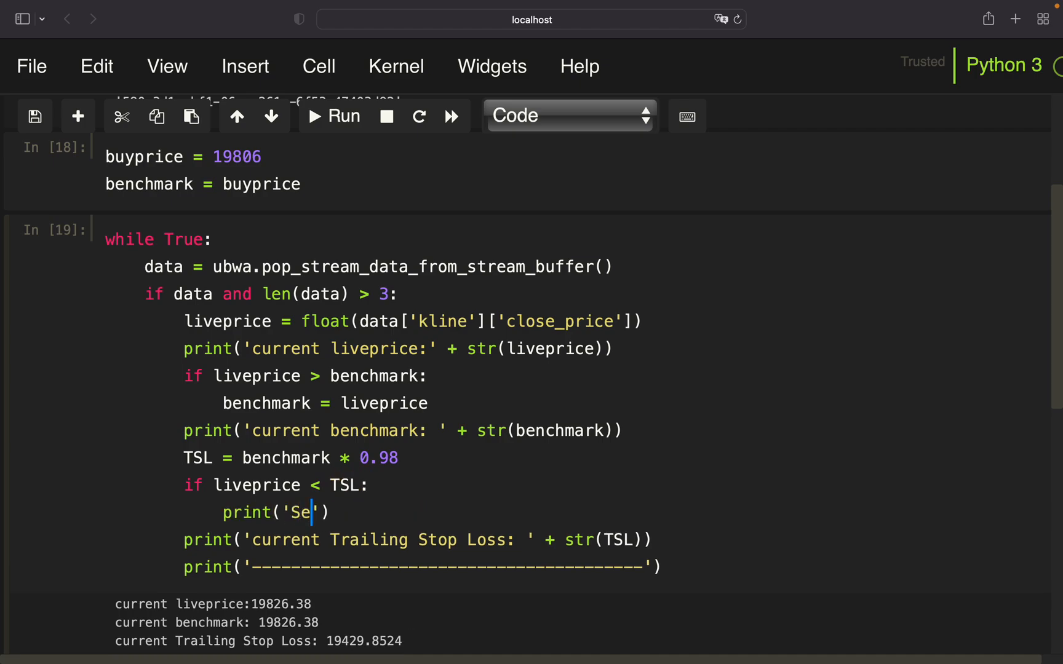
type("ll!")
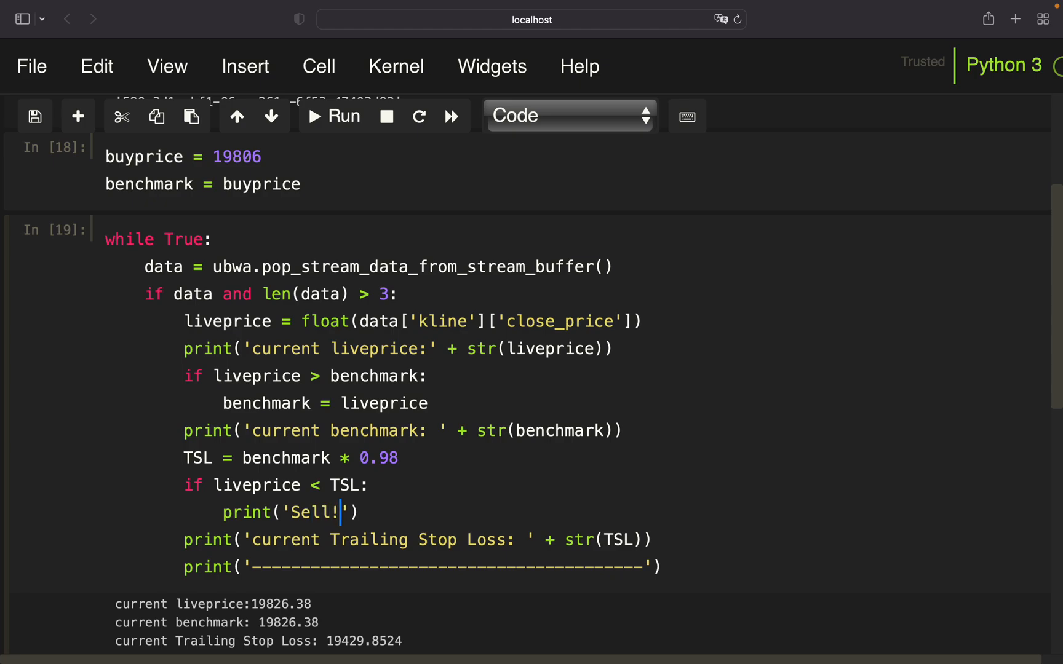
scroll("down", 3)
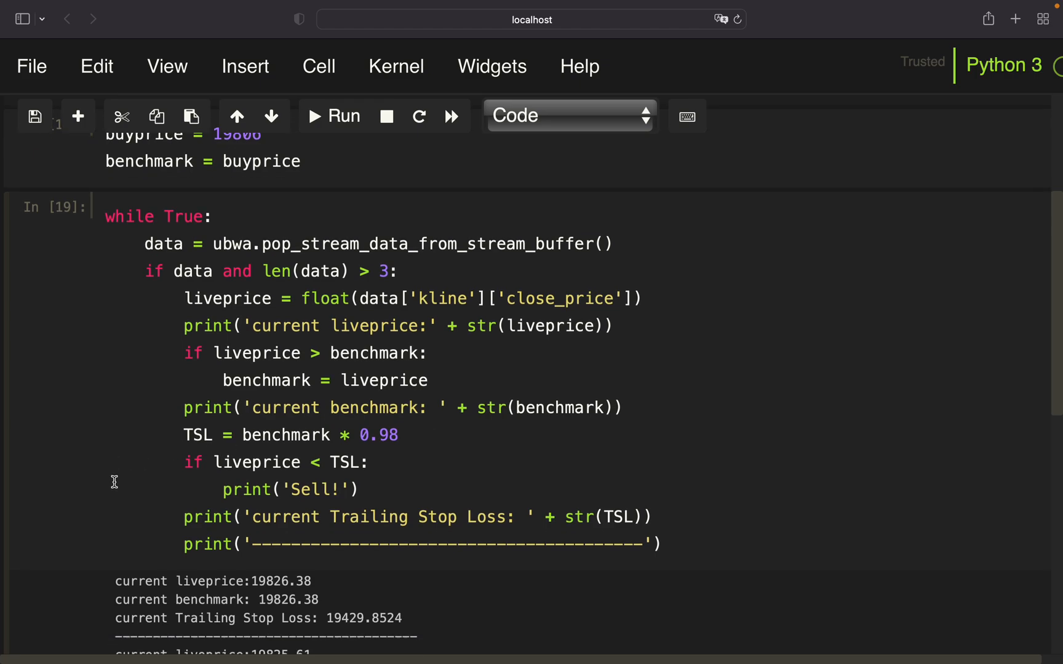
scroll("down", 3)
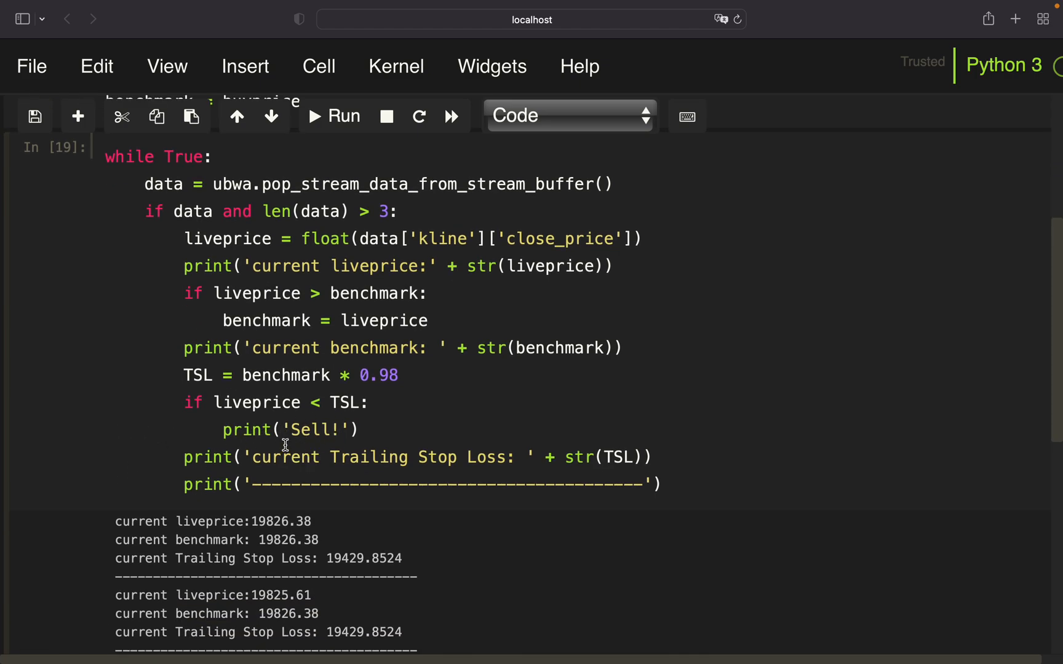
mouse_move(394, 432)
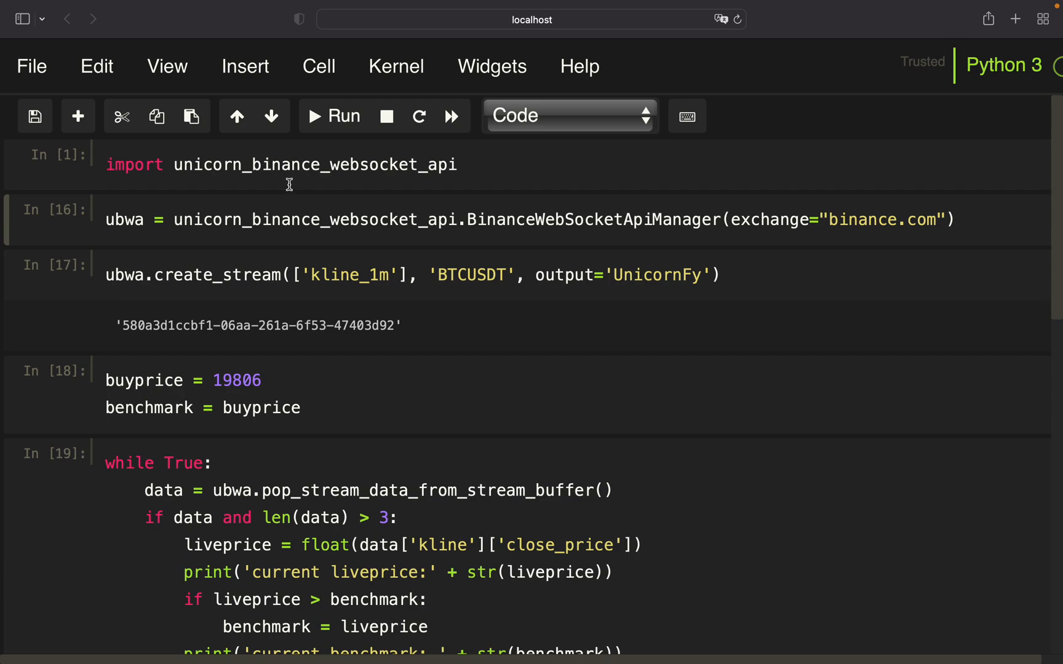
- Rerun from the import cell and scroll to benchmark 19837.23 with stop loss 19440.49
left_click(385, 115)
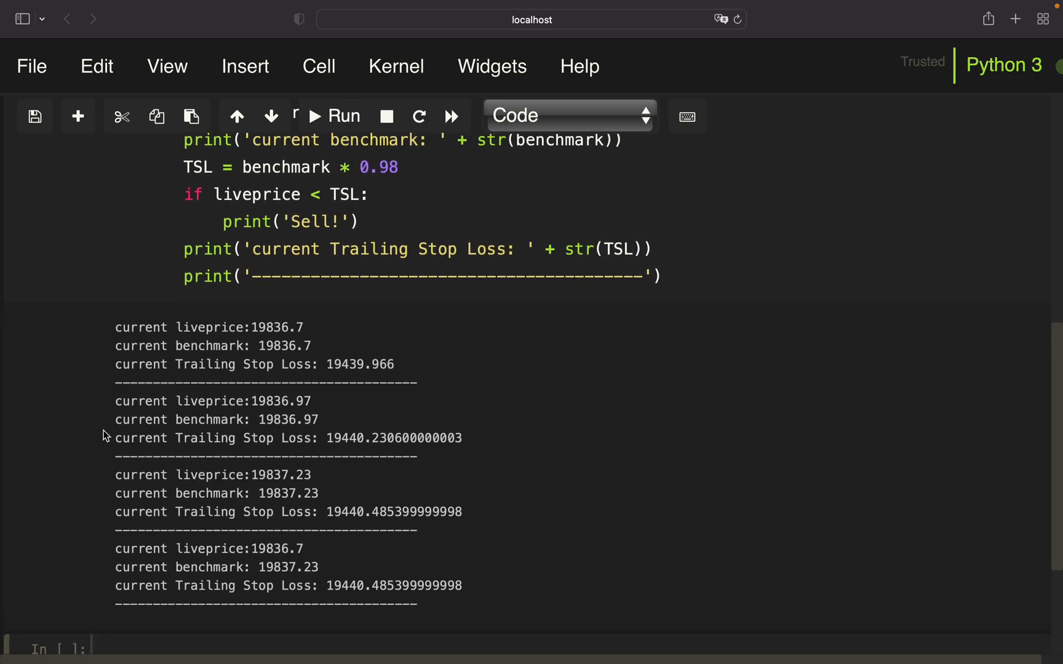
scroll("down", 3)
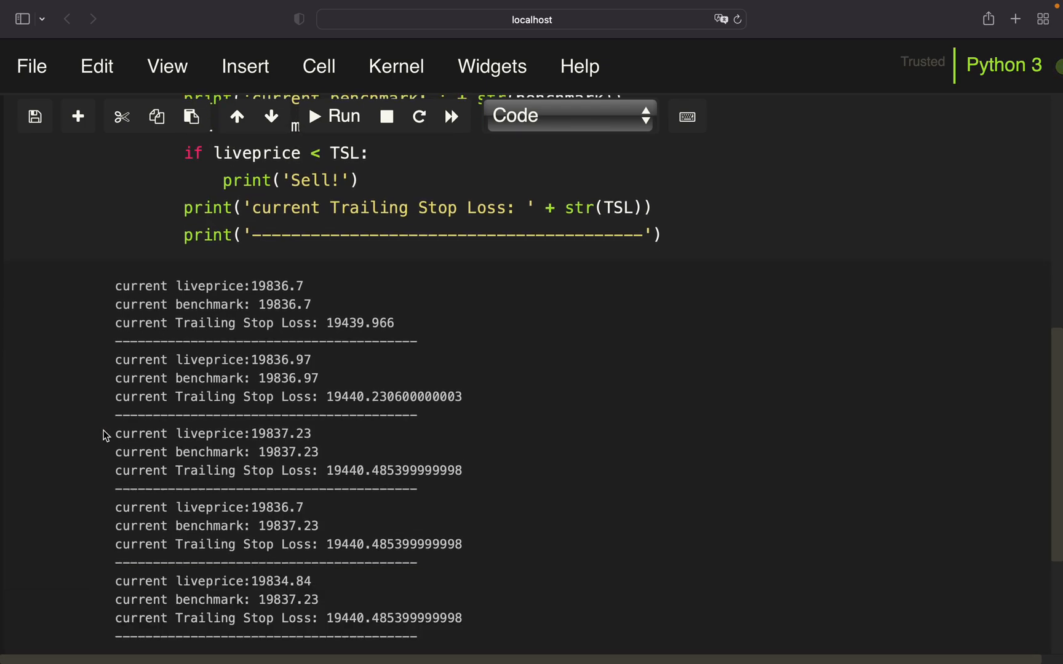